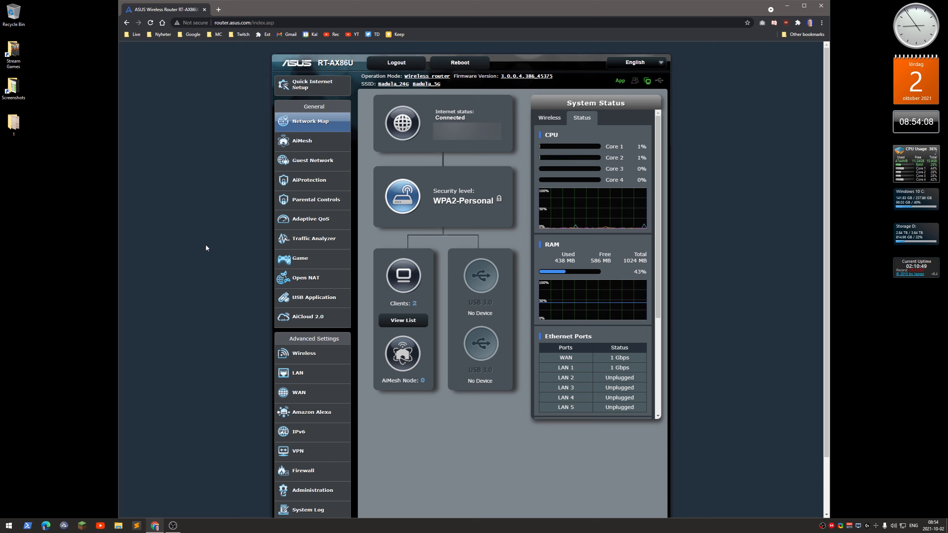
mouse_move(227, 121)
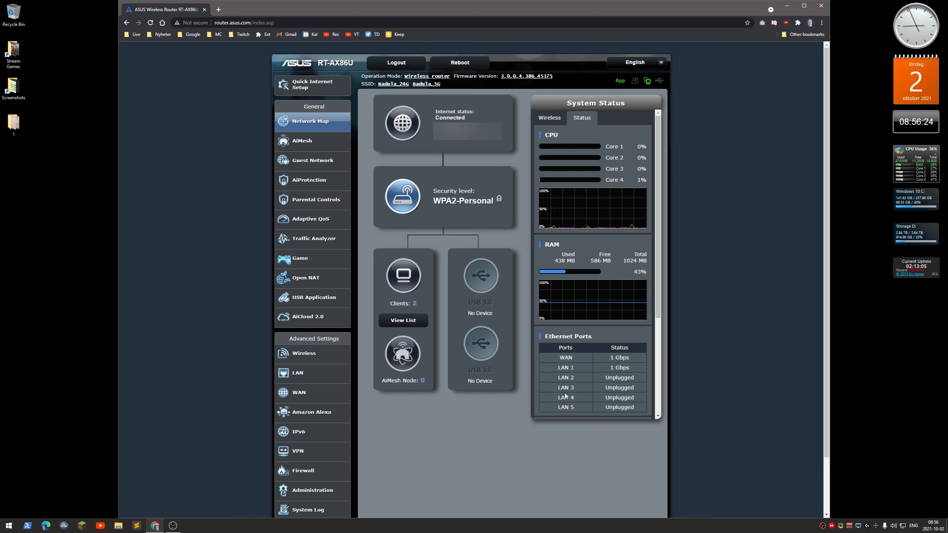
mouse_move(485, 282)
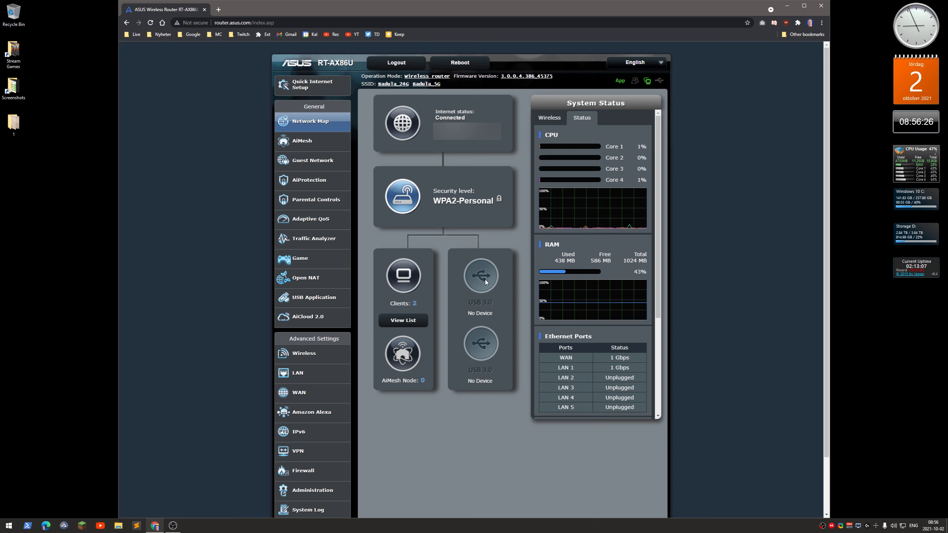
mouse_move(483, 351)
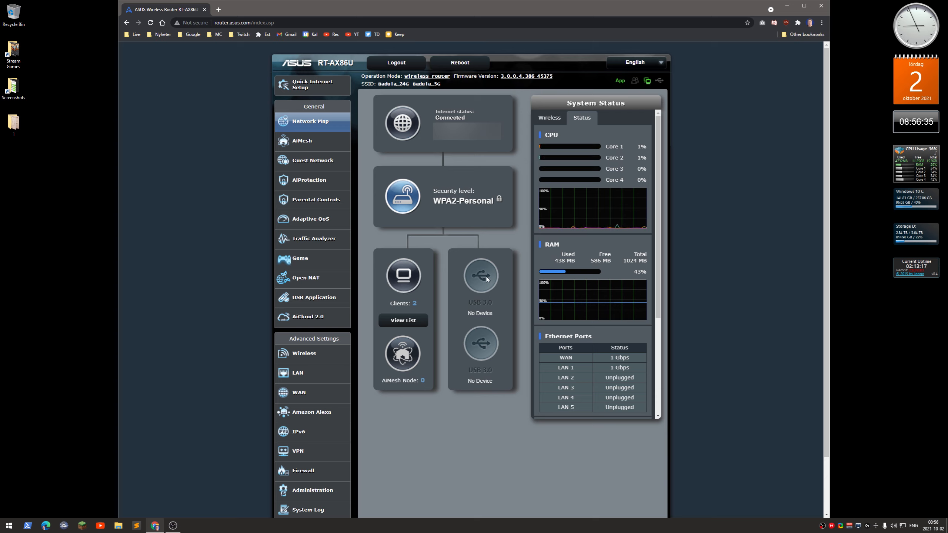
mouse_move(493, 301)
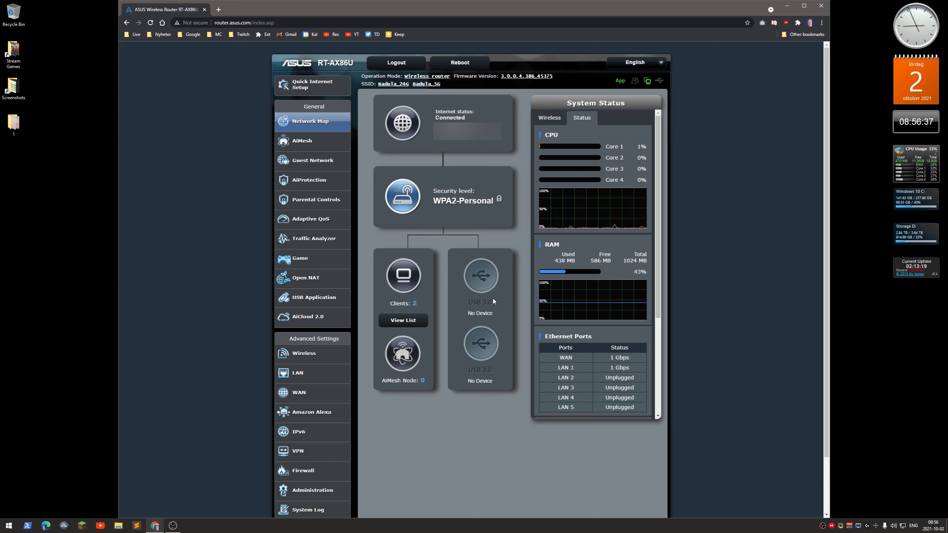
mouse_move(502, 381)
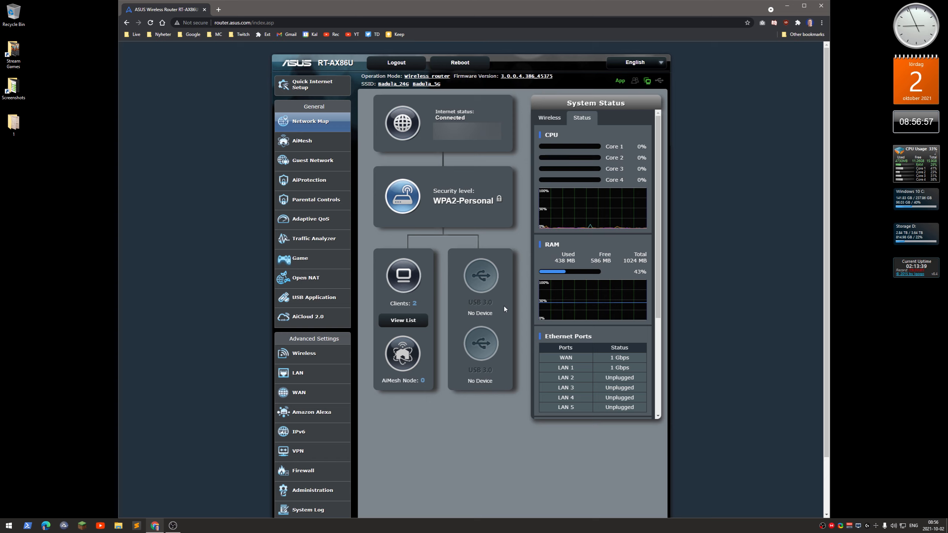
mouse_move(309, 180)
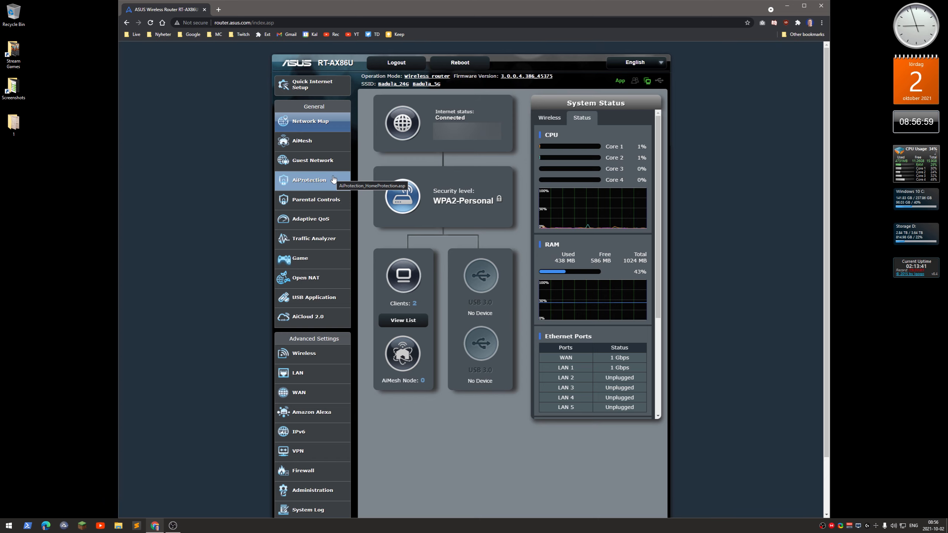
mouse_move(312, 220)
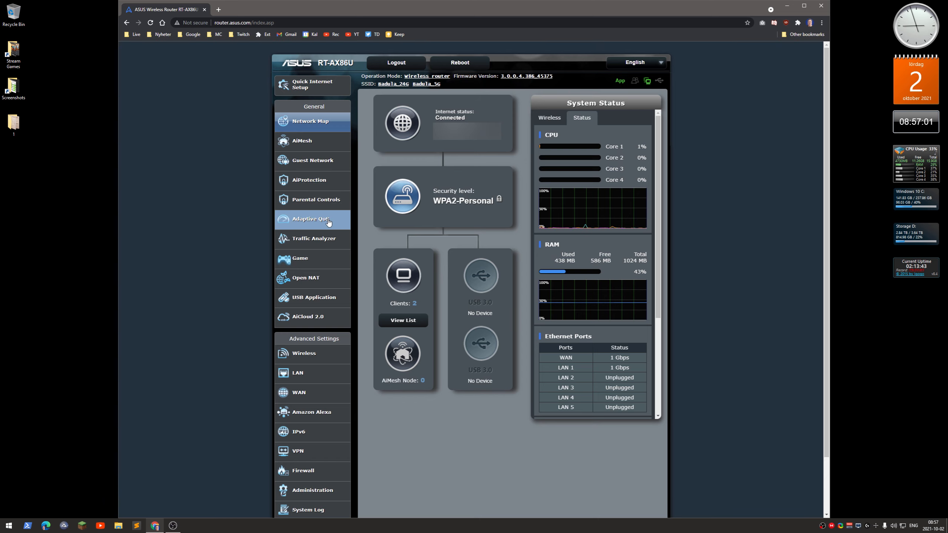
Go from the Adaptive QoS bandwidth monitor to the QoS configuration page, still switched off
left_click(311, 218)
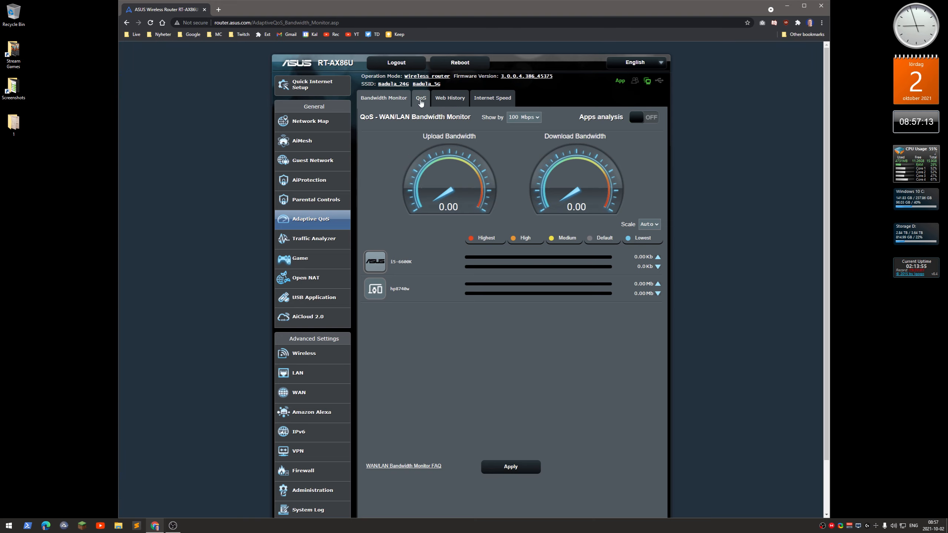
left_click(421, 98)
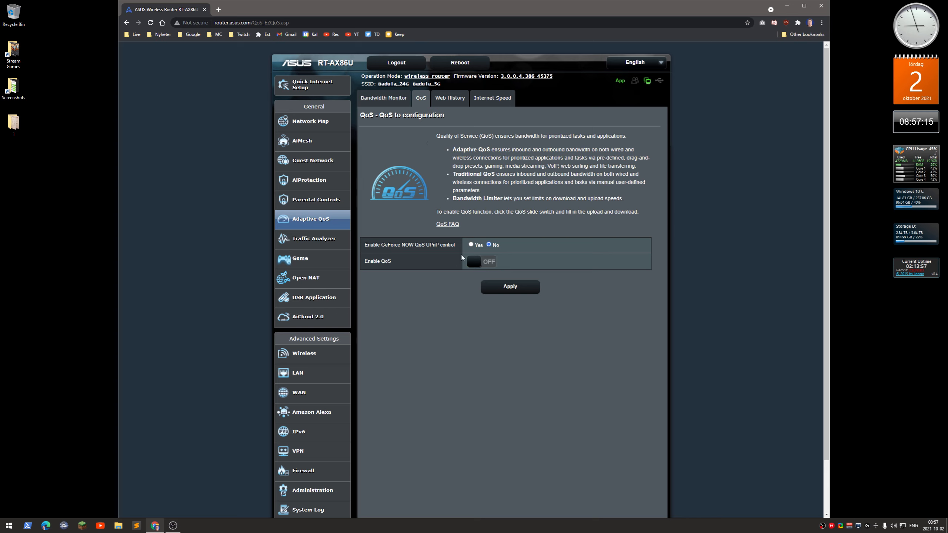
mouse_move(427, 294)
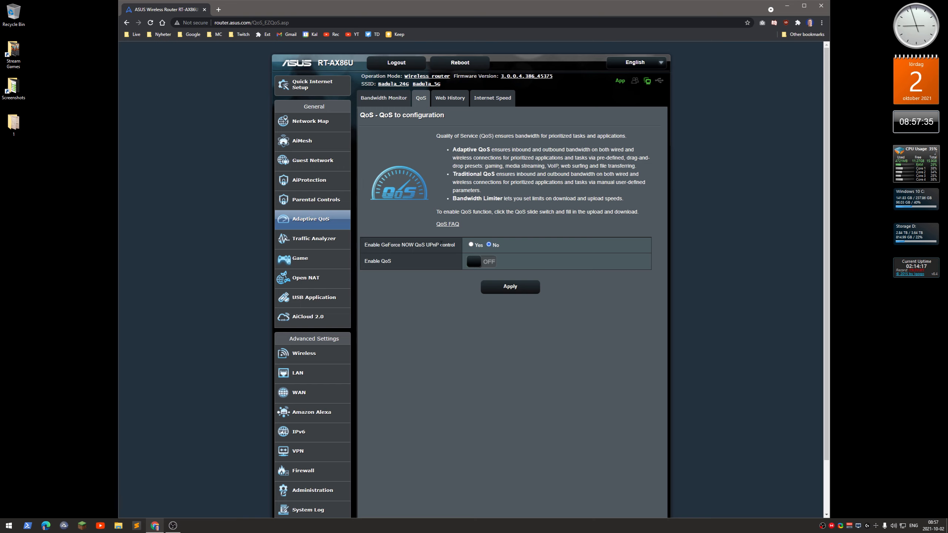
mouse_move(422, 277)
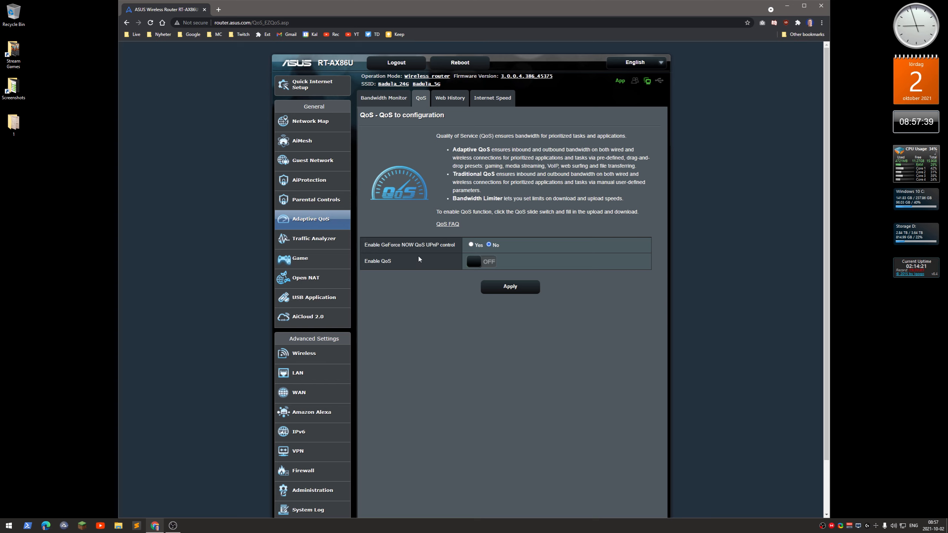
mouse_move(415, 272)
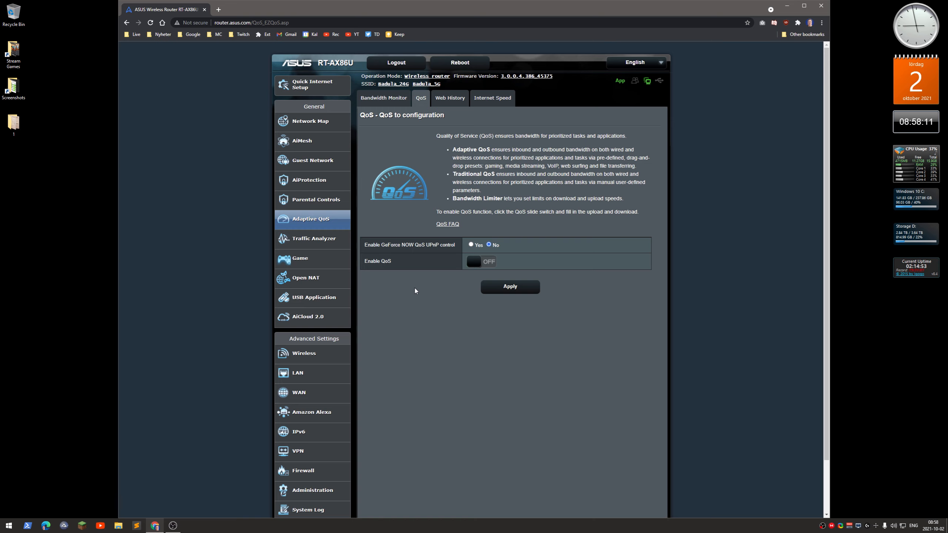
mouse_move(427, 283)
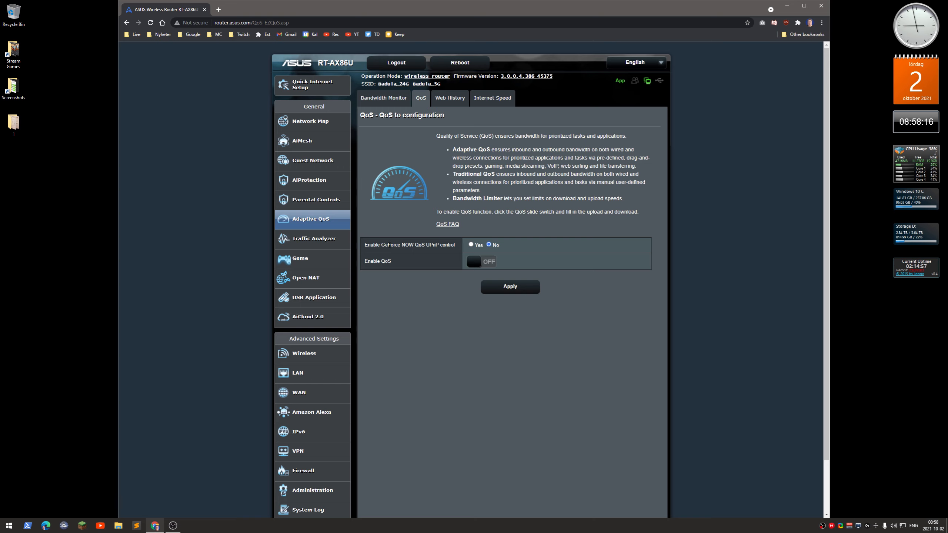
mouse_move(403, 275)
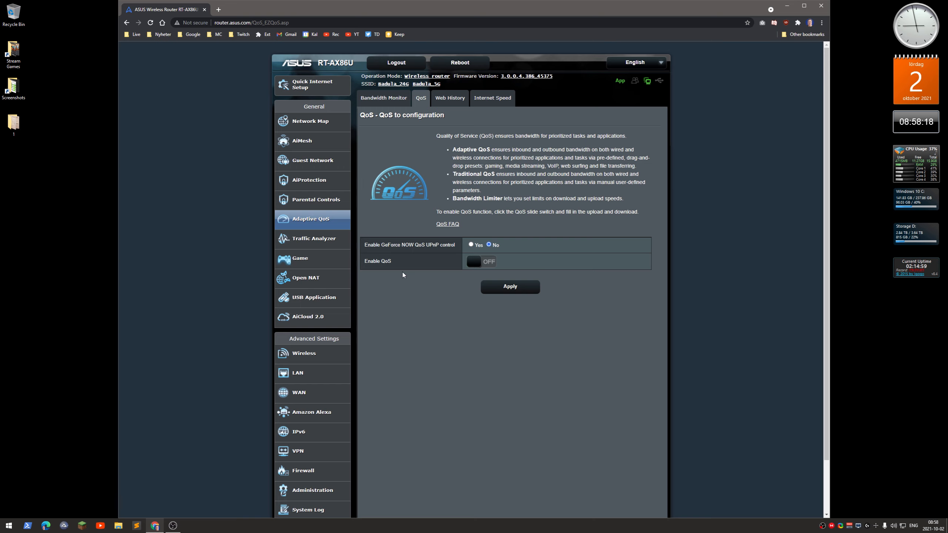
mouse_move(397, 271)
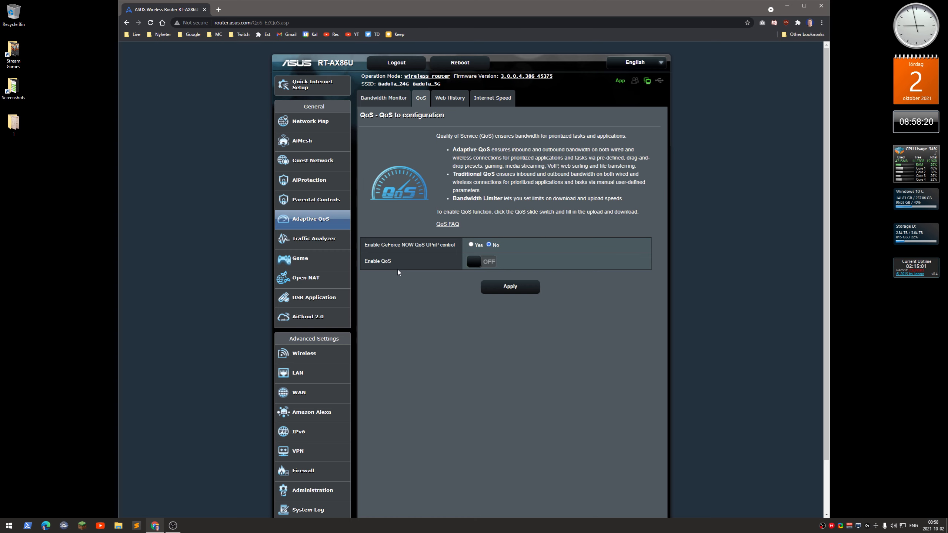
mouse_move(312, 238)
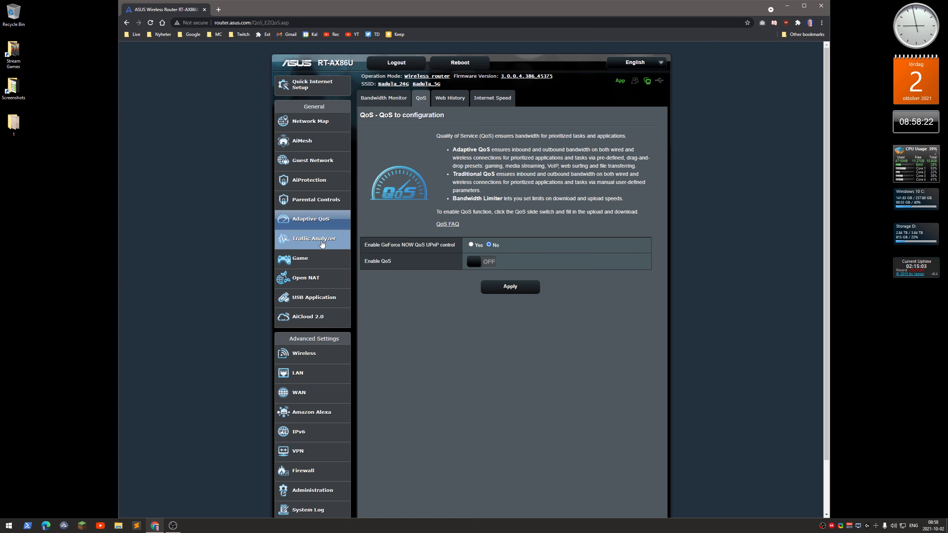
Bring up Traffic Analyzer statistics, showing analysis off and zero recorded traffic
left_click(312, 238)
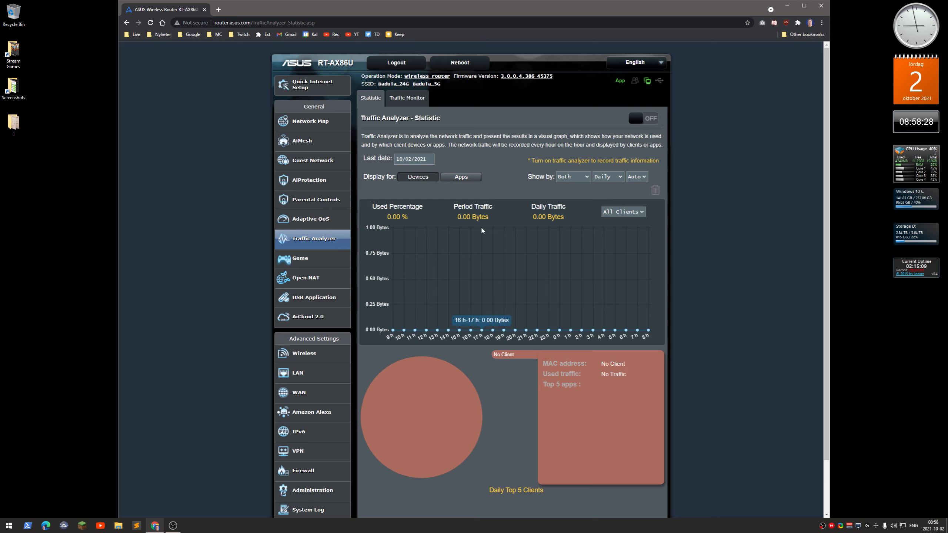
mouse_move(245, 263)
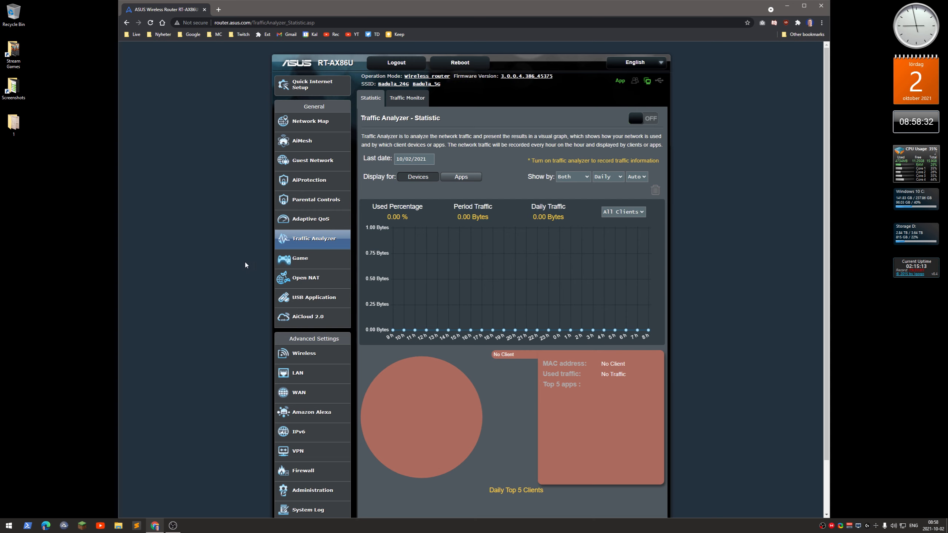
mouse_move(312, 297)
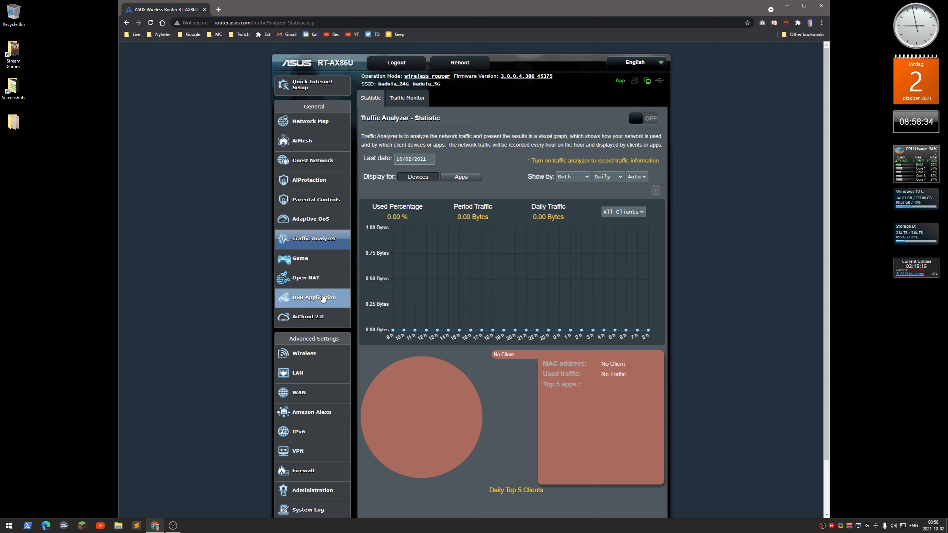
mouse_move(312, 297)
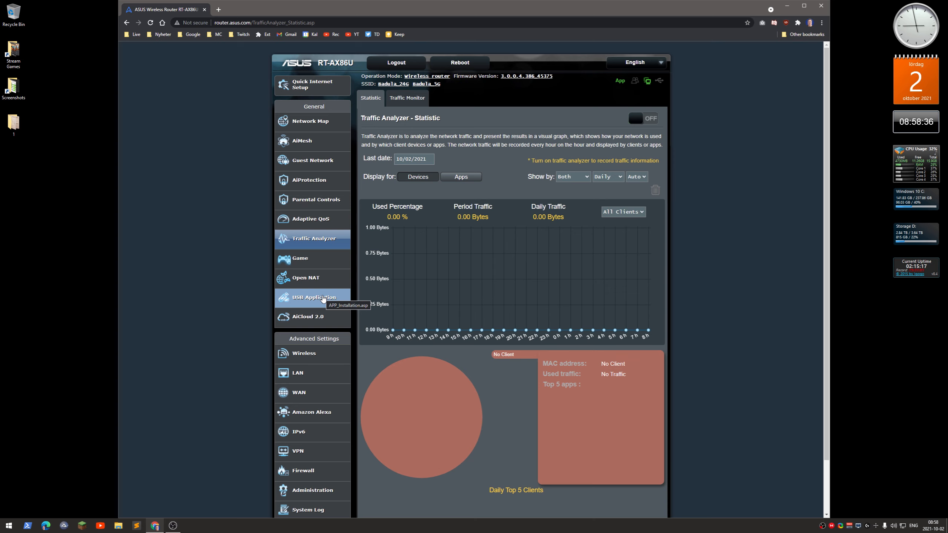
mouse_move(310, 218)
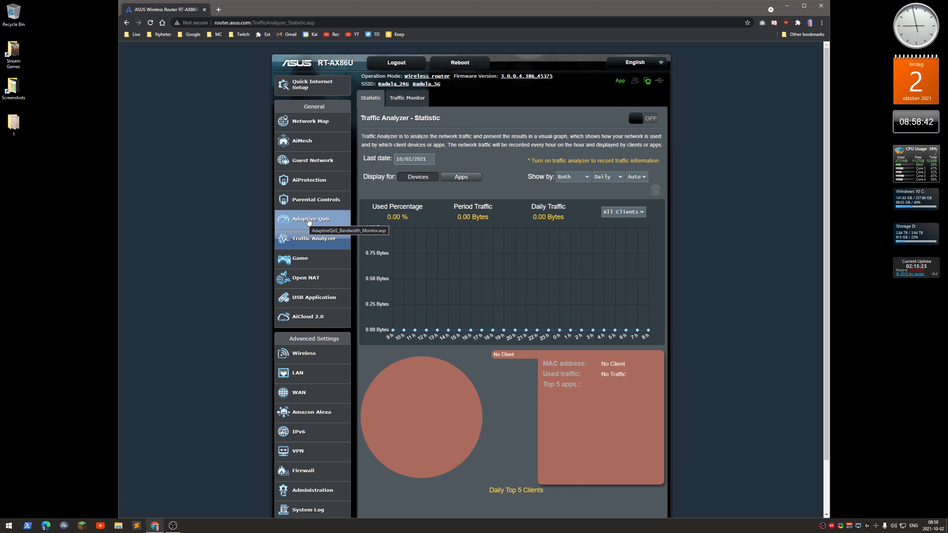
View the Internet Speed result of 237.50 Mbps down / 95.47 Mbps up and peek at the server list
left_click(311, 218)
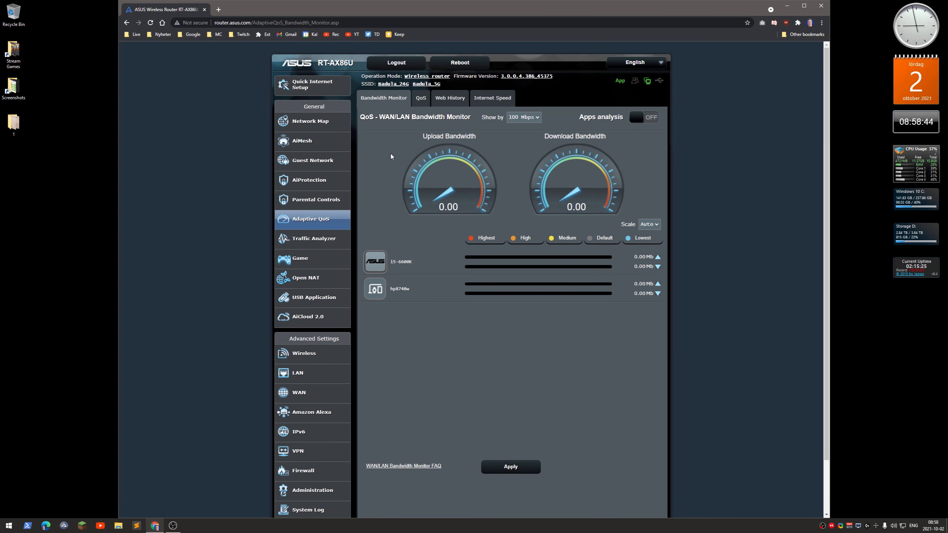
left_click(491, 97)
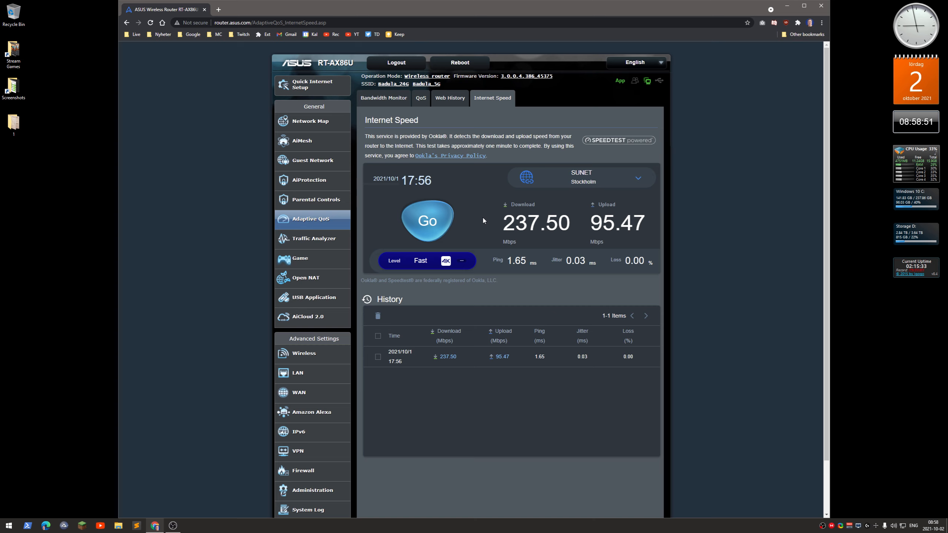
left_click(637, 177)
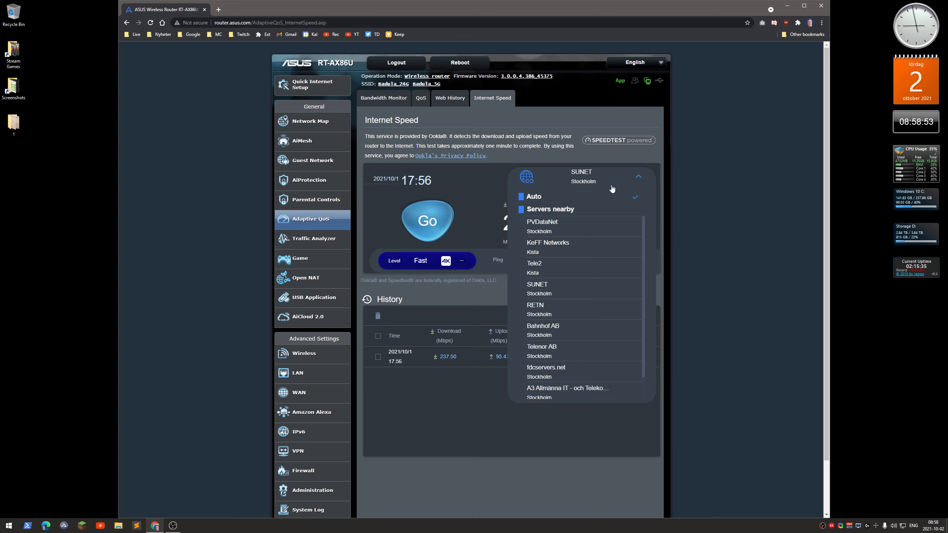
left_click(636, 176)
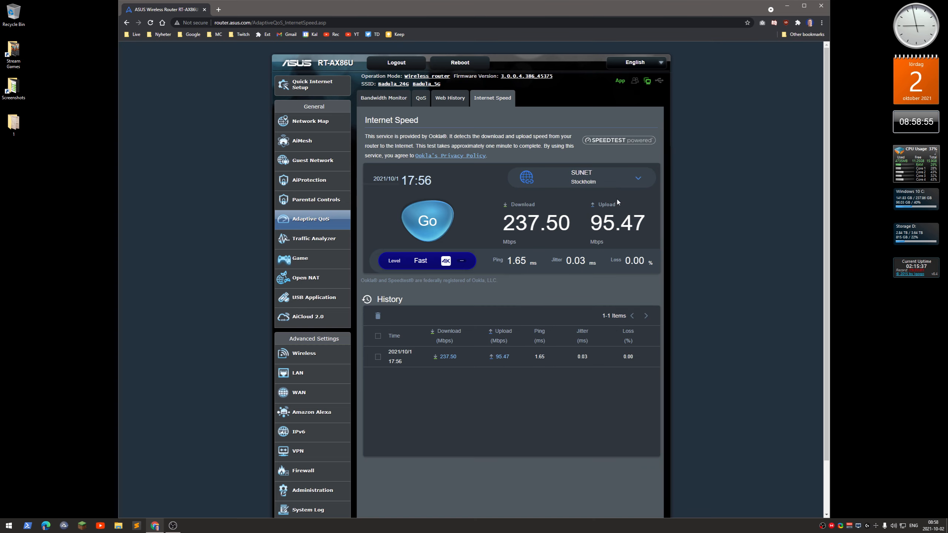
mouse_move(484, 223)
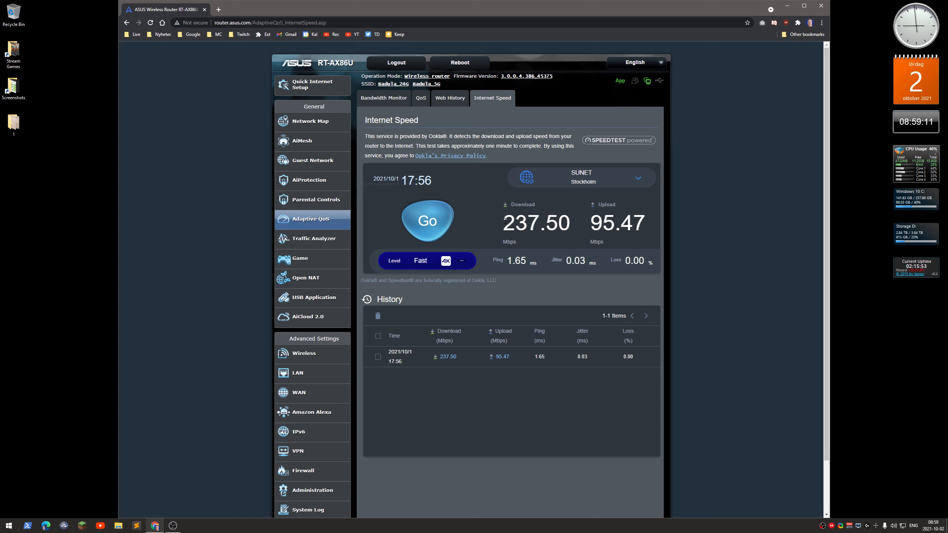
mouse_move(488, 224)
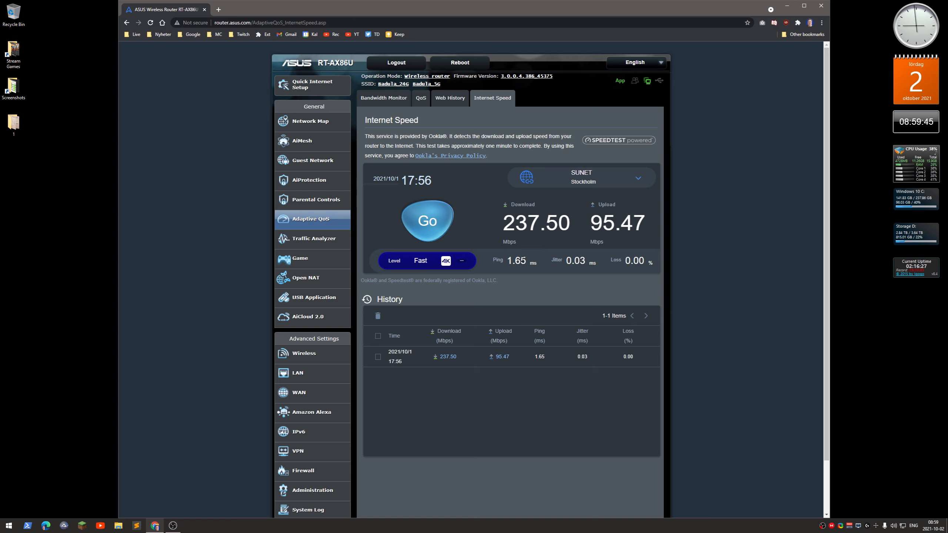
mouse_move(487, 263)
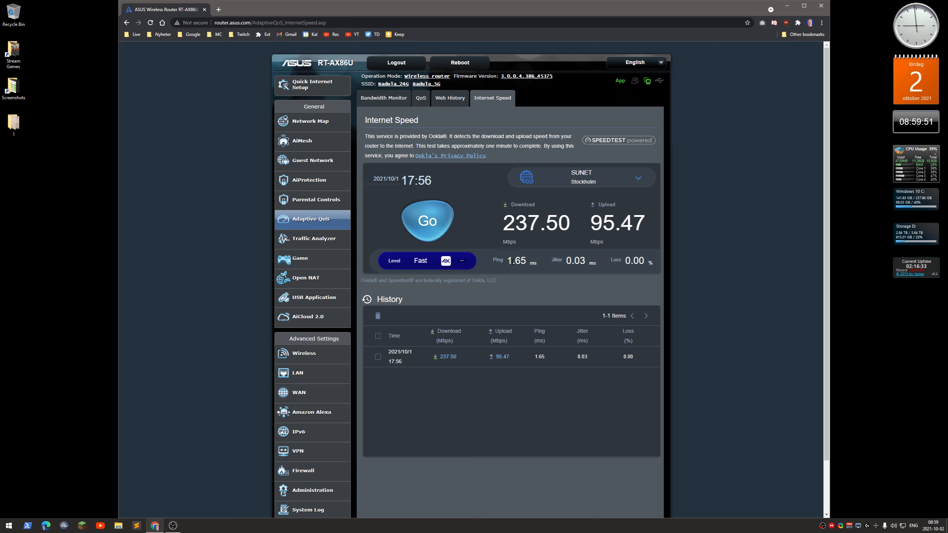
mouse_move(512, 281)
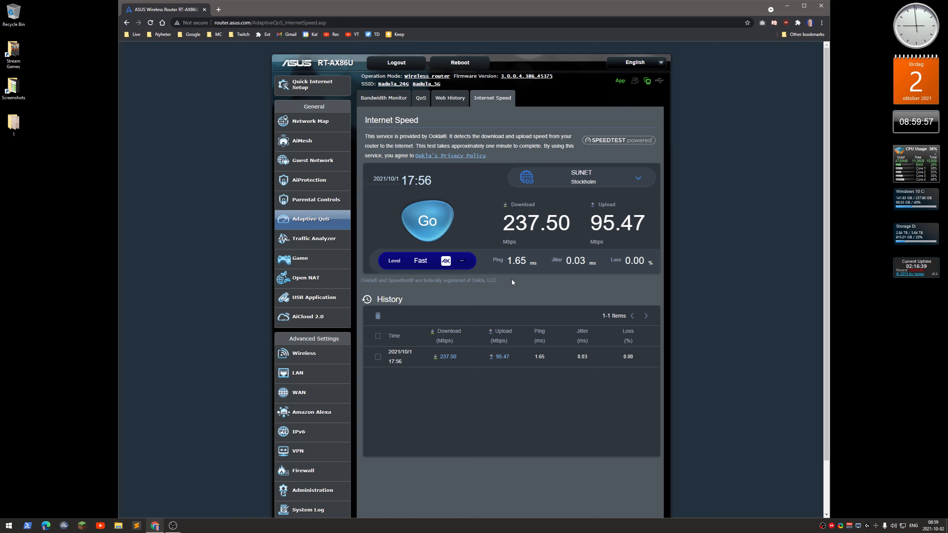
mouse_move(222, 288)
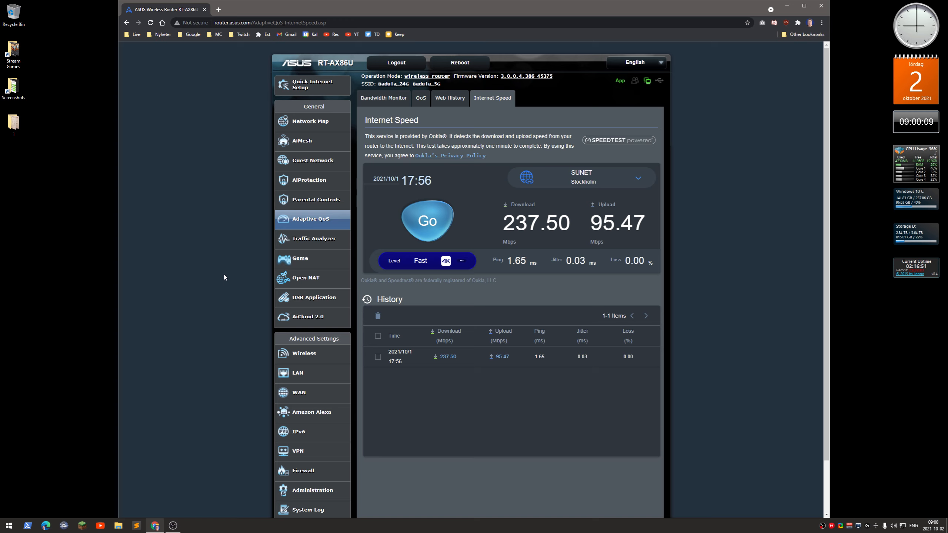
mouse_move(247, 295)
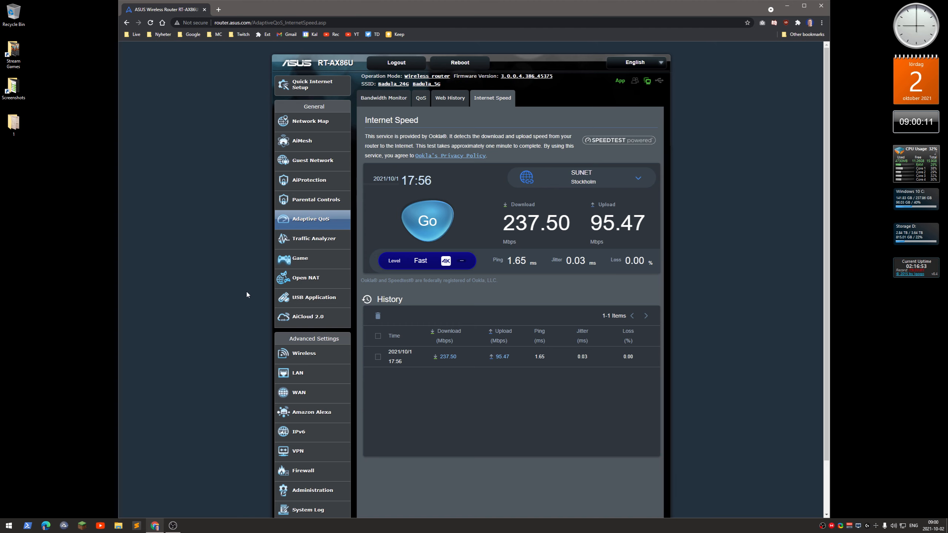
Show the USB Application page with AiDisk, Servers Center, Time Machine and Download Master
left_click(314, 297)
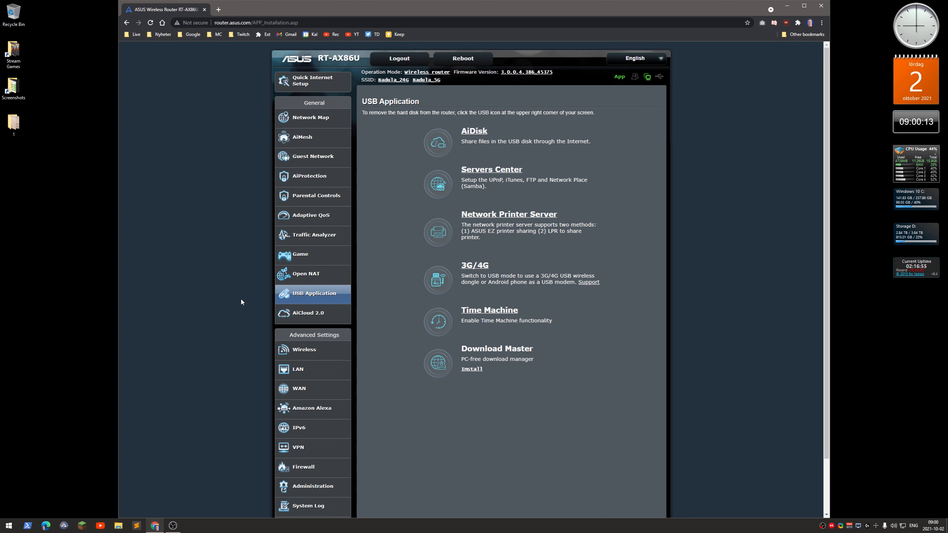
mouse_move(398, 236)
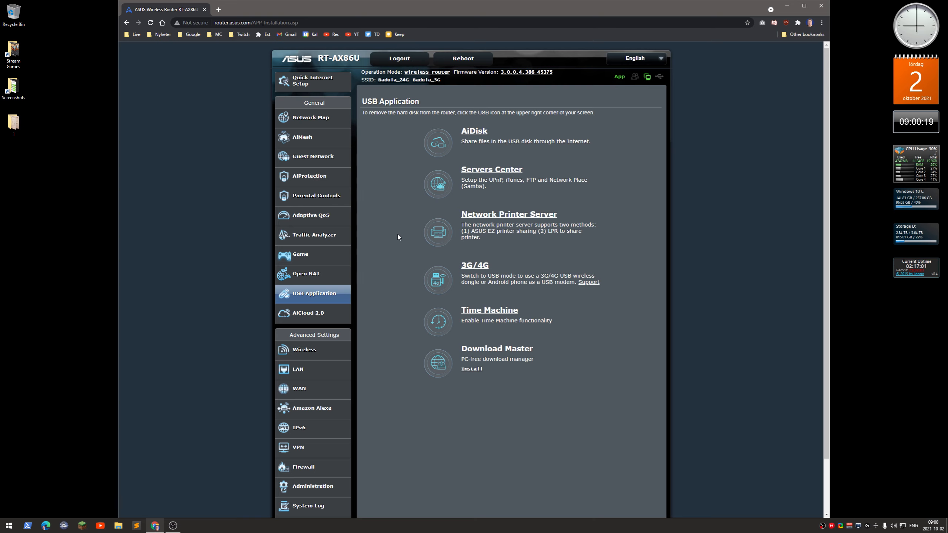
mouse_move(546, 151)
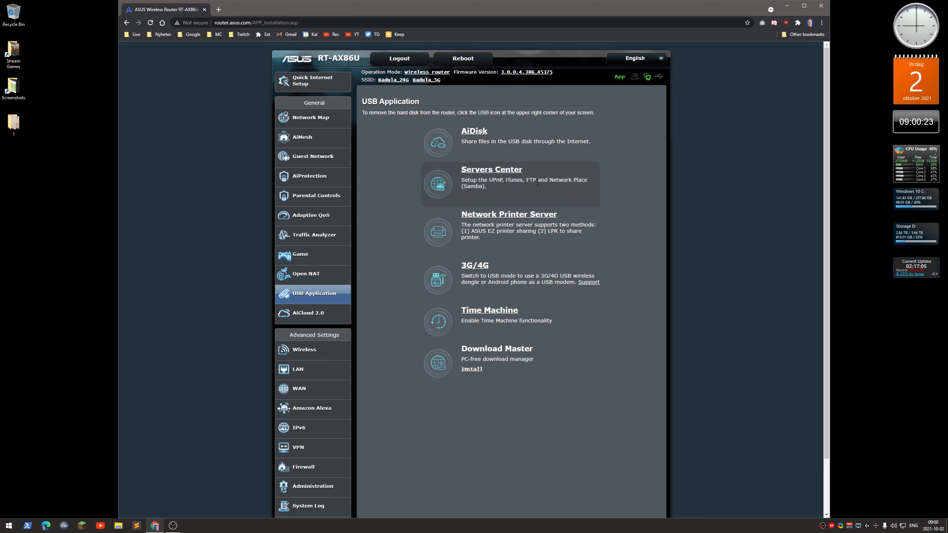
mouse_move(479, 172)
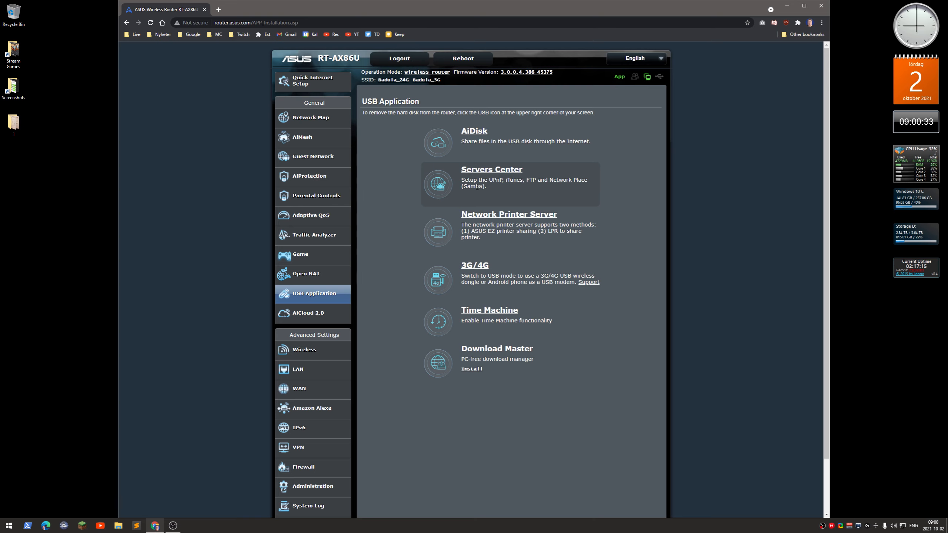
mouse_move(499, 277)
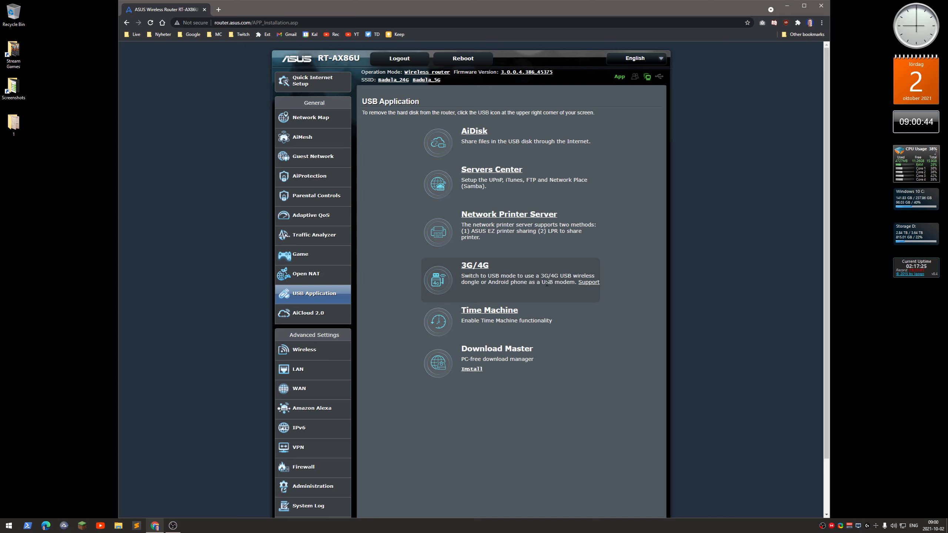
mouse_move(384, 302)
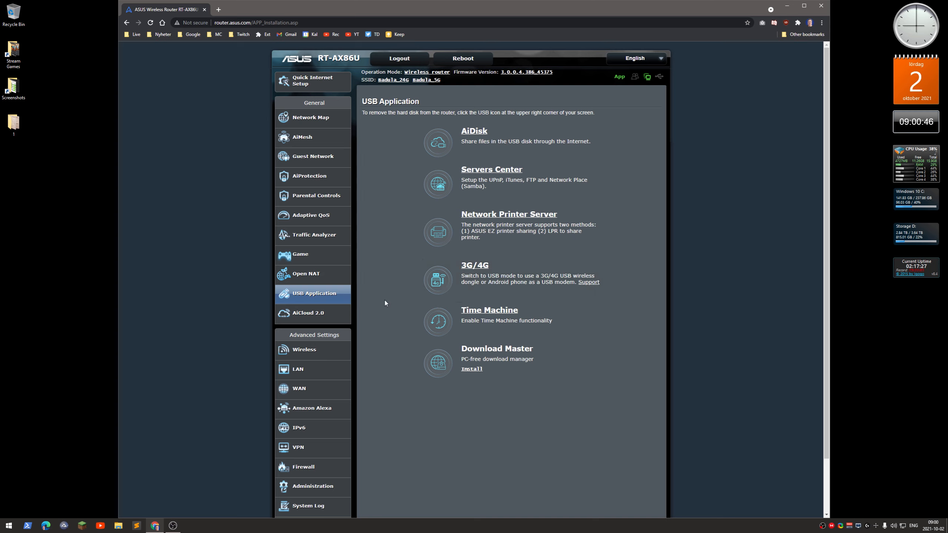
mouse_move(577, 322)
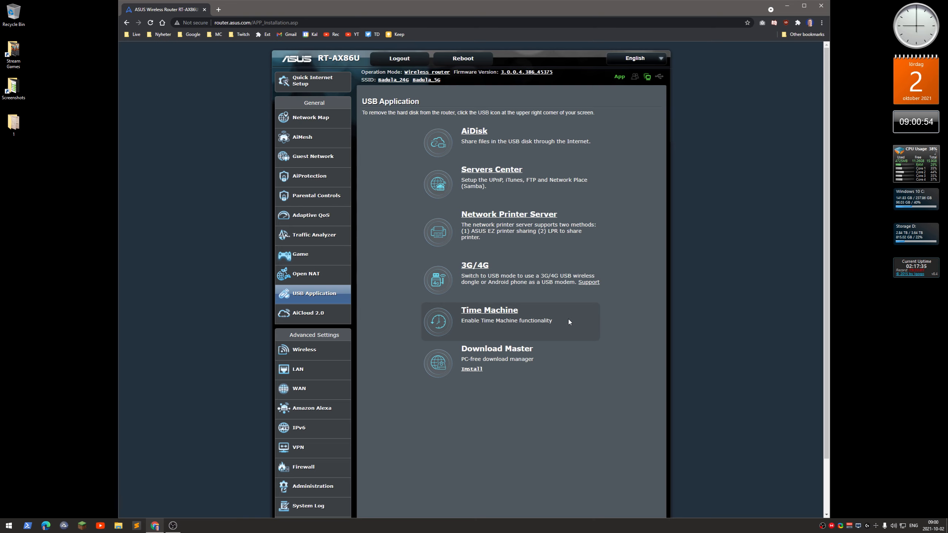
mouse_move(384, 325)
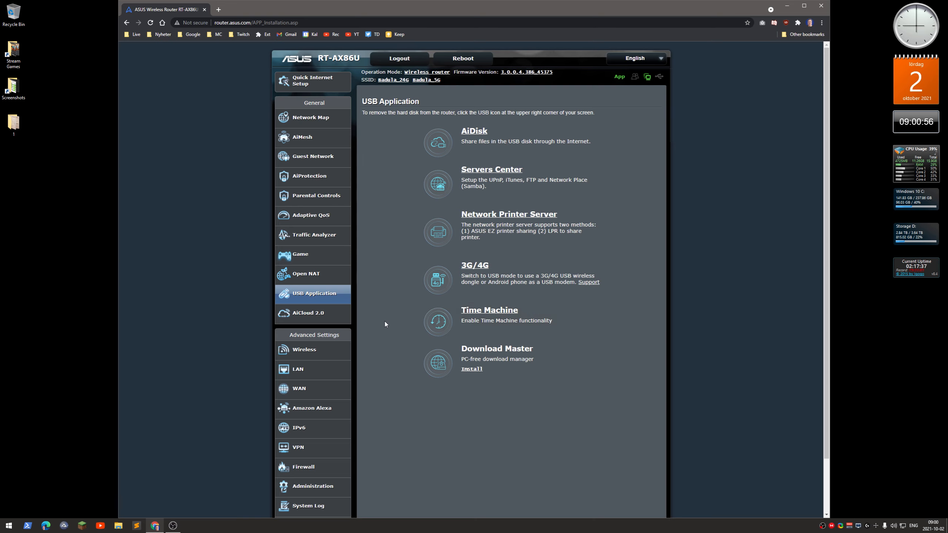
mouse_move(526, 363)
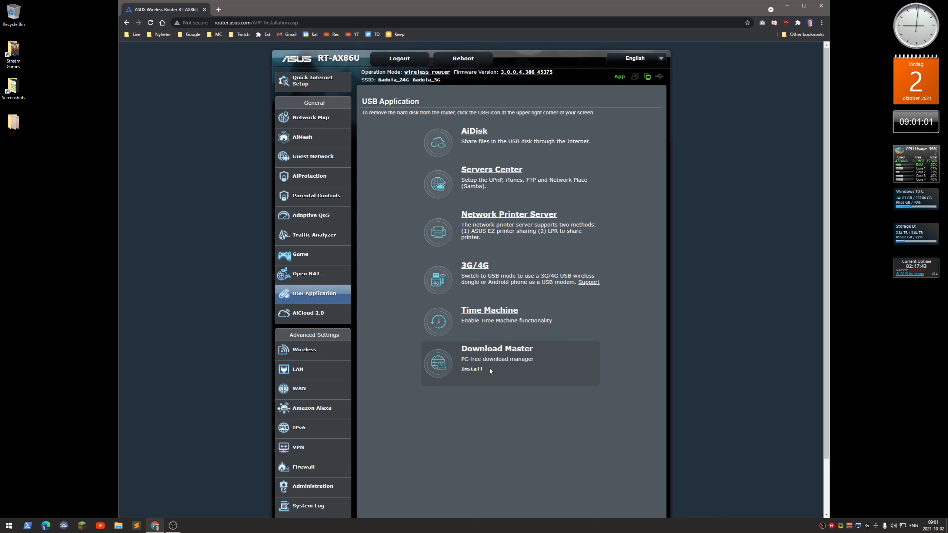
mouse_move(395, 325)
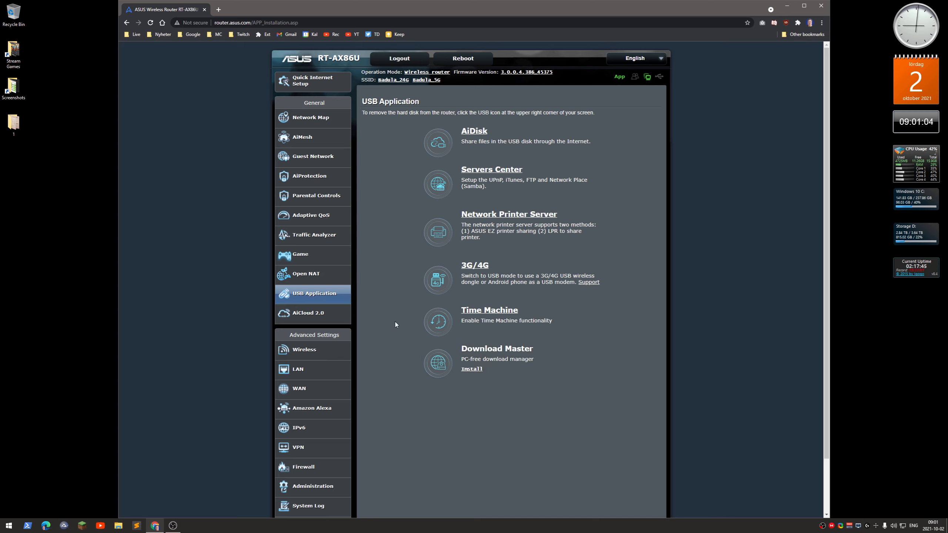
Review AiCloud 2.0 with Cloud Disk off, then move to the LAN IP settings at 192.168.50.1
left_click(308, 313)
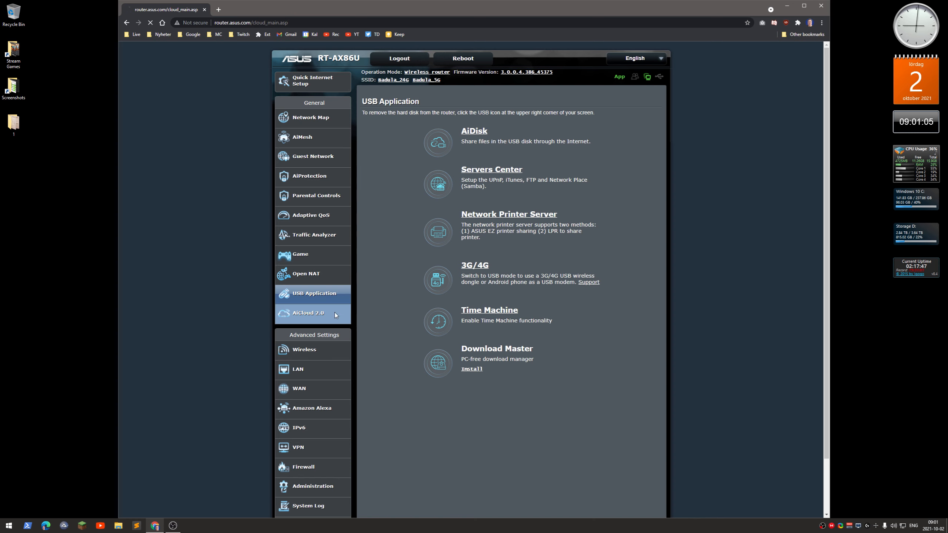
left_click(308, 313)
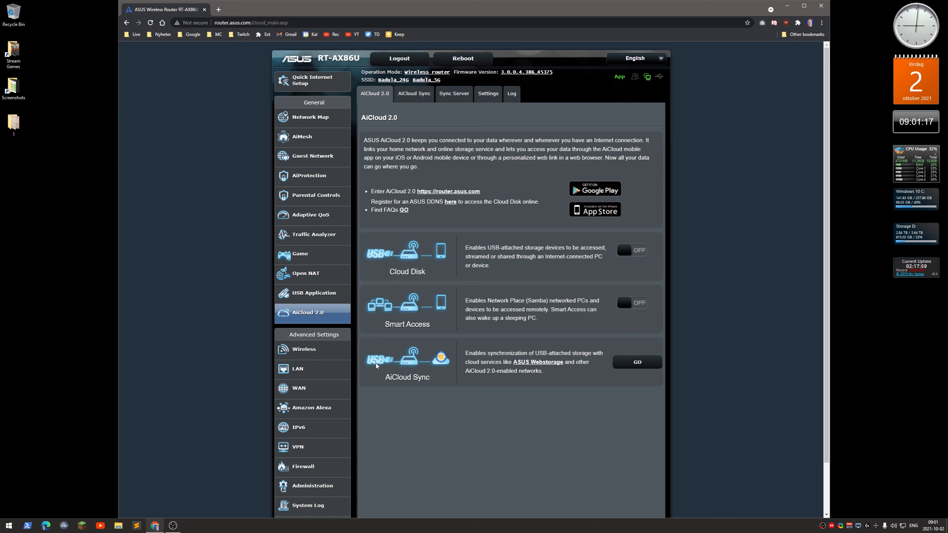
scroll("down", 3)
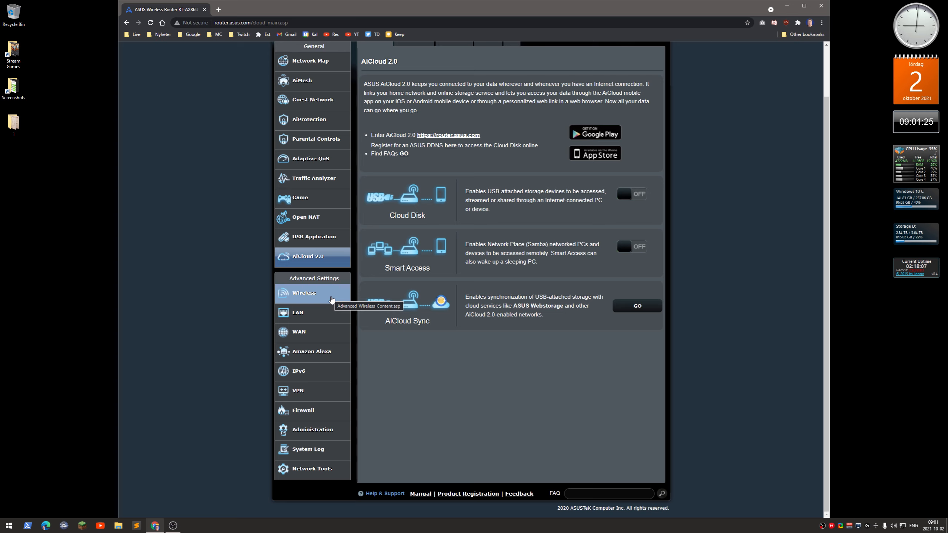
mouse_move(224, 296)
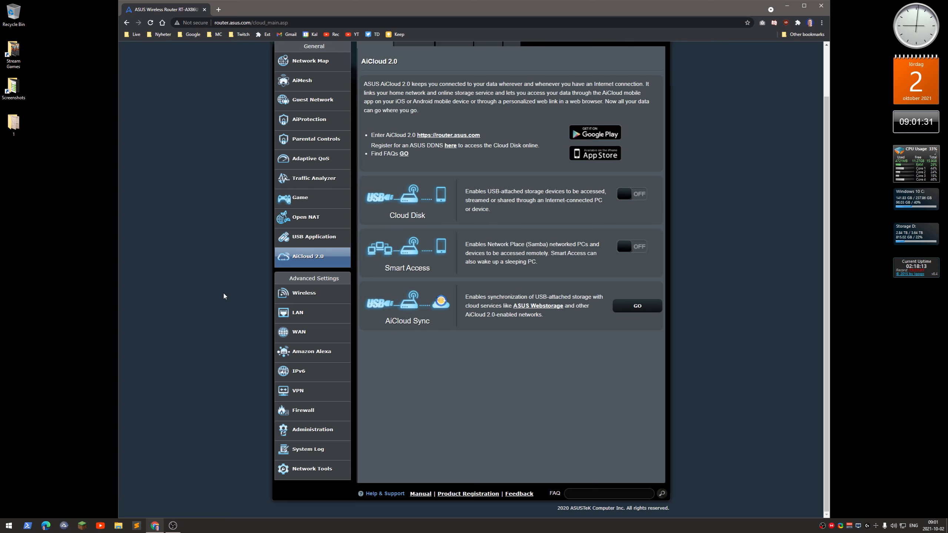
mouse_move(312, 313)
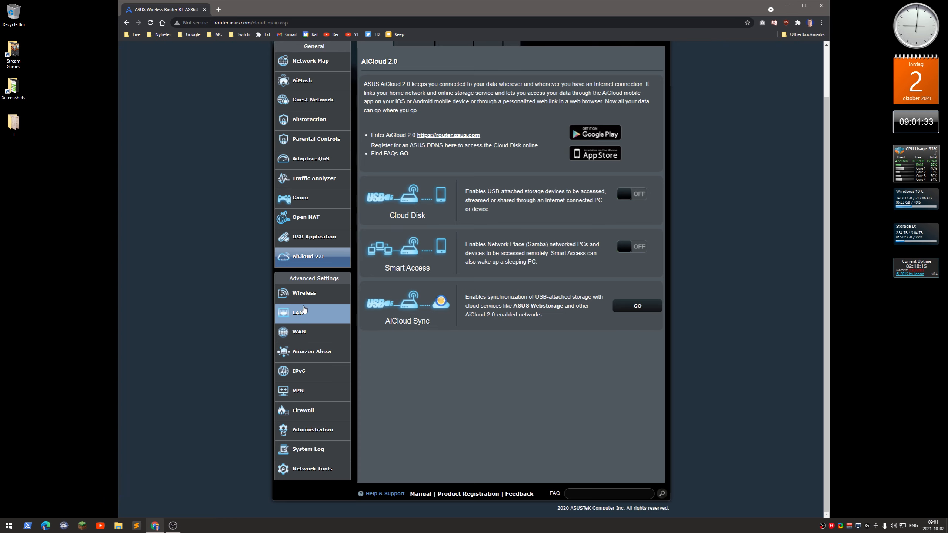
left_click(298, 312)
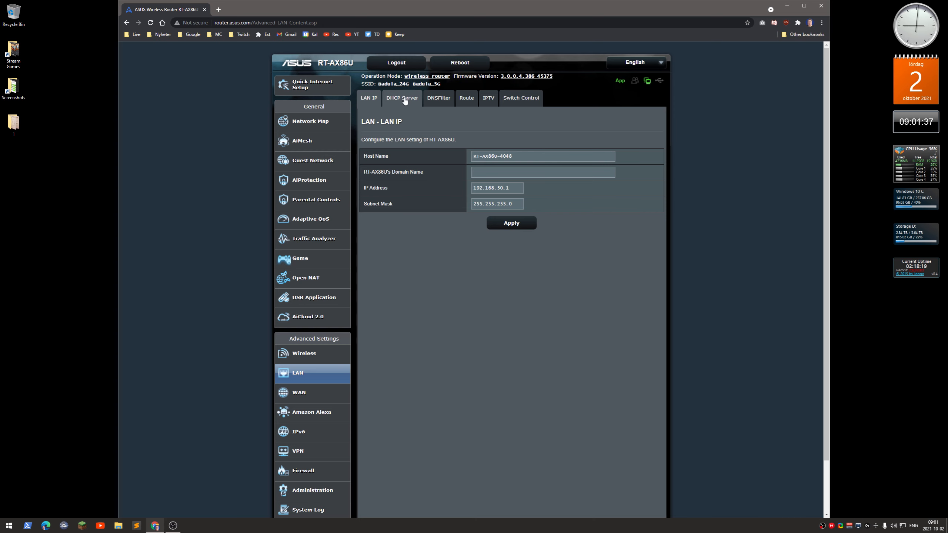
Look over the DHCP server reservations, then switch to WAN Internet Connection set to Automatic IP
left_click(401, 98)
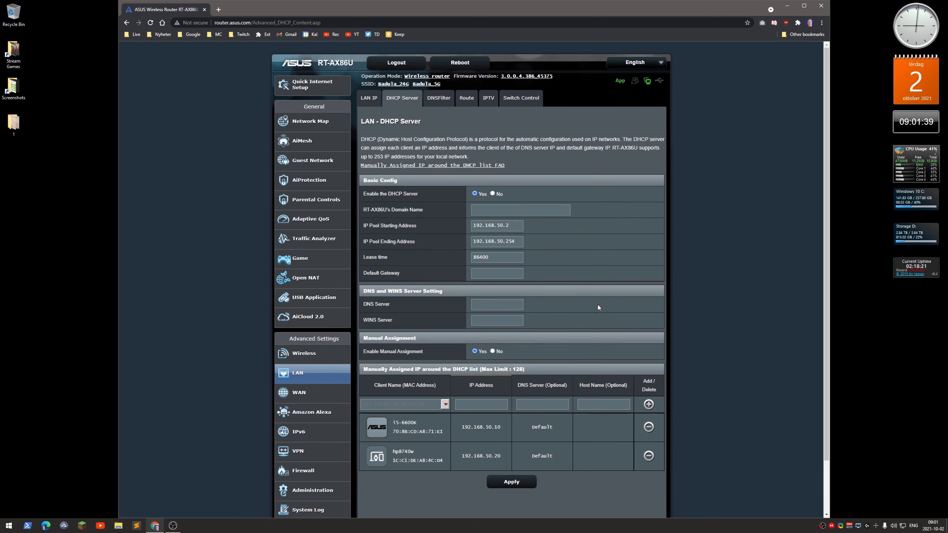
scroll("down", 3)
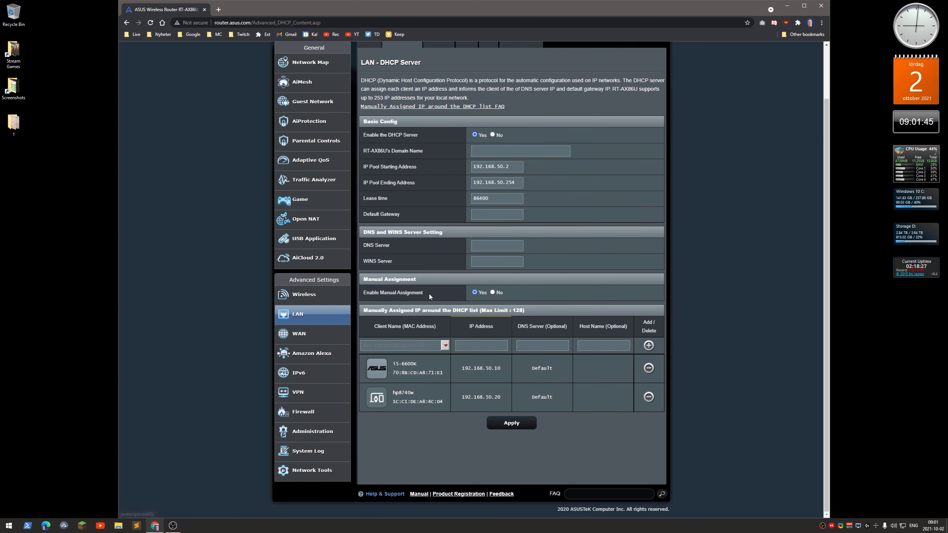
mouse_move(426, 381)
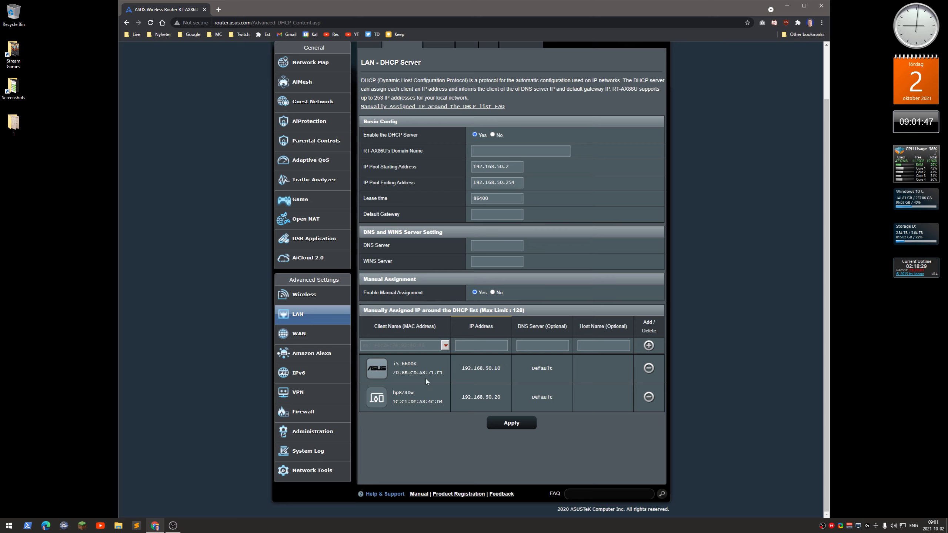
mouse_move(442, 413)
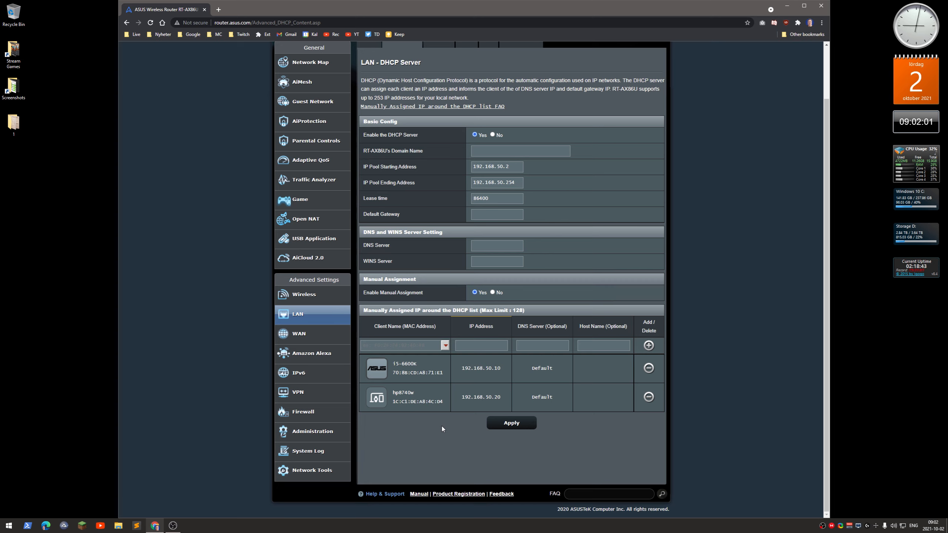
mouse_move(425, 365)
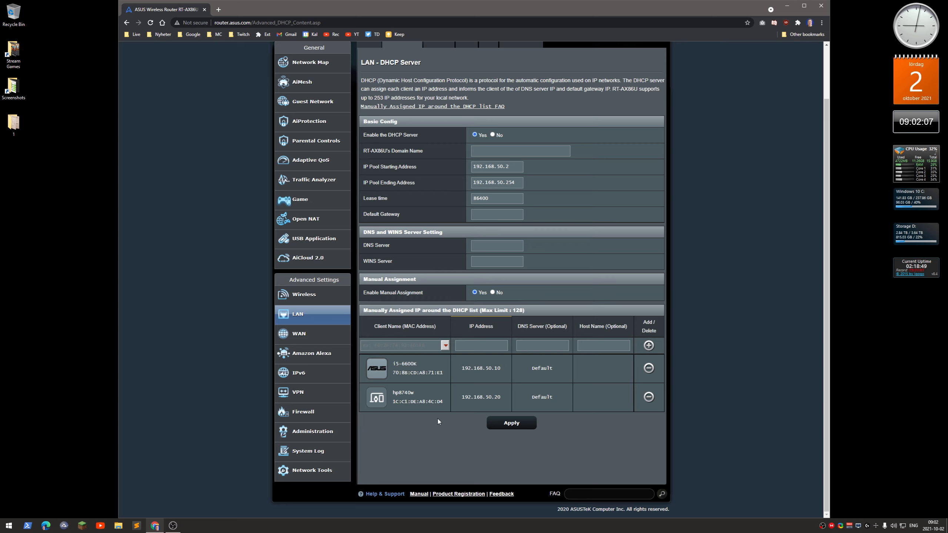
mouse_move(417, 295)
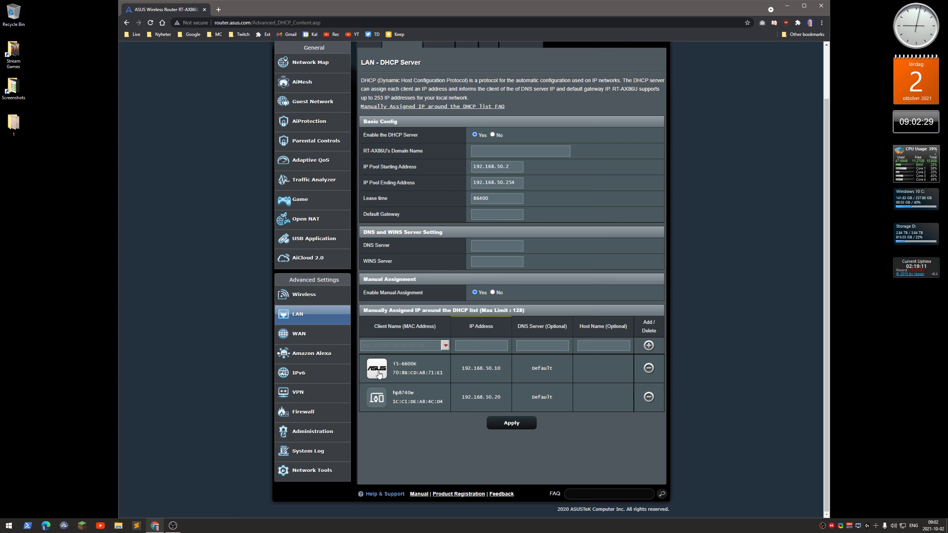
mouse_move(425, 439)
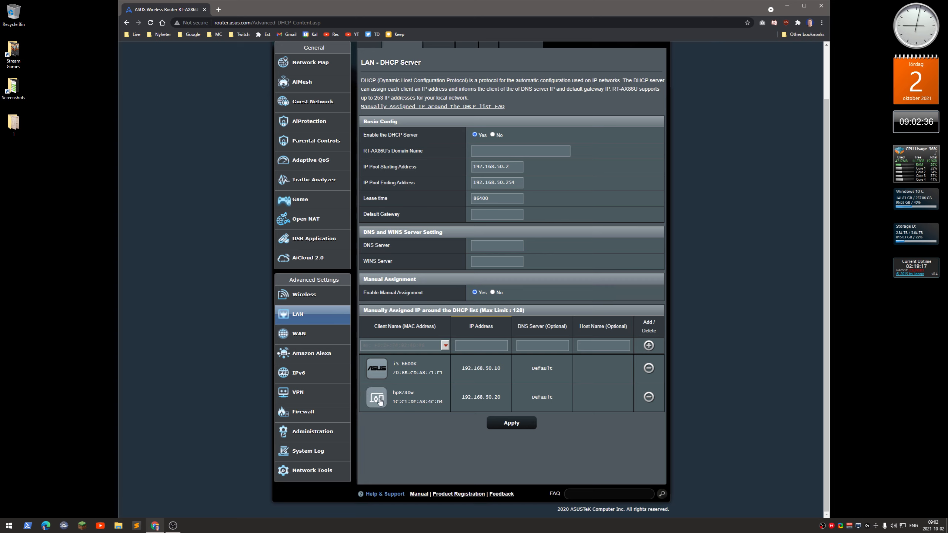
mouse_move(427, 465)
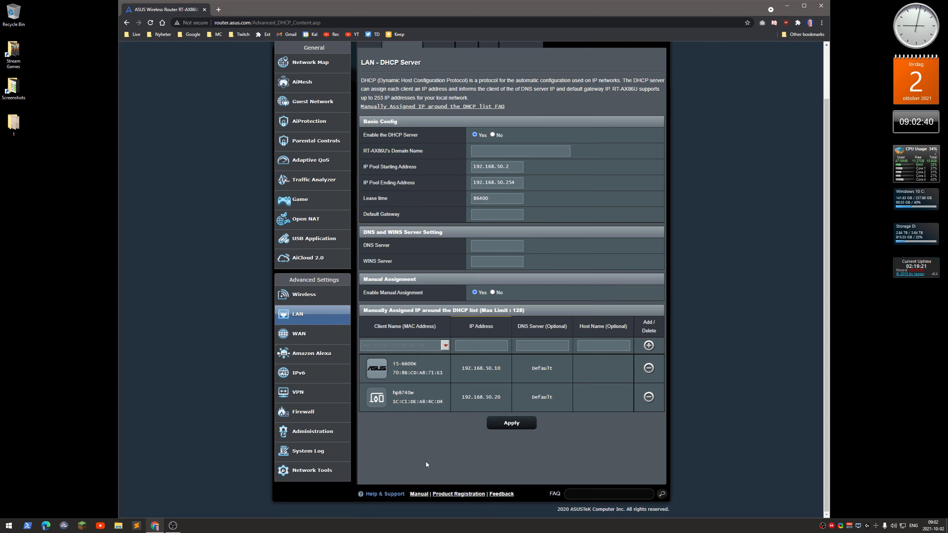
mouse_move(493, 316)
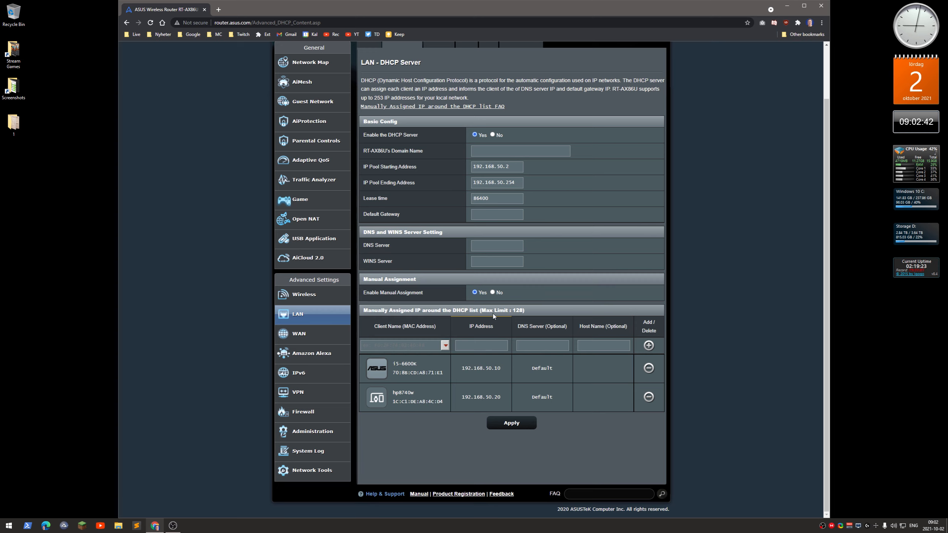
mouse_move(333, 353)
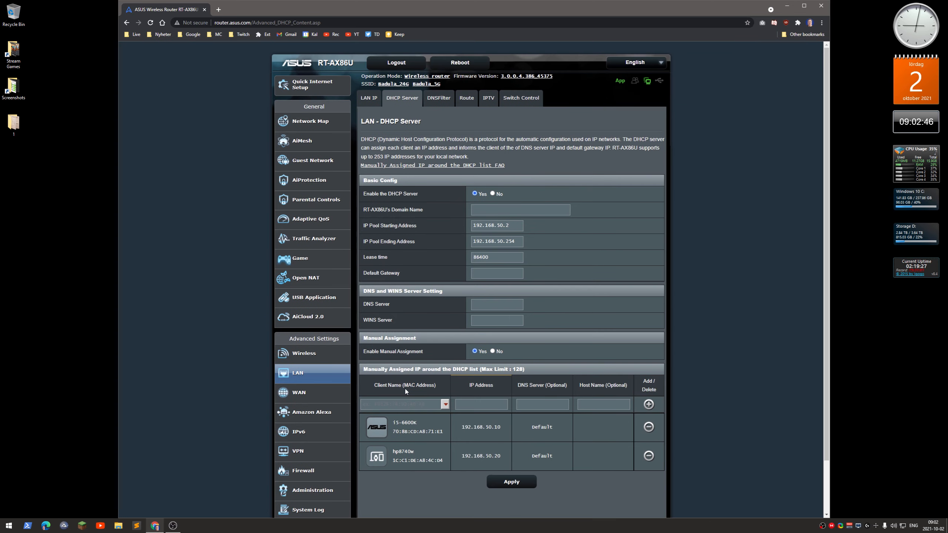
mouse_move(312, 393)
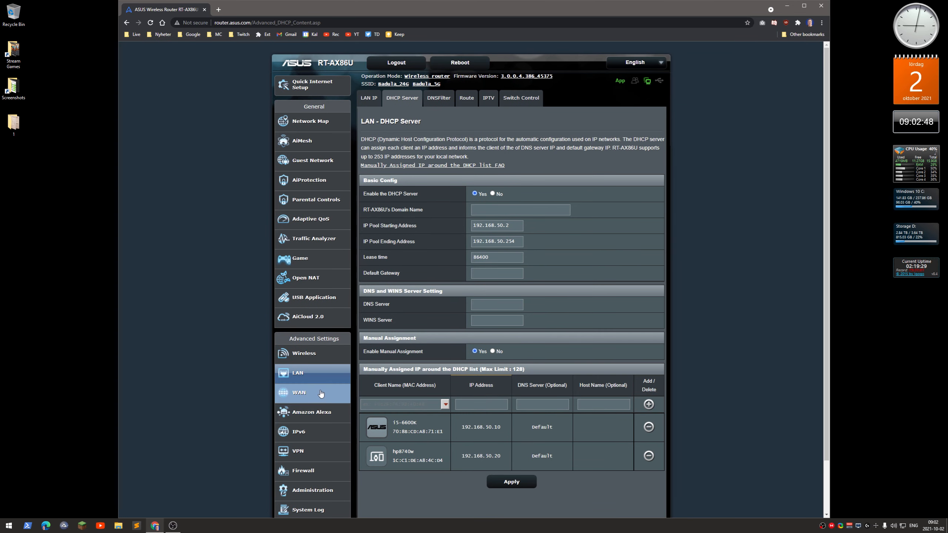
left_click(298, 392)
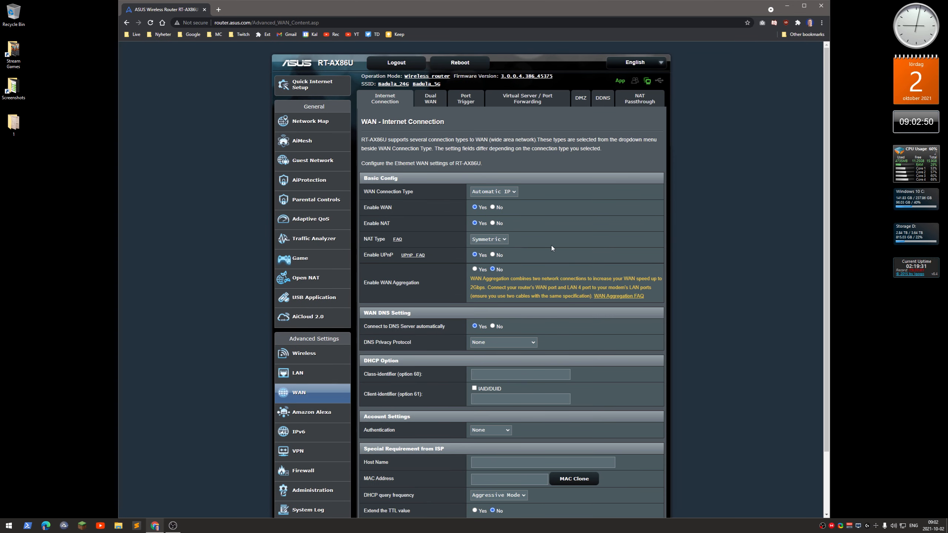
mouse_move(430, 98)
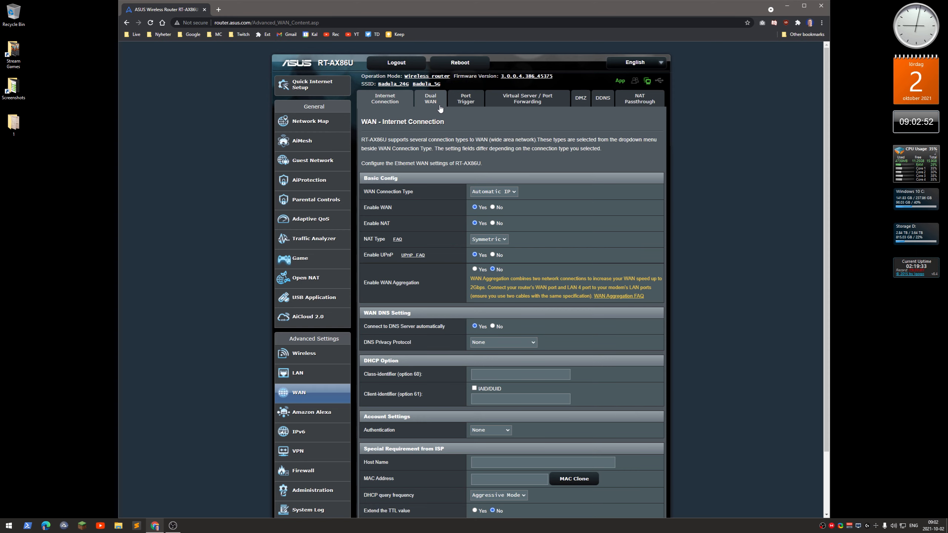
Show Dual WAN settings and review the Primary WAN choices, leaving it on WAN with Dual WAN off
left_click(430, 98)
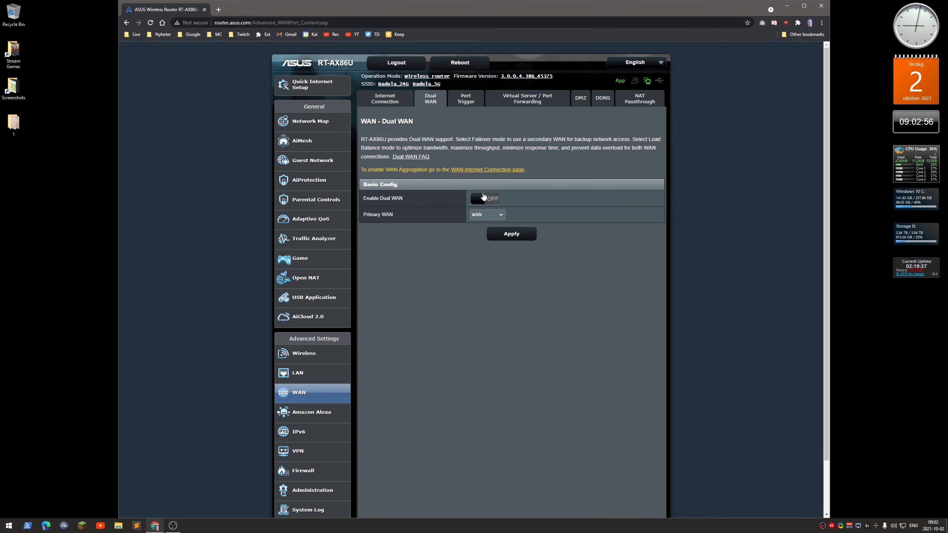
mouse_move(497, 225)
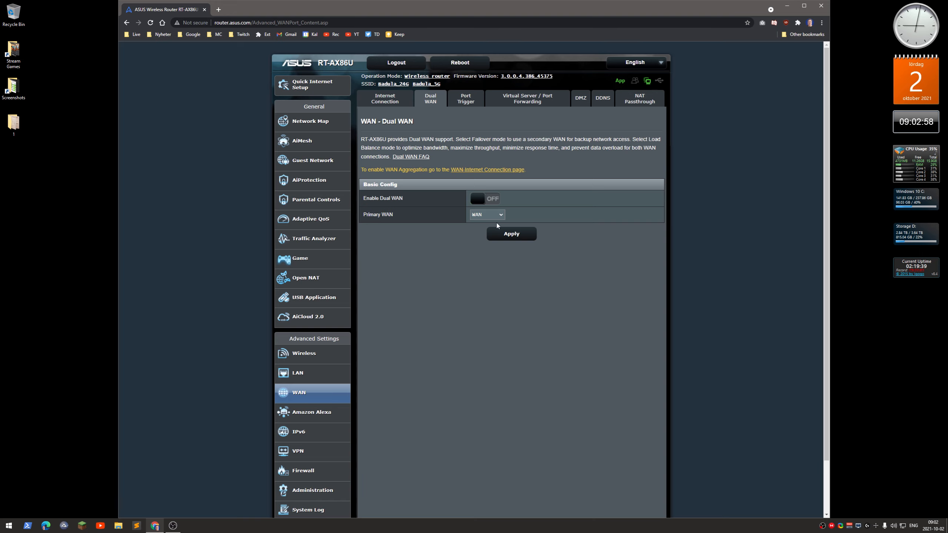
mouse_move(496, 225)
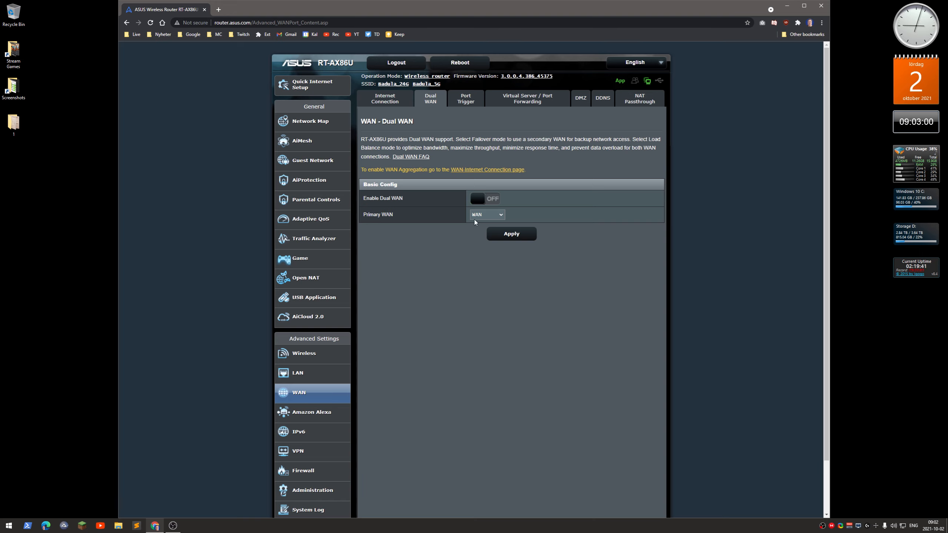
mouse_move(463, 255)
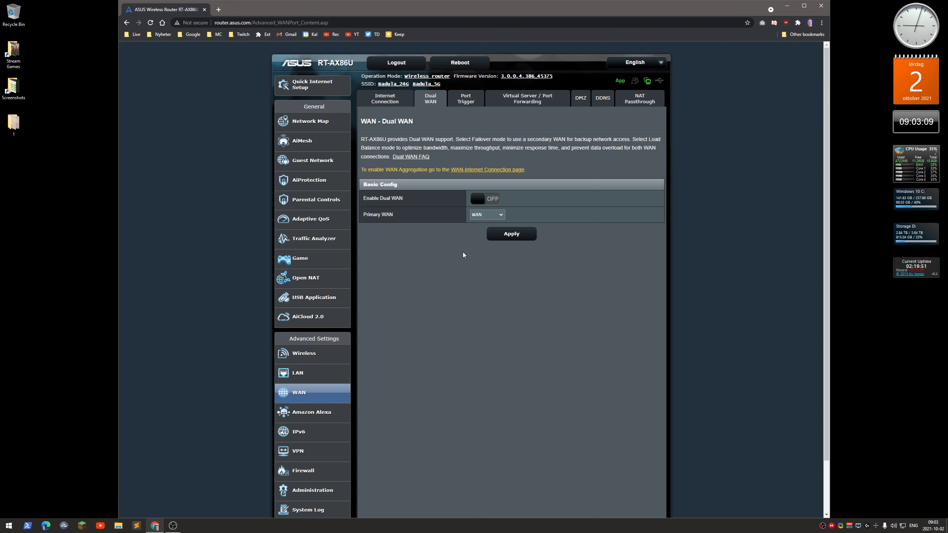
mouse_move(424, 214)
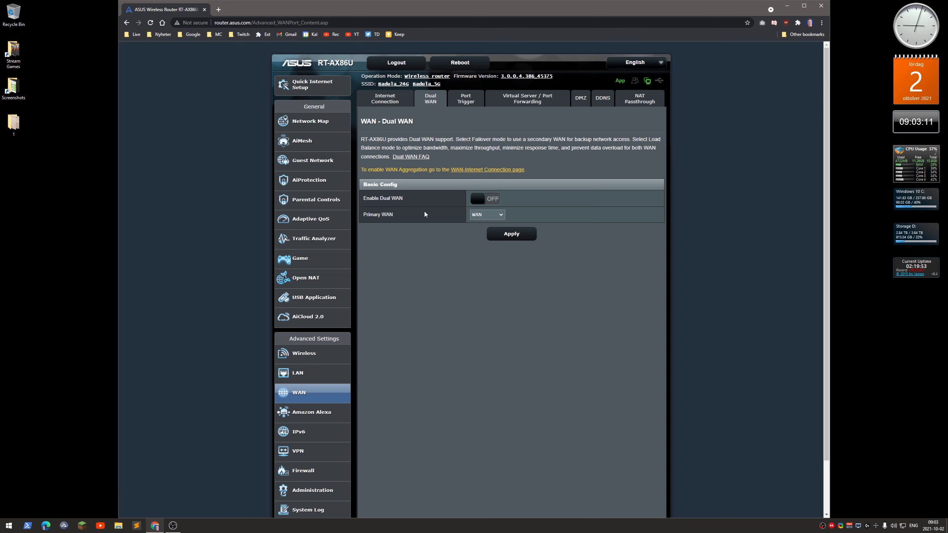
mouse_move(475, 215)
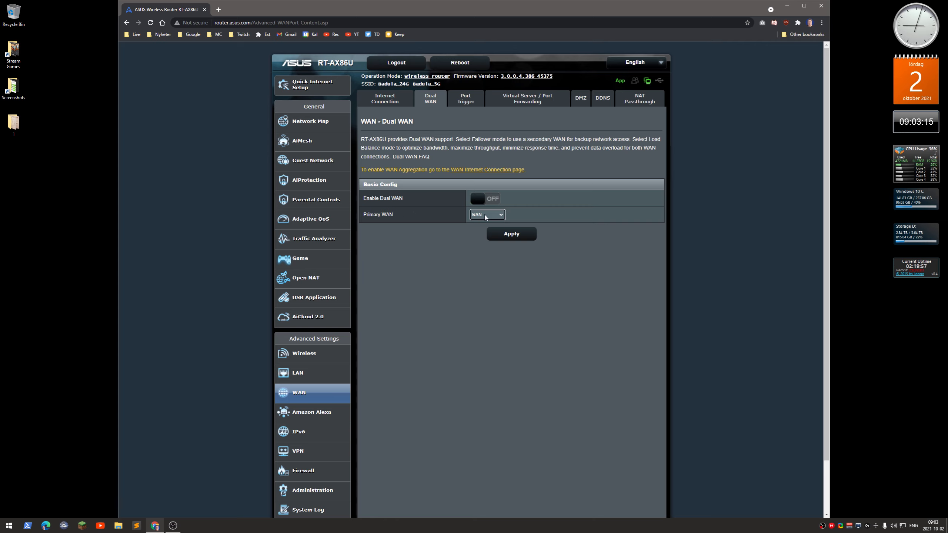
left_click(486, 215)
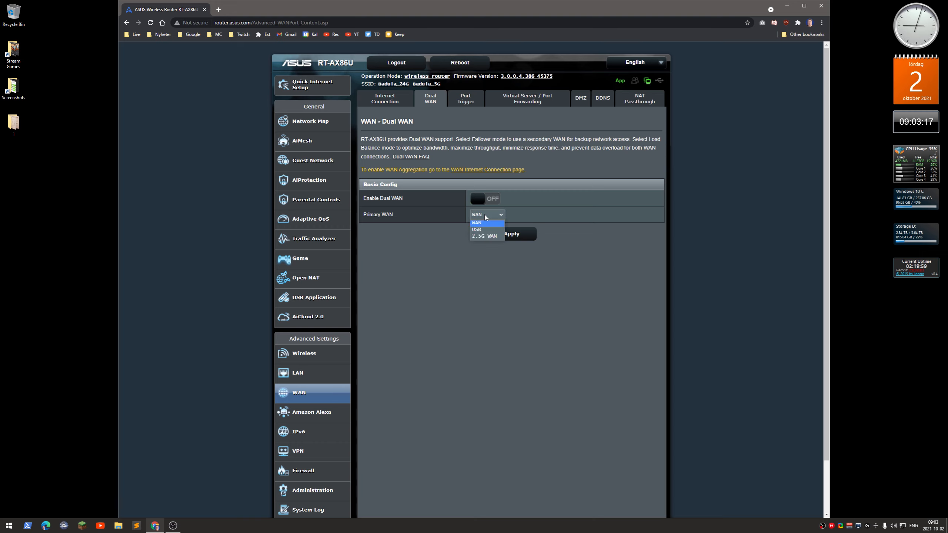
mouse_move(487, 236)
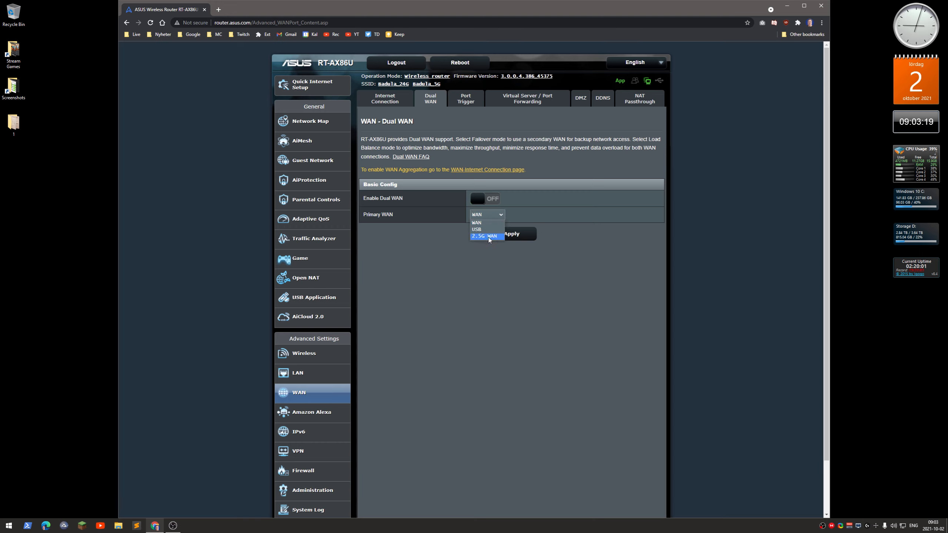
mouse_move(495, 240)
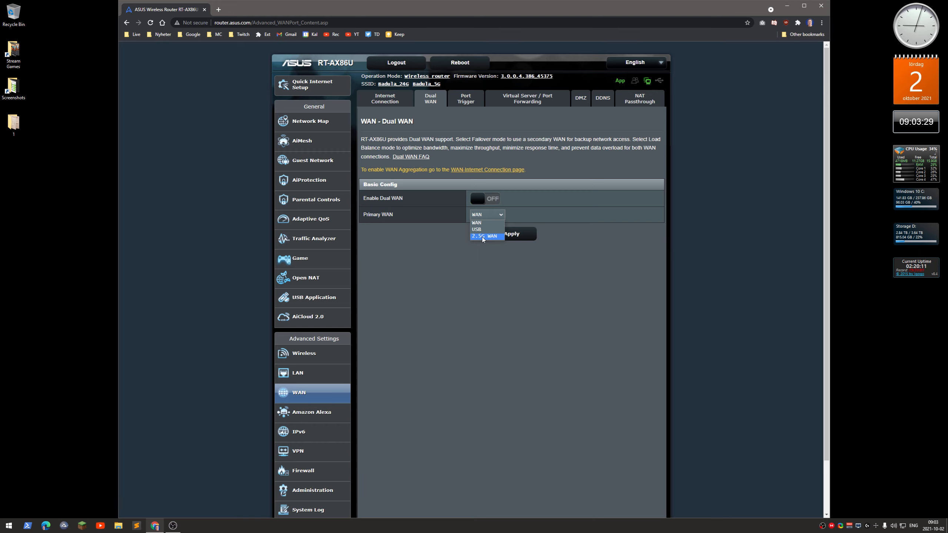
left_click(476, 222)
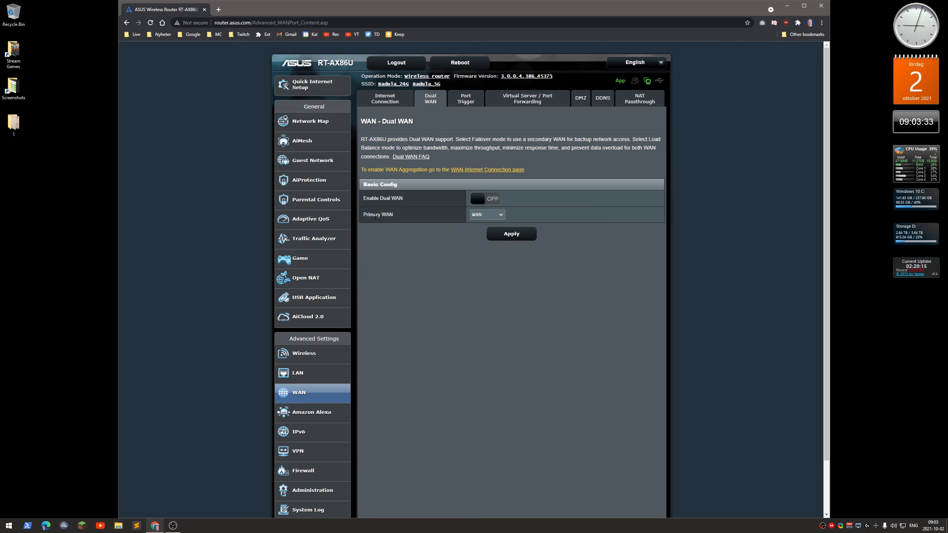
mouse_move(404, 240)
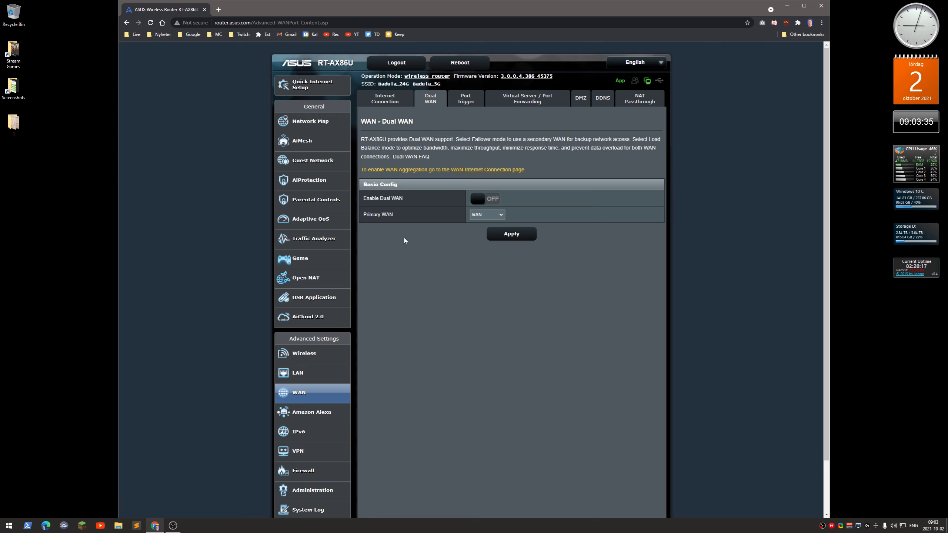
mouse_move(456, 291)
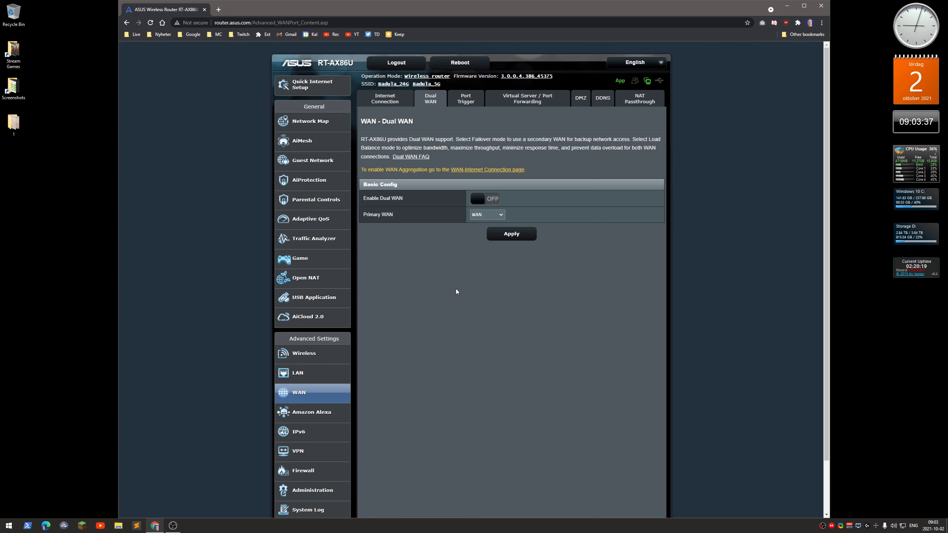
mouse_move(420, 238)
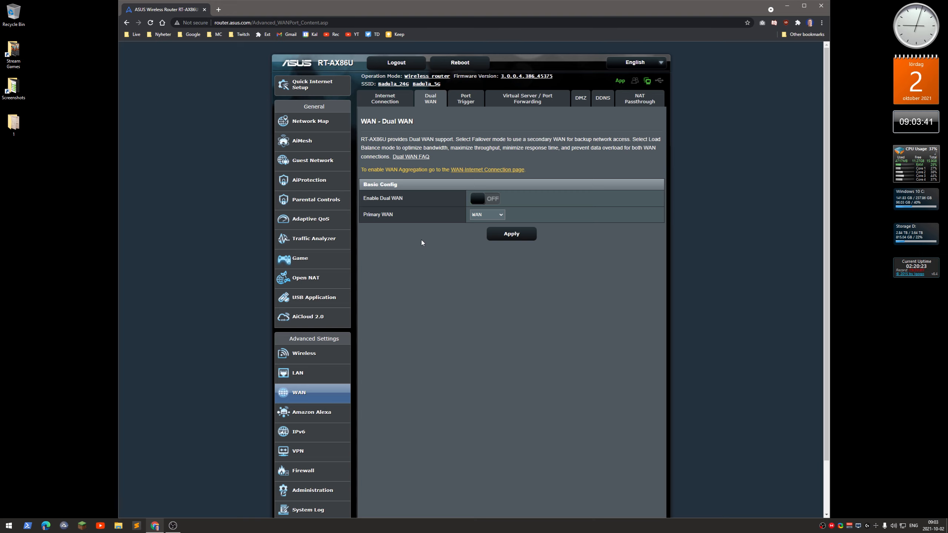
mouse_move(422, 252)
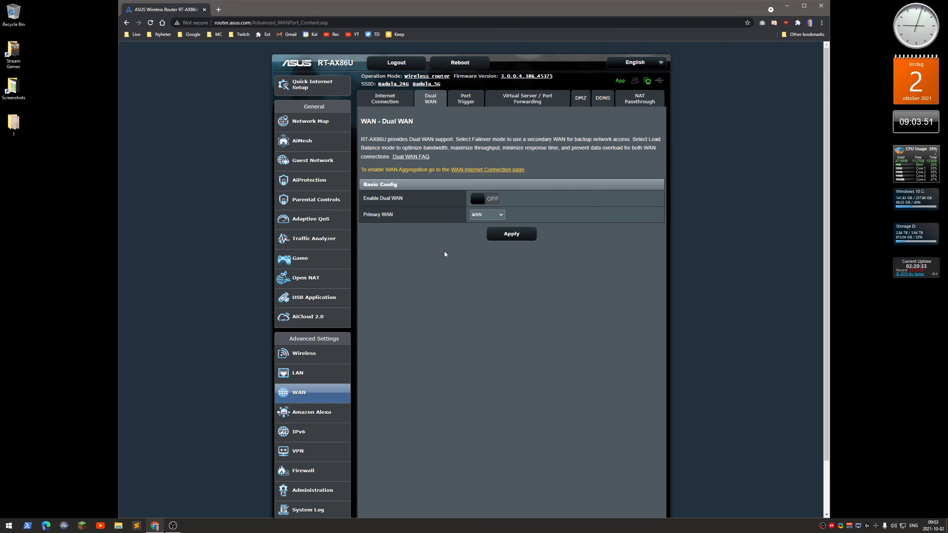
mouse_move(452, 248)
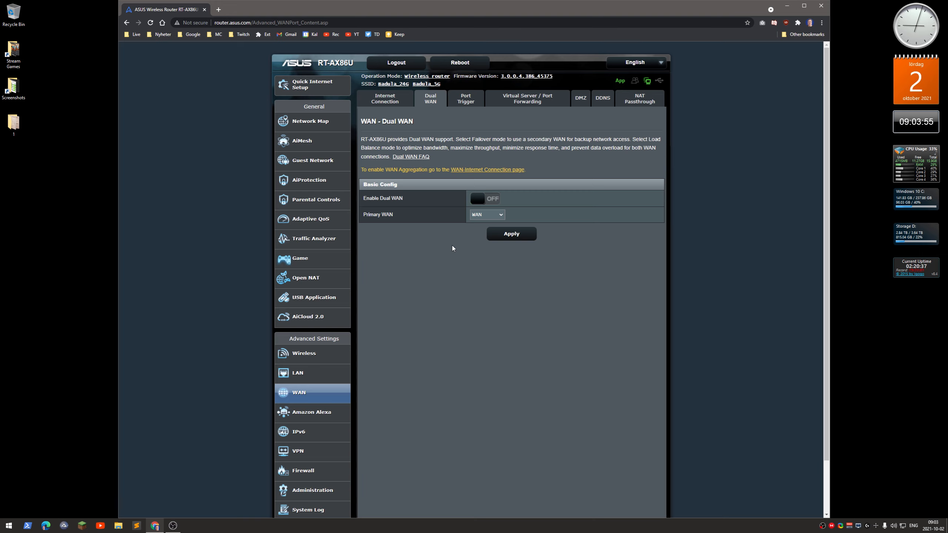
mouse_move(564, 122)
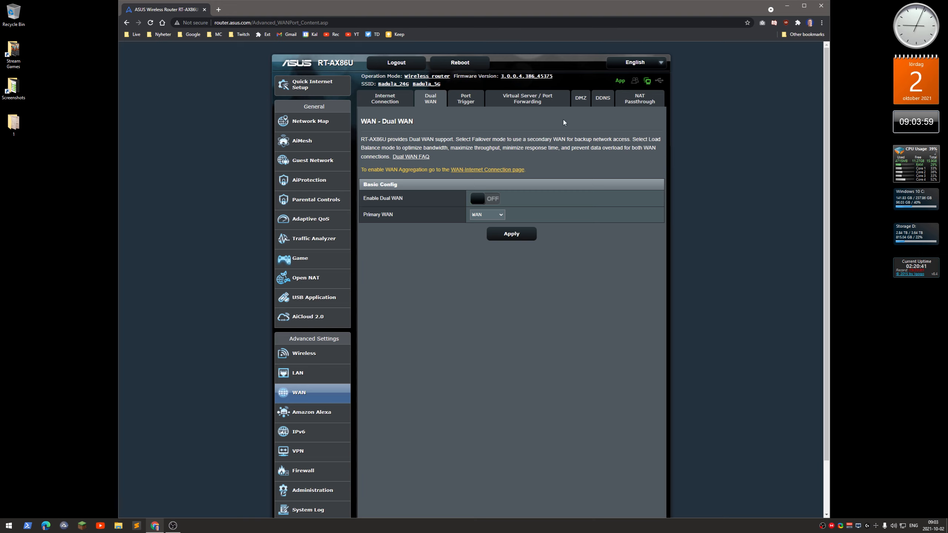
mouse_move(527, 97)
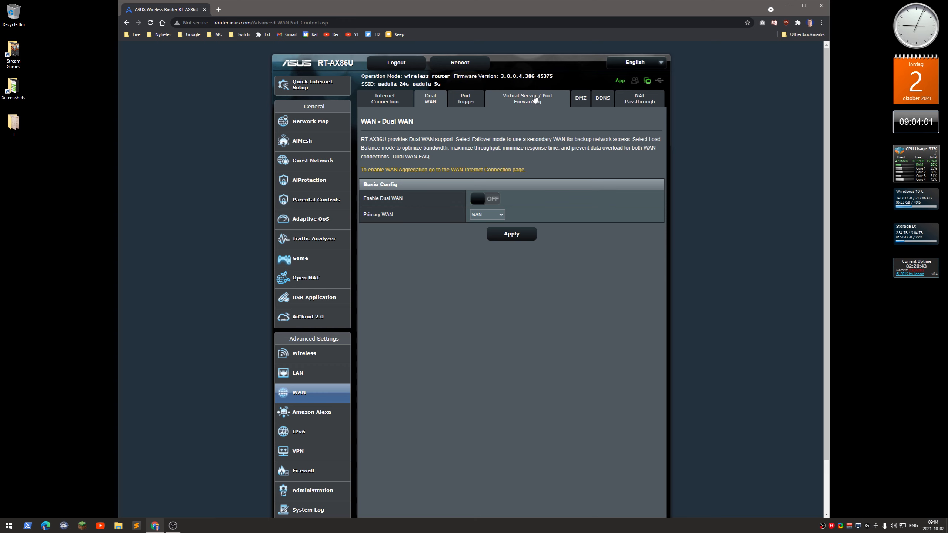
Show Virtual Server / Port Forwarding with forwarding off and no rules listed
left_click(526, 98)
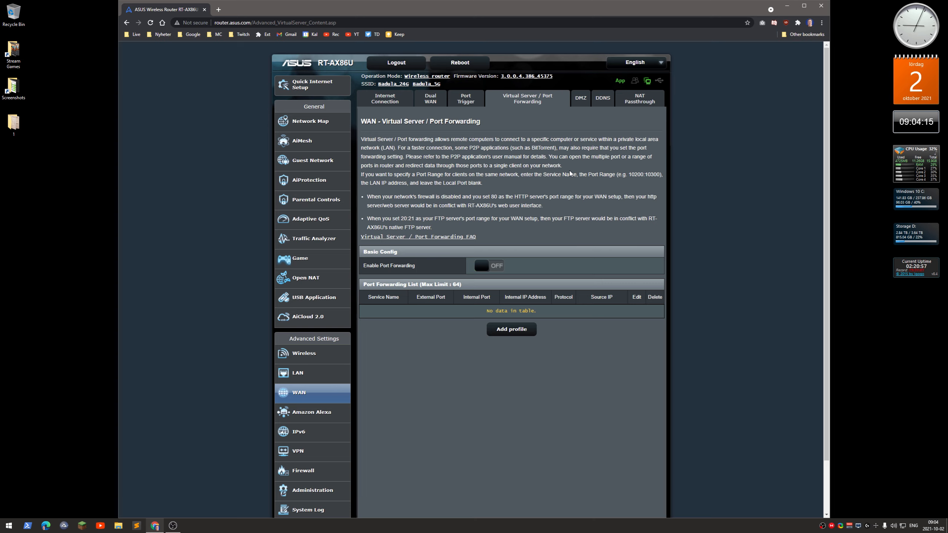
mouse_move(620, 153)
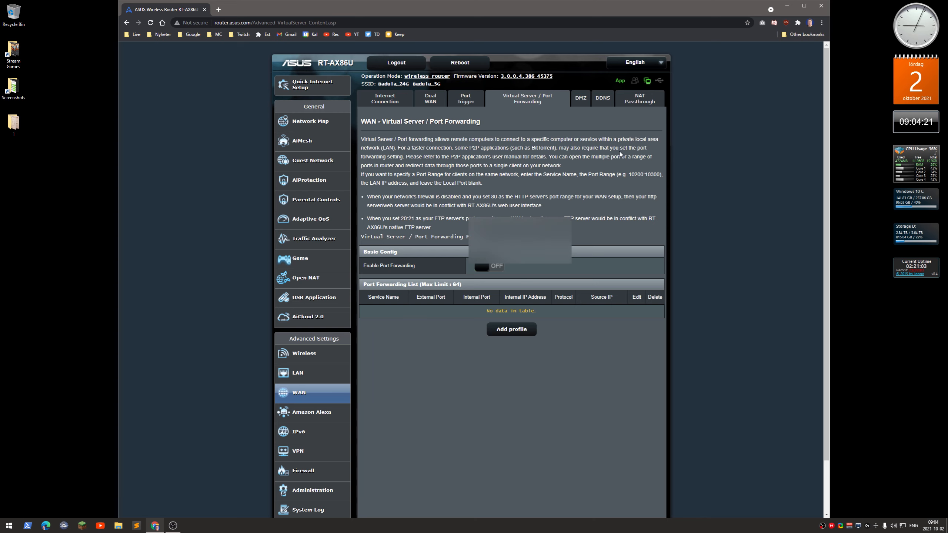
left_click(602, 97)
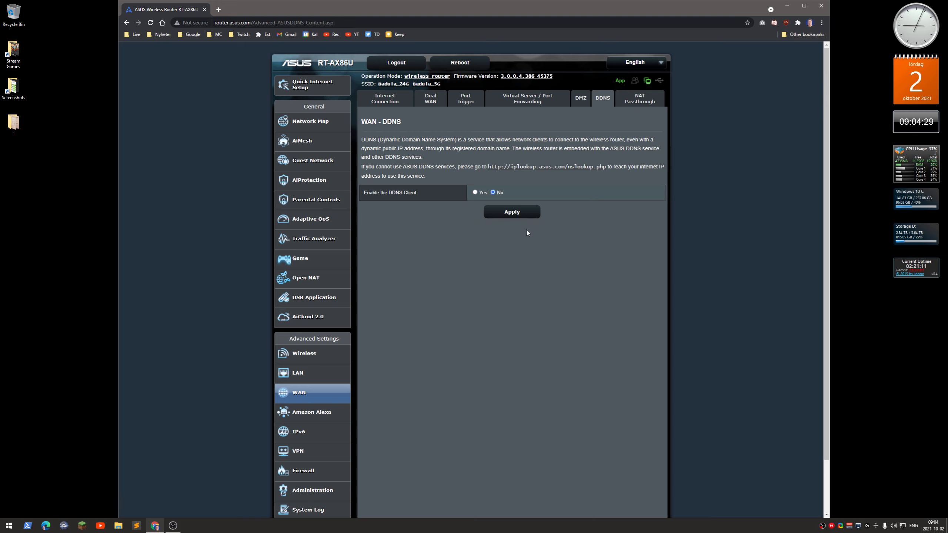
mouse_move(516, 281)
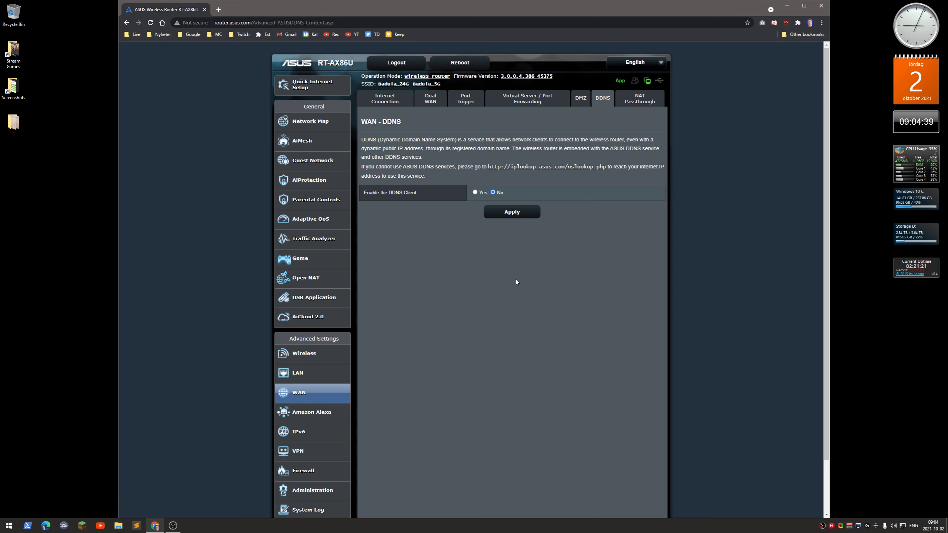
mouse_move(468, 267)
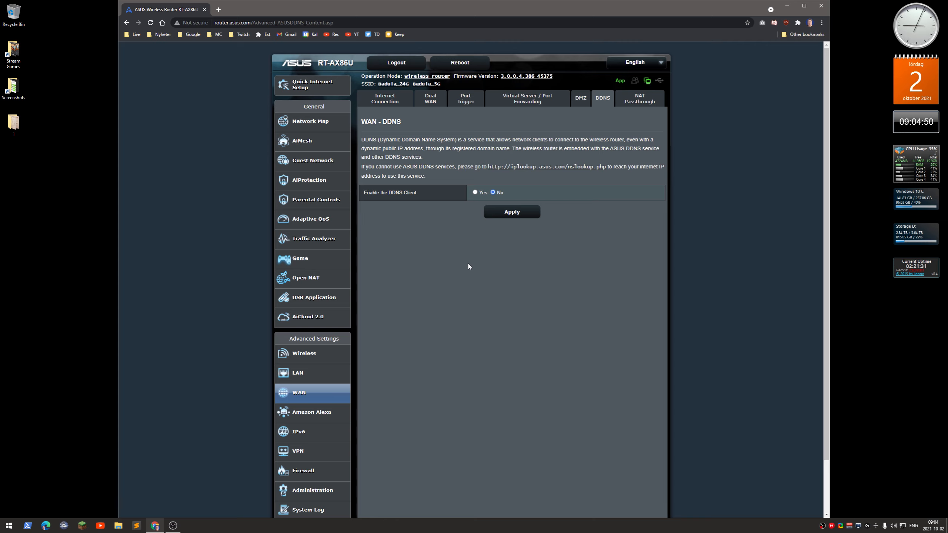
mouse_move(413, 199)
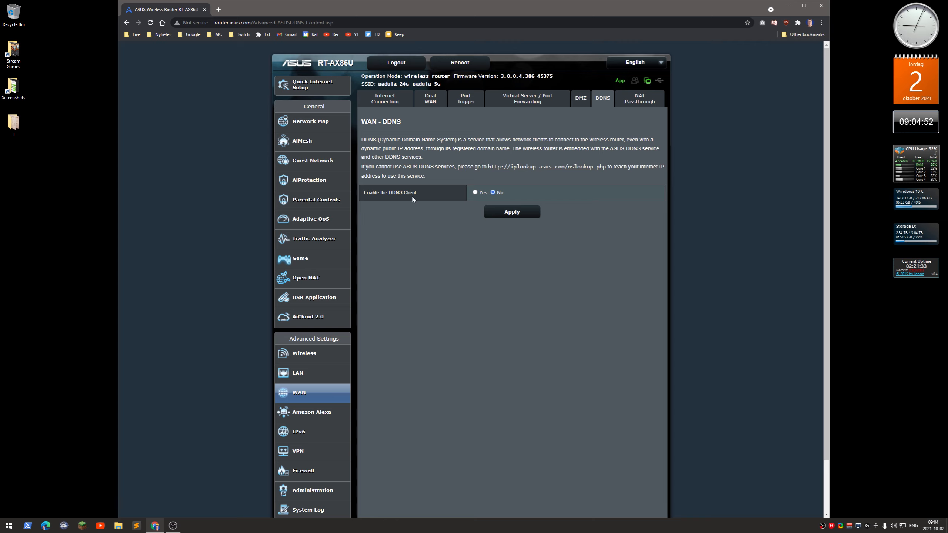
mouse_move(434, 223)
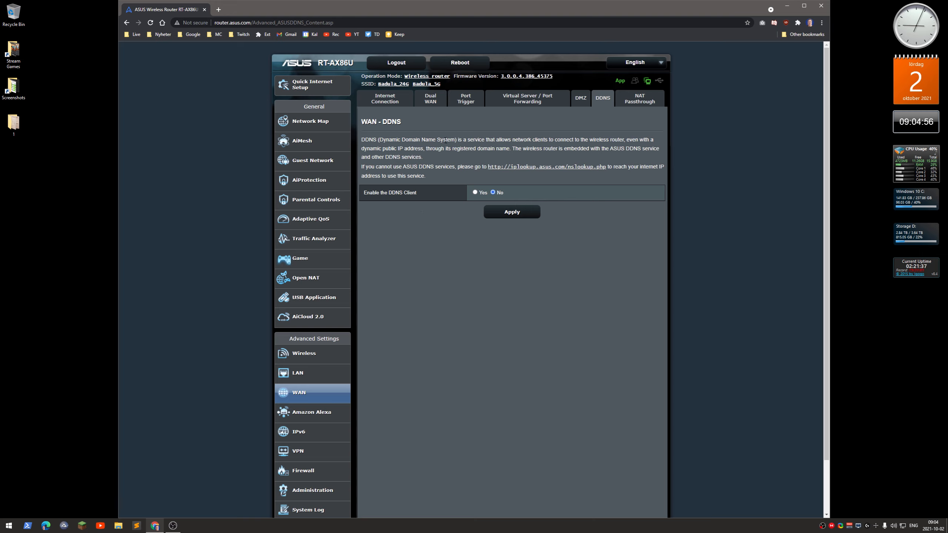
mouse_move(450, 245)
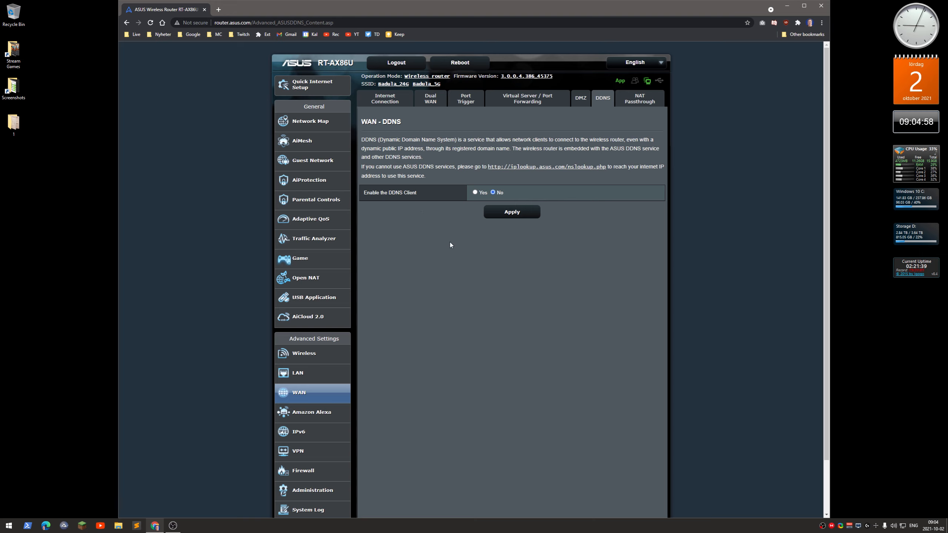
mouse_move(442, 248)
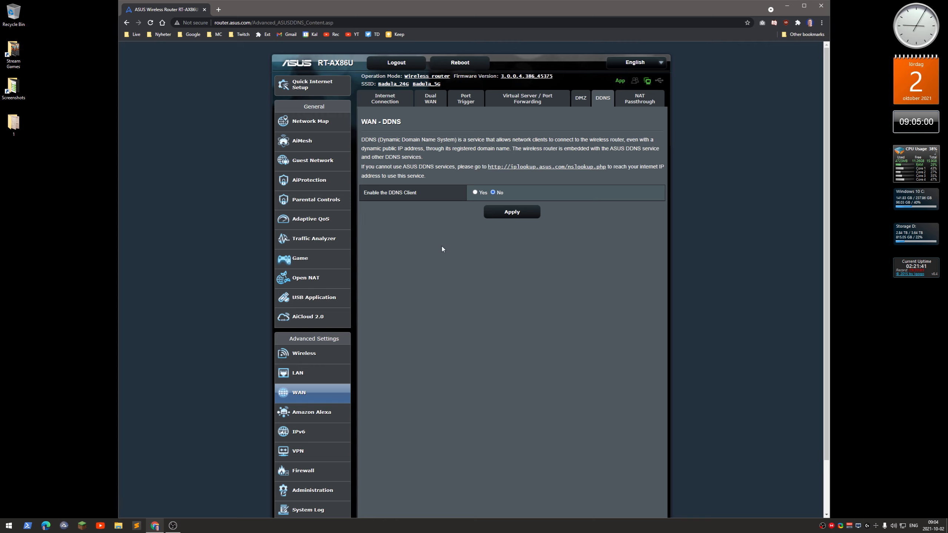
mouse_move(438, 236)
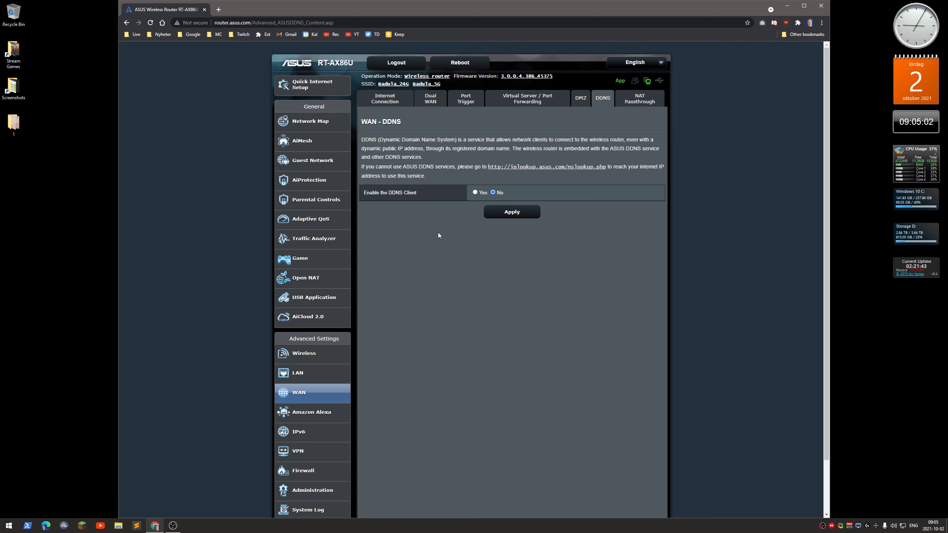
mouse_move(464, 281)
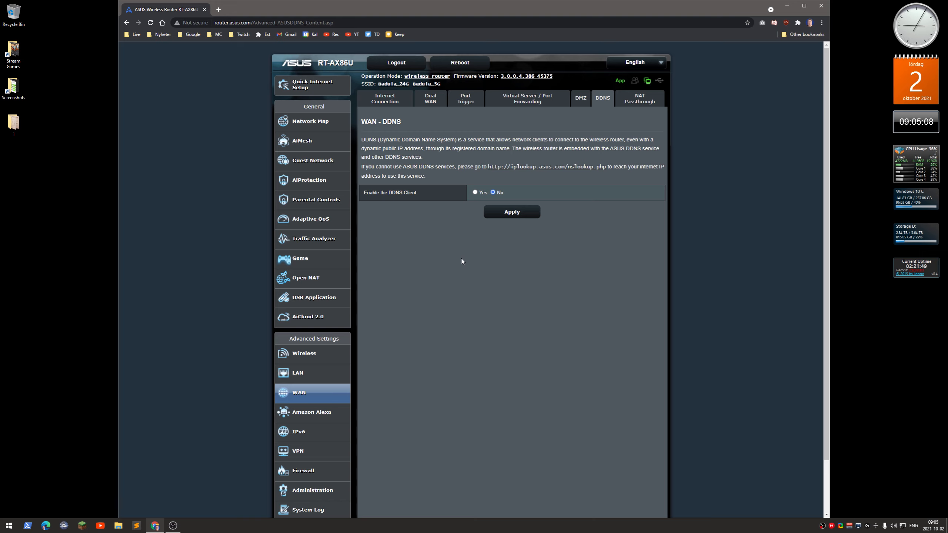
mouse_move(458, 191)
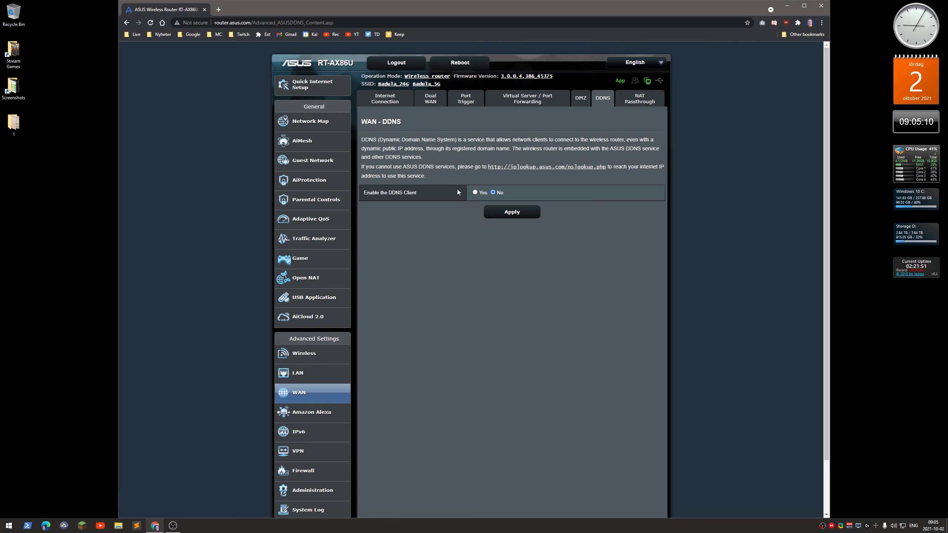
mouse_move(451, 241)
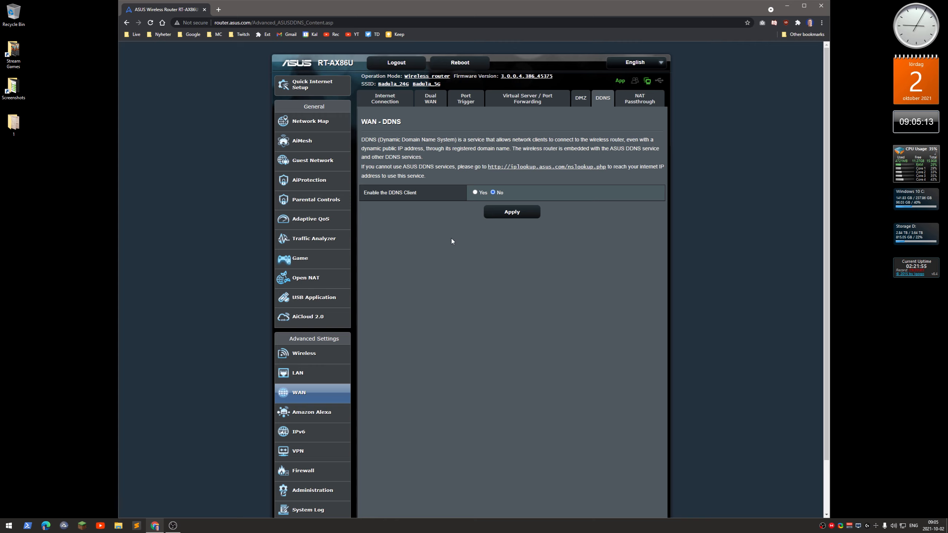
mouse_move(482, 254)
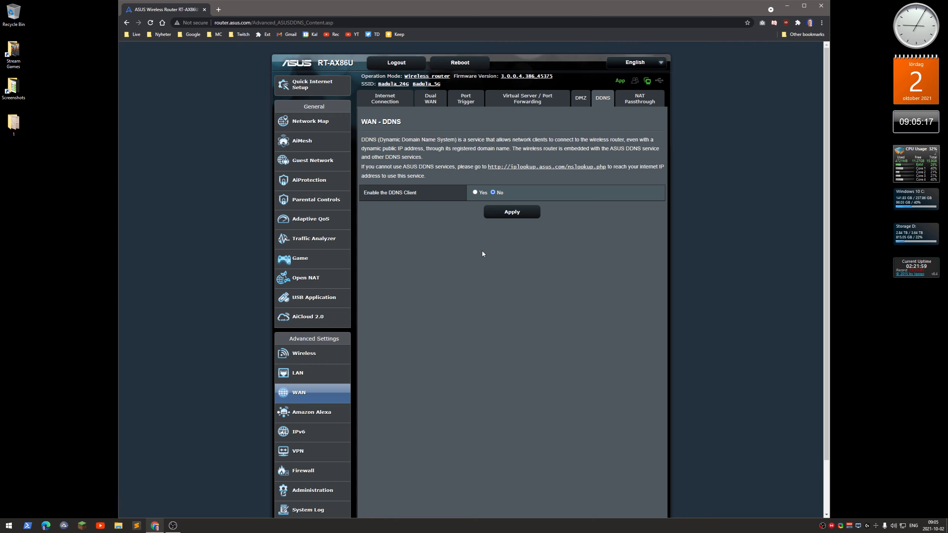
mouse_move(487, 245)
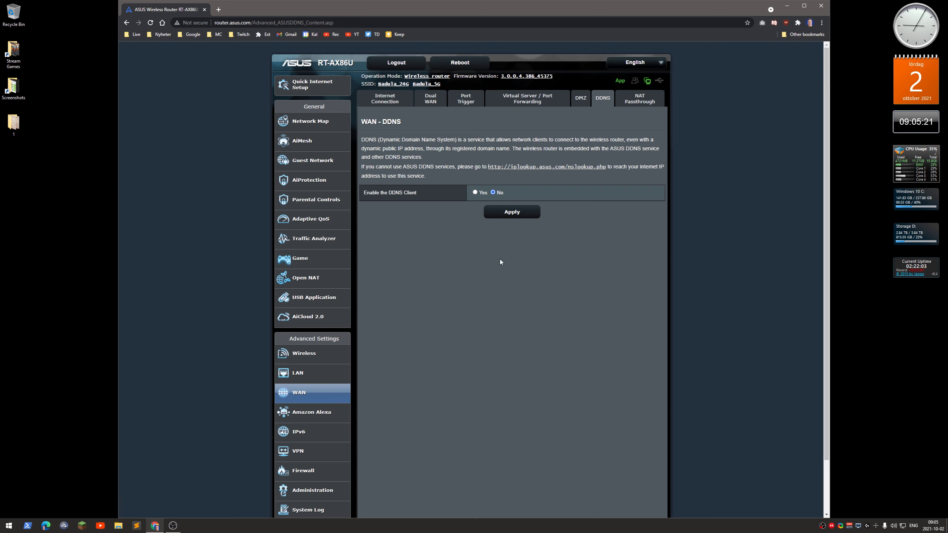
mouse_move(370, 199)
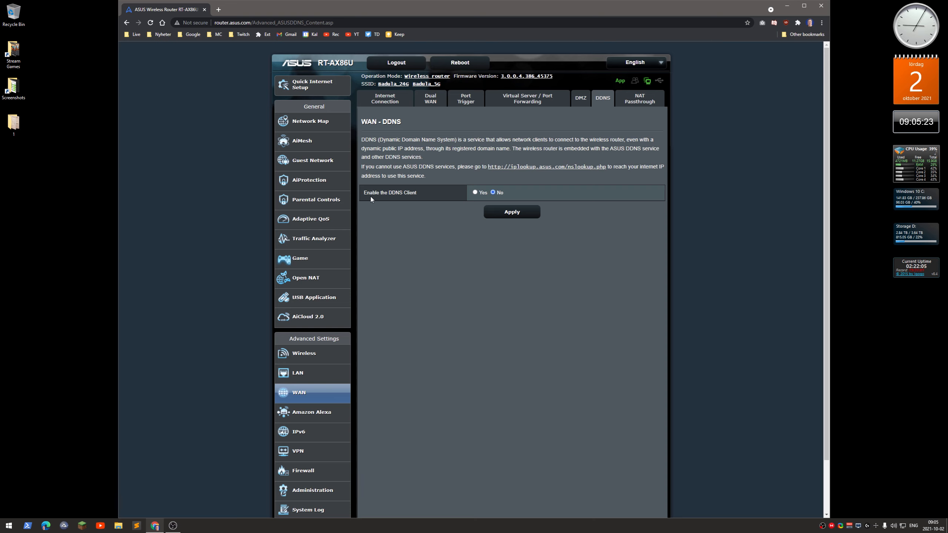
mouse_move(442, 273)
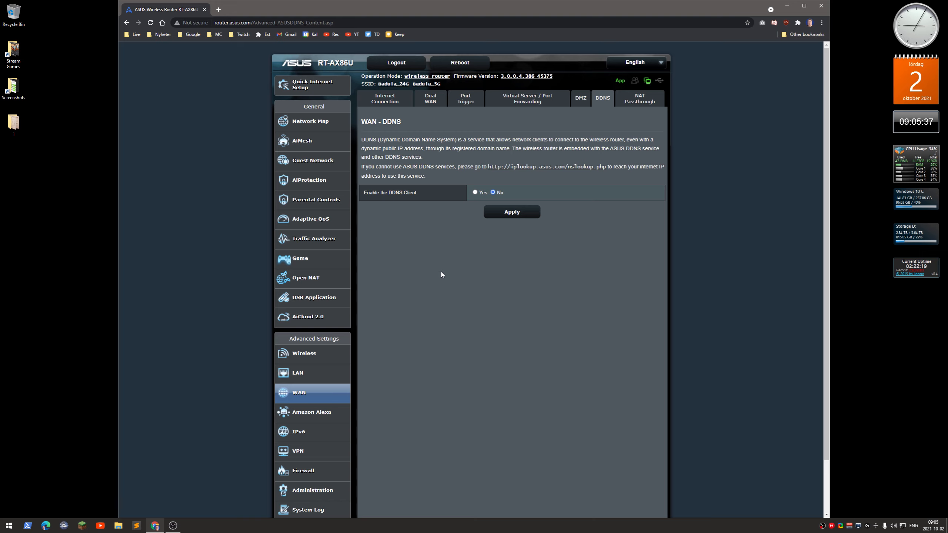
mouse_move(314, 297)
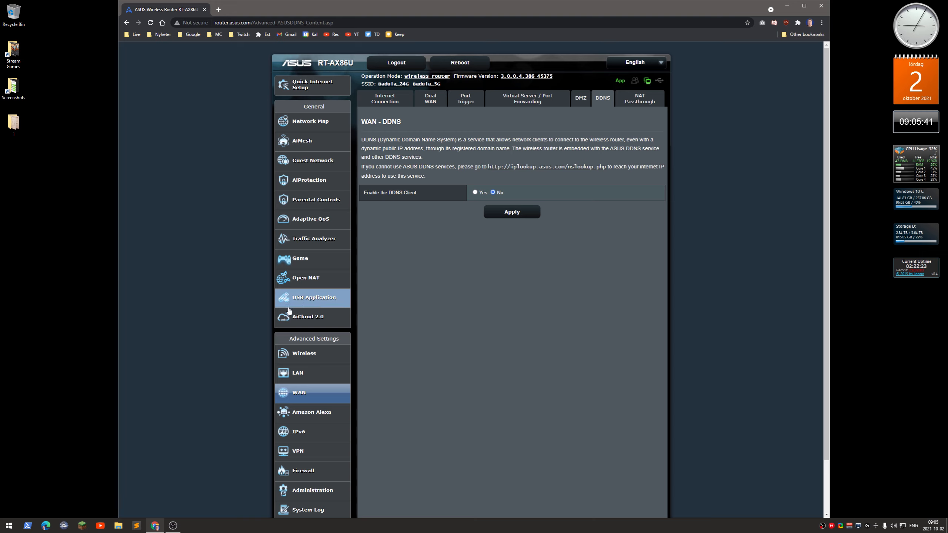
Bring up the Amazon Alexa Skill page with its account-linking steps
scroll("down", 3)
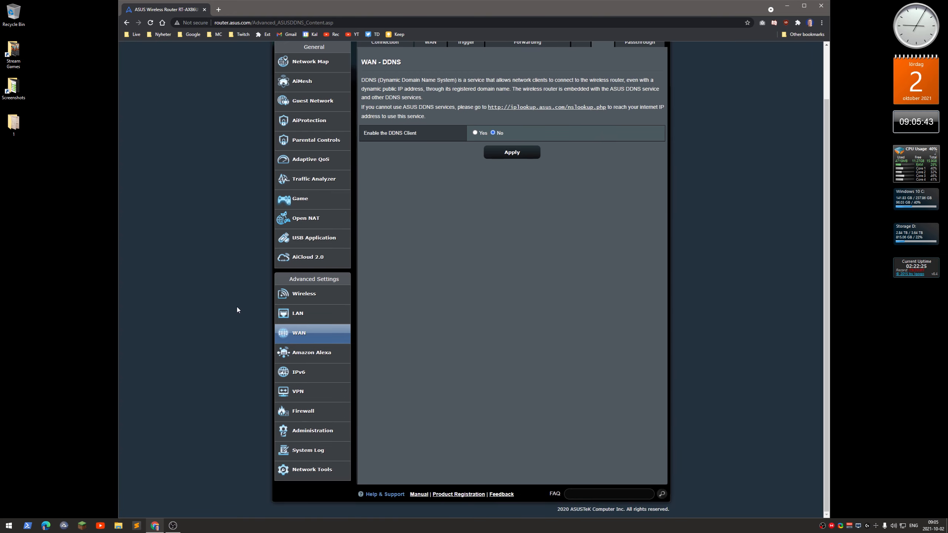
mouse_move(323, 360)
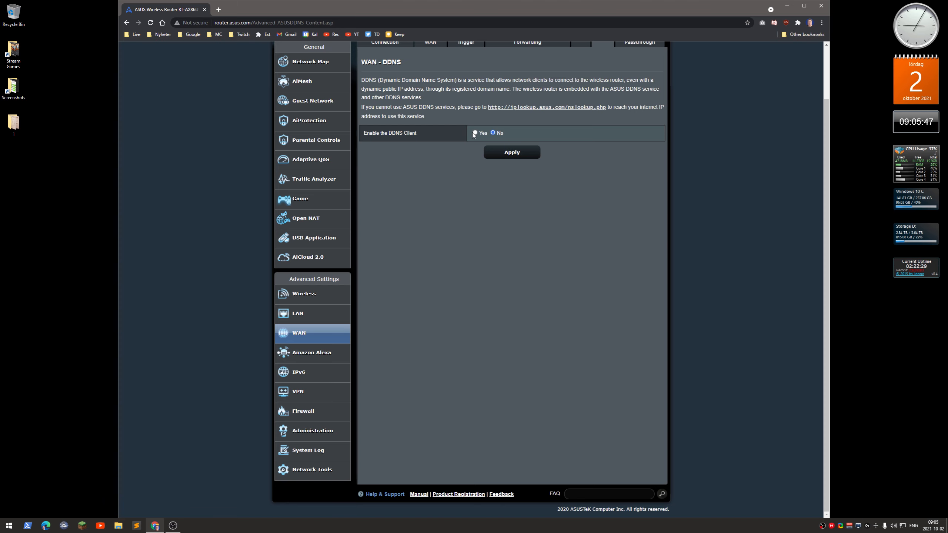
mouse_move(311, 353)
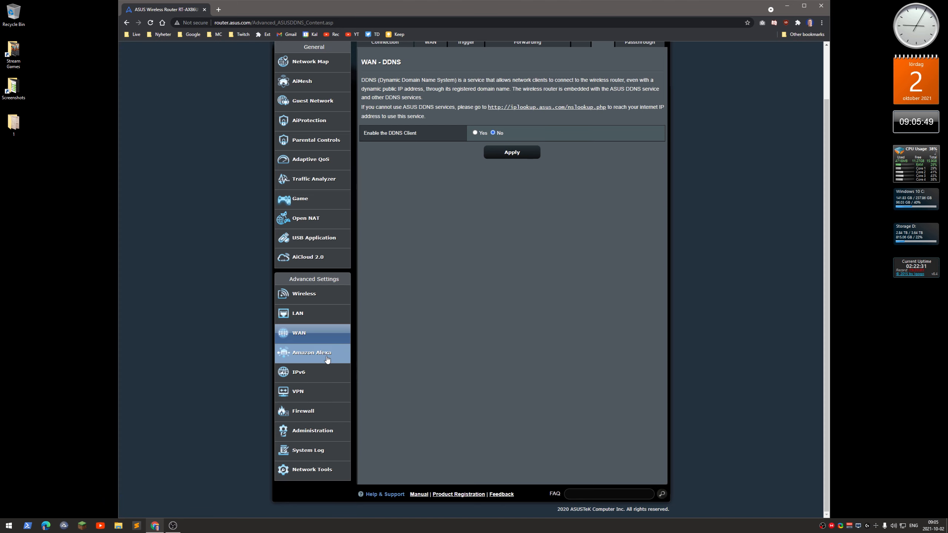
left_click(312, 353)
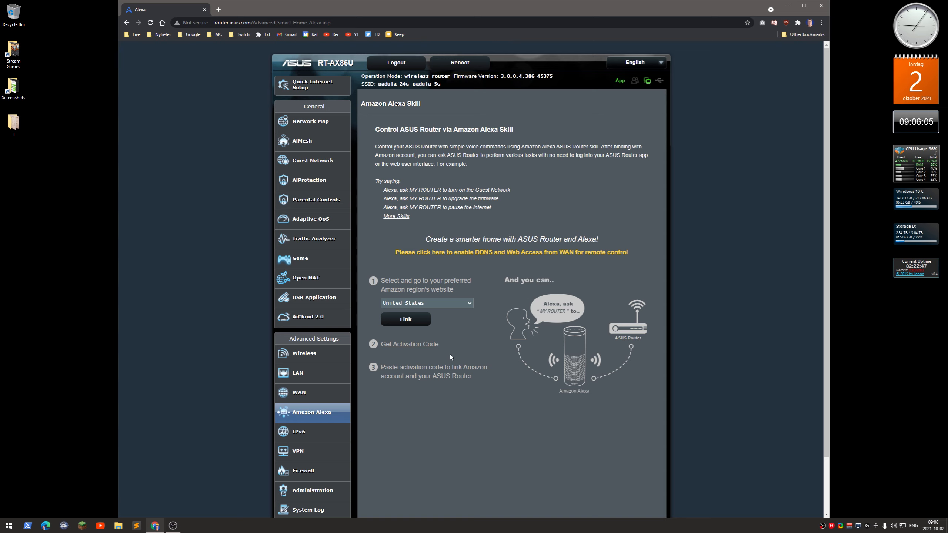
Check IPv6 is disabled, then move to the VPN Server page with PPTP off
scroll("down", 3)
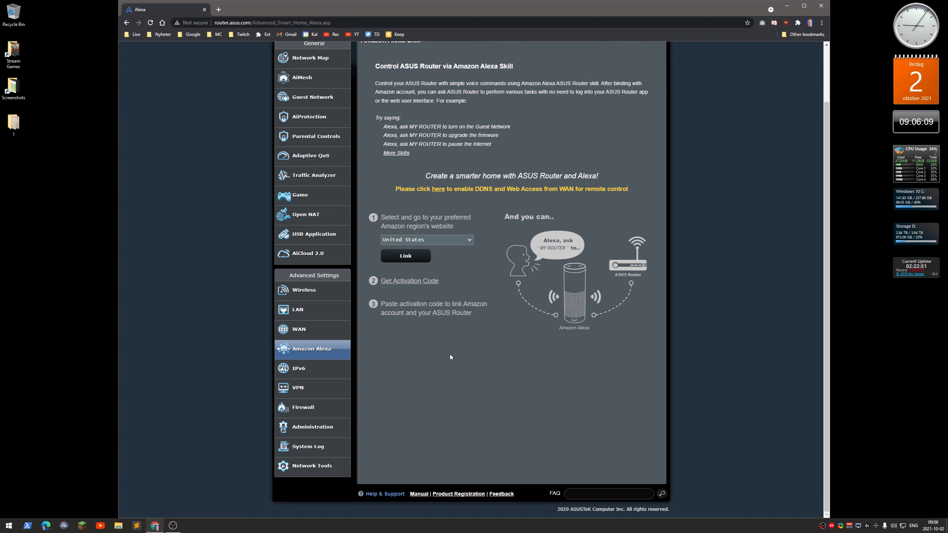
mouse_move(341, 367)
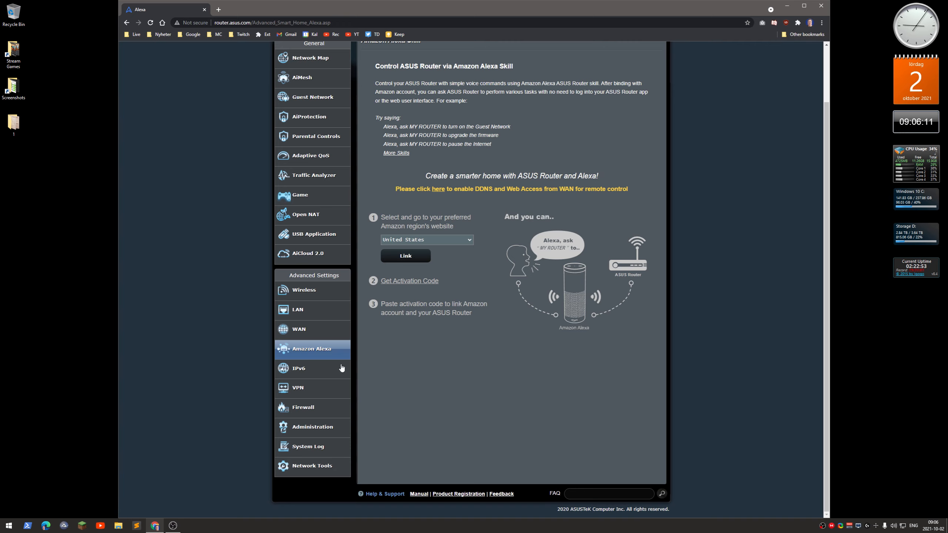
left_click(298, 368)
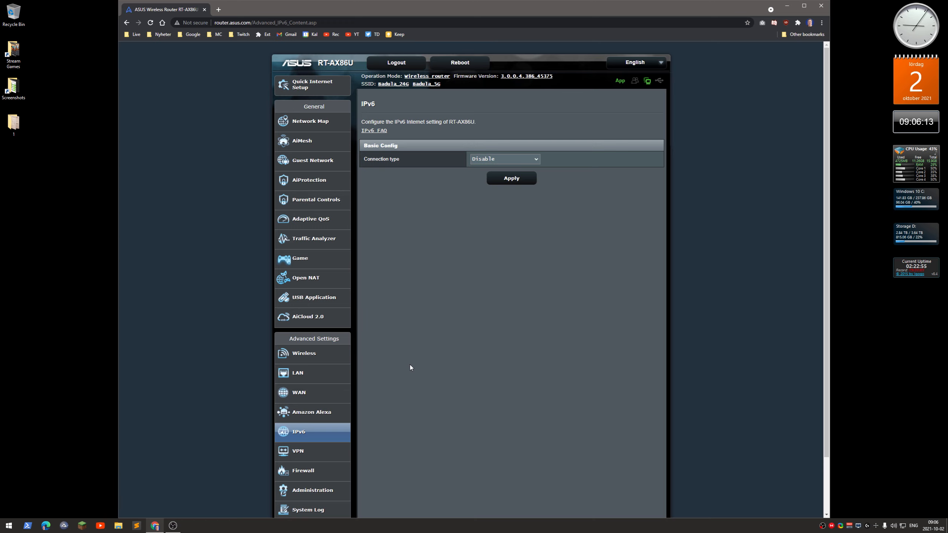
scroll("down", 3)
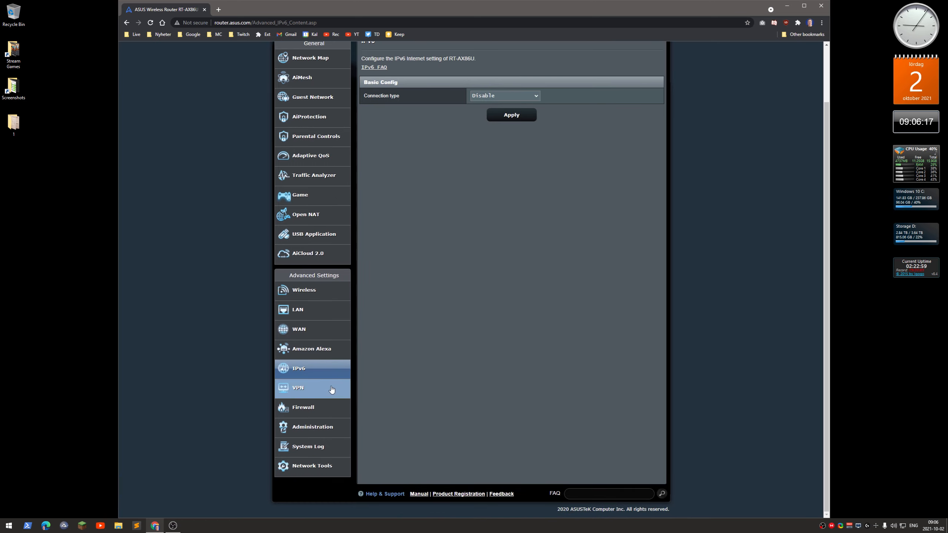
left_click(297, 388)
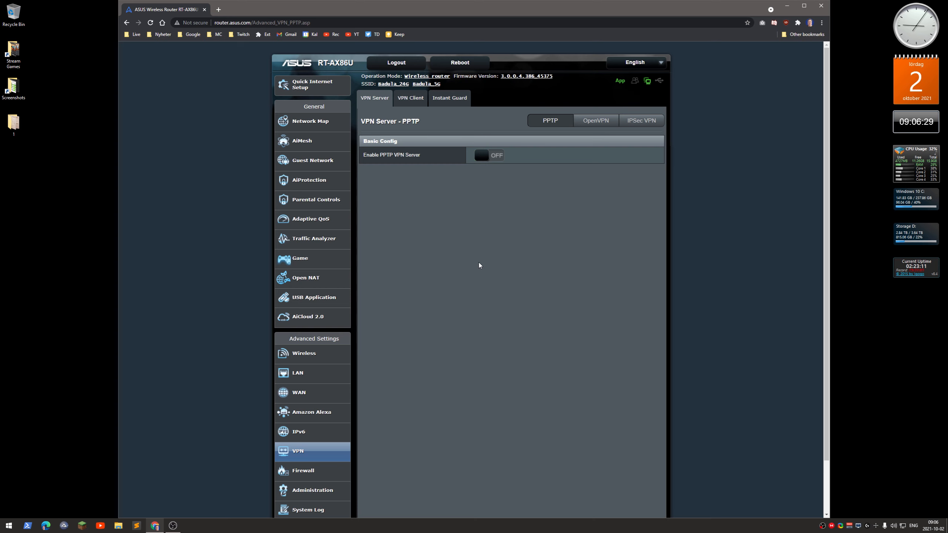
Review the VPN Client page and its empty VPN Server List
left_click(409, 97)
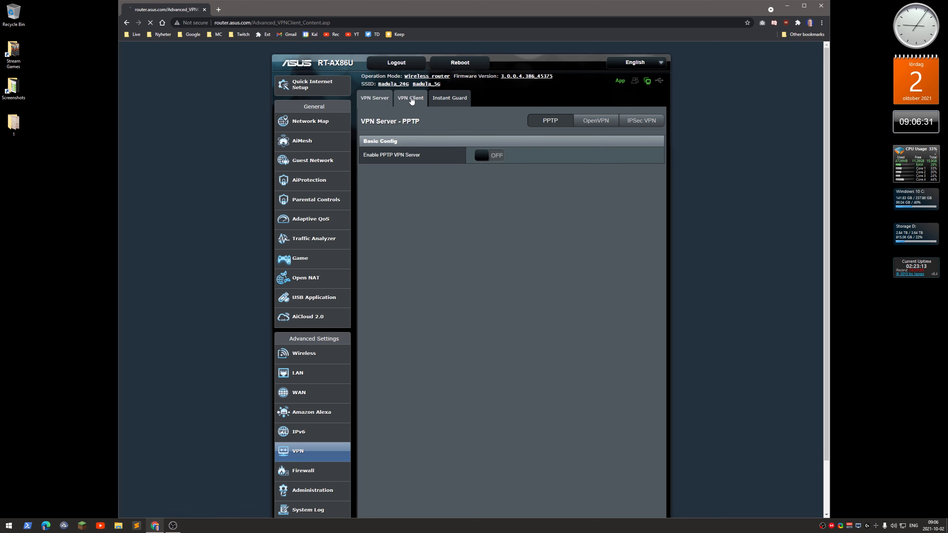
left_click(409, 97)
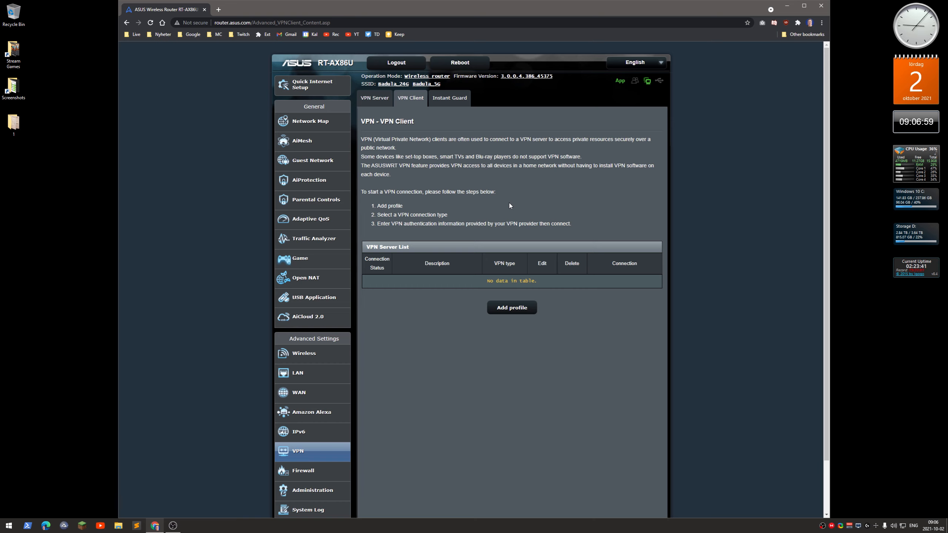
mouse_move(499, 188)
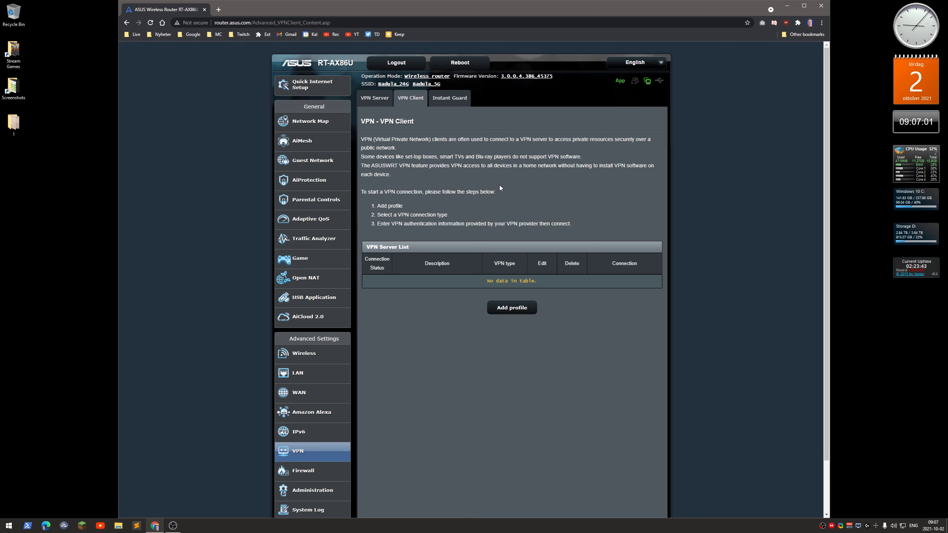
scroll("down", 3)
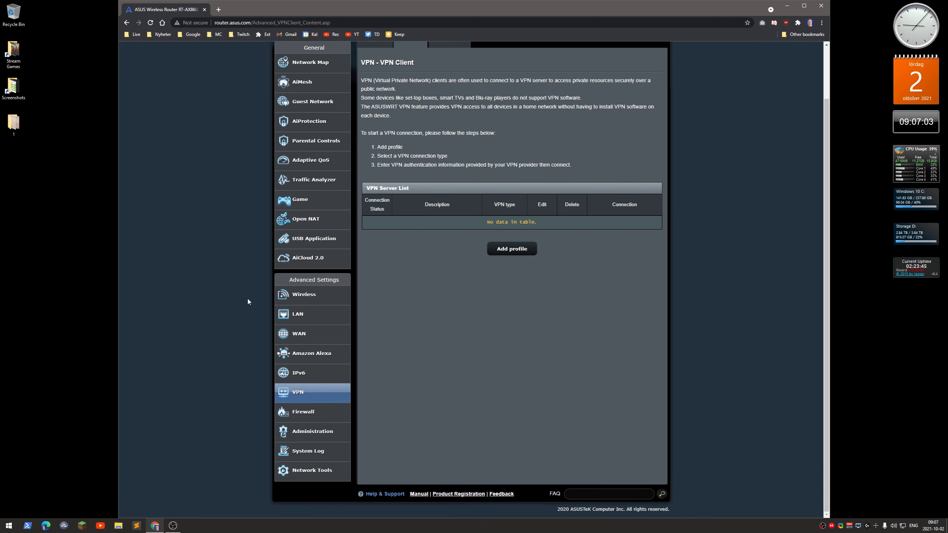
scroll("up", 3)
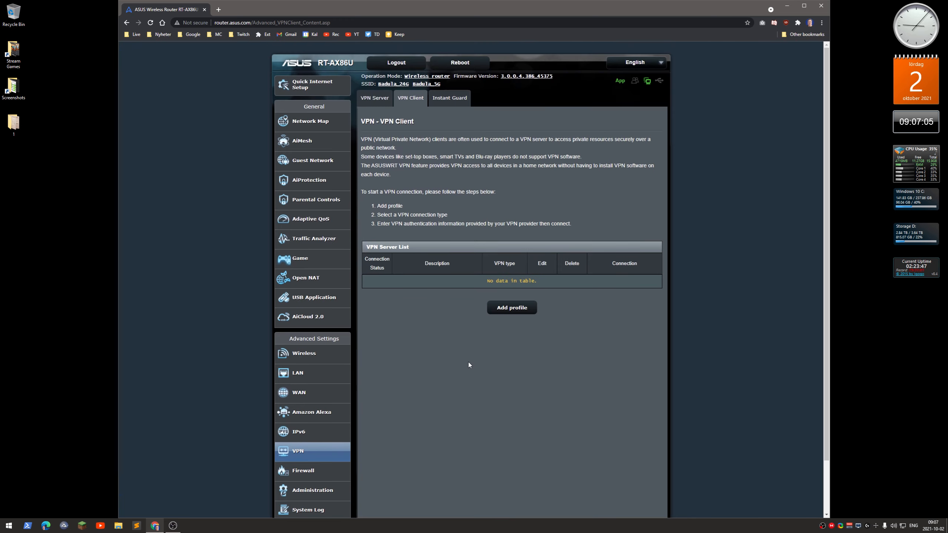
mouse_move(458, 357)
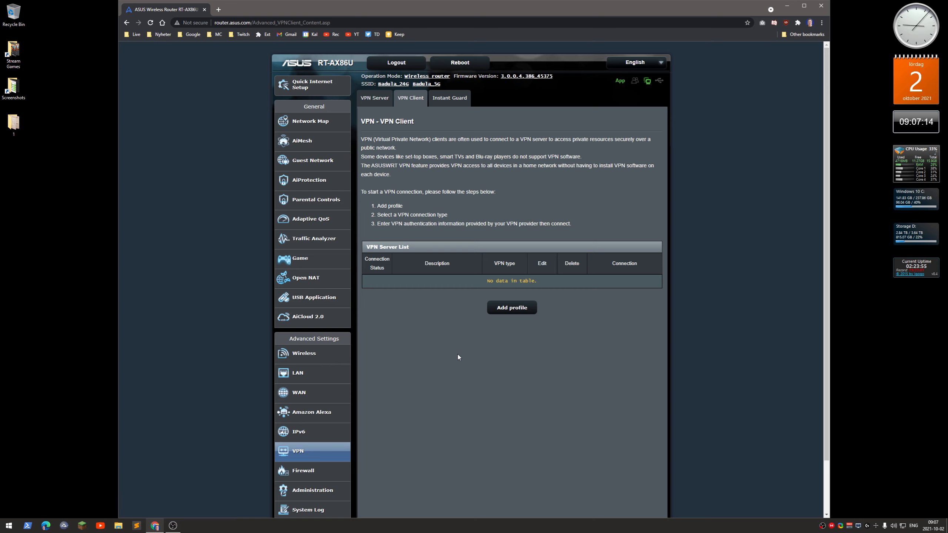
scroll("down", 3)
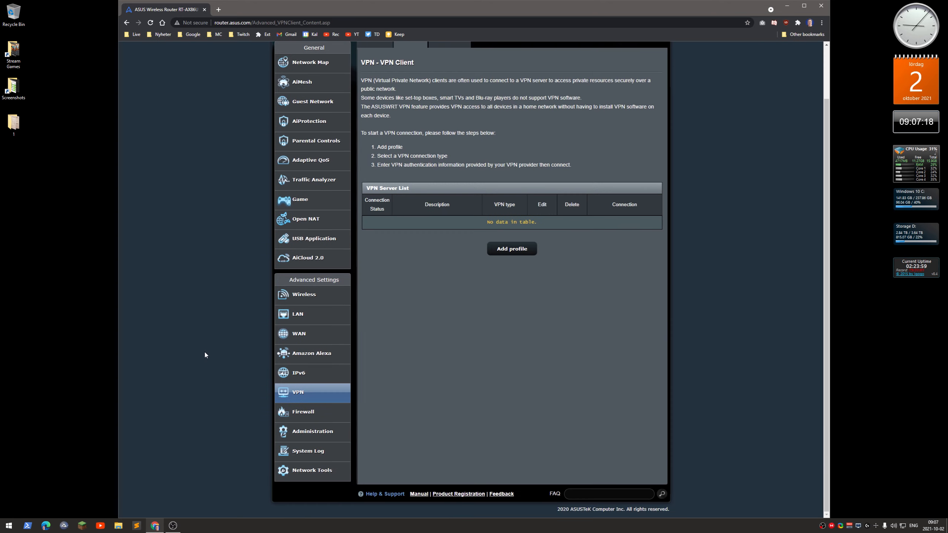
Bring up the Firewall page showing firewall and IPv6 firewall enabled
left_click(303, 412)
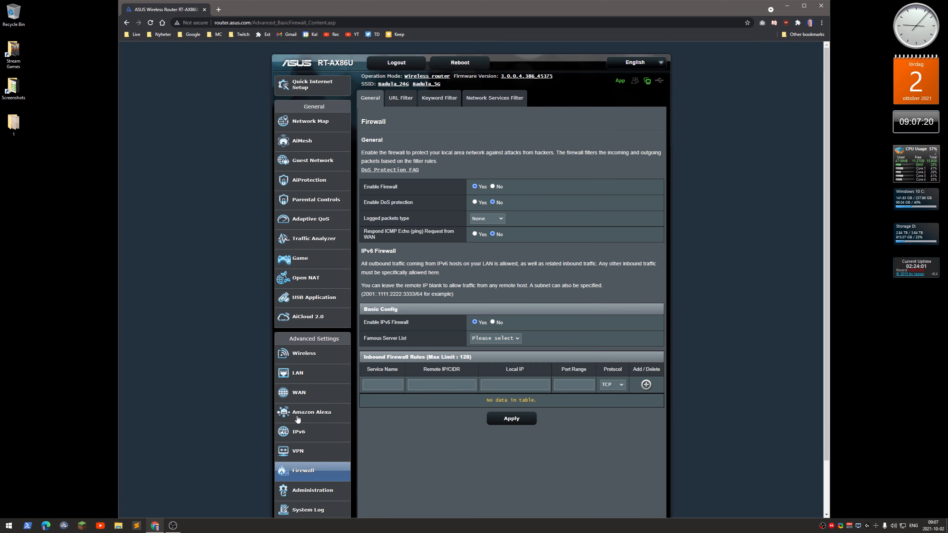
mouse_move(242, 393)
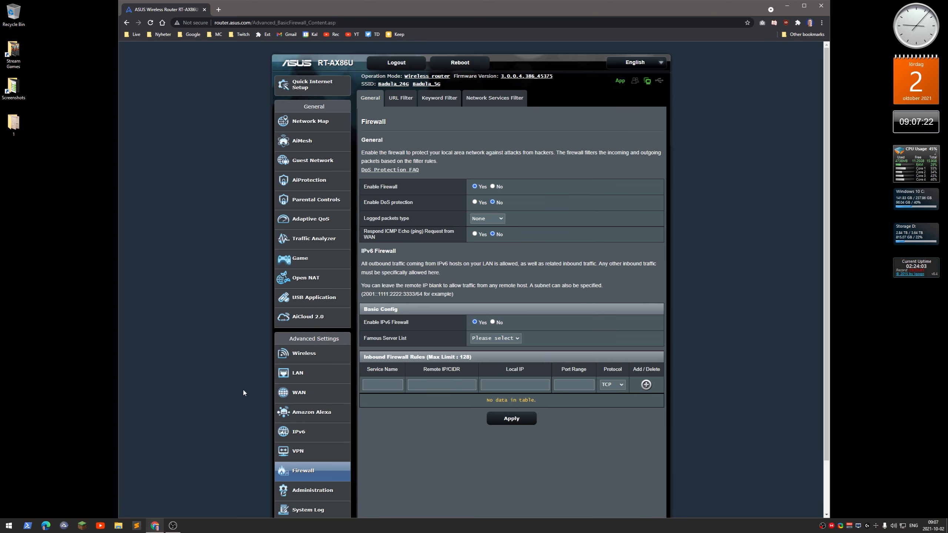
scroll("down", 3)
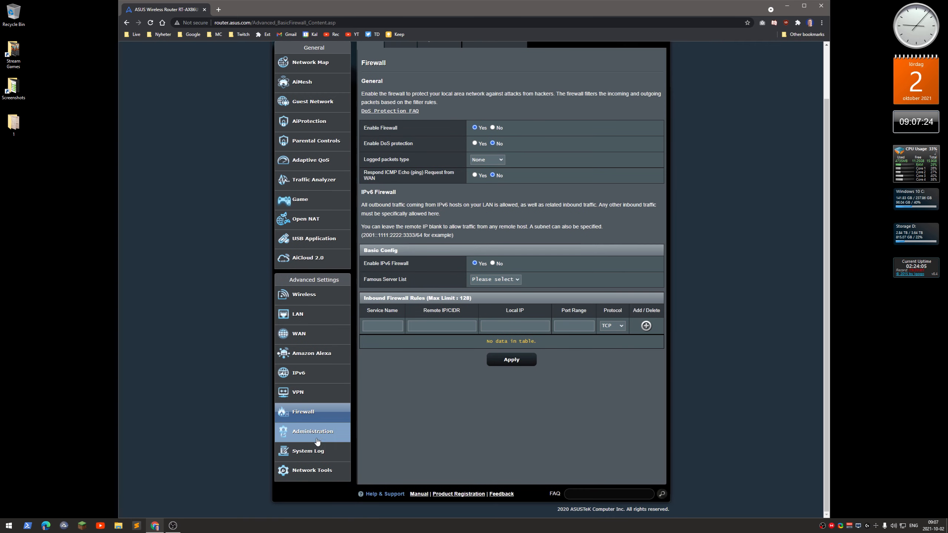
View the Administration Operation Mode page with wireless router / AiMesh router mode selected
left_click(313, 431)
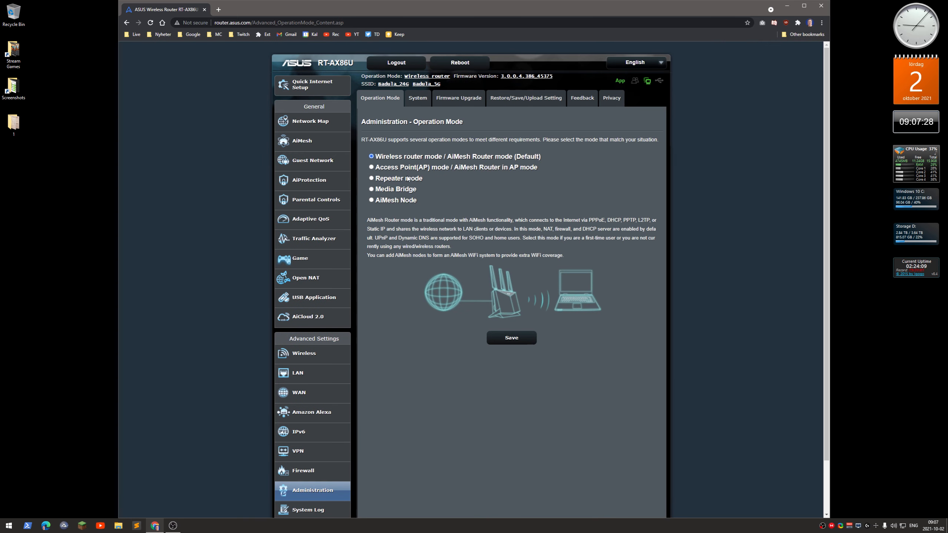
mouse_move(439, 129)
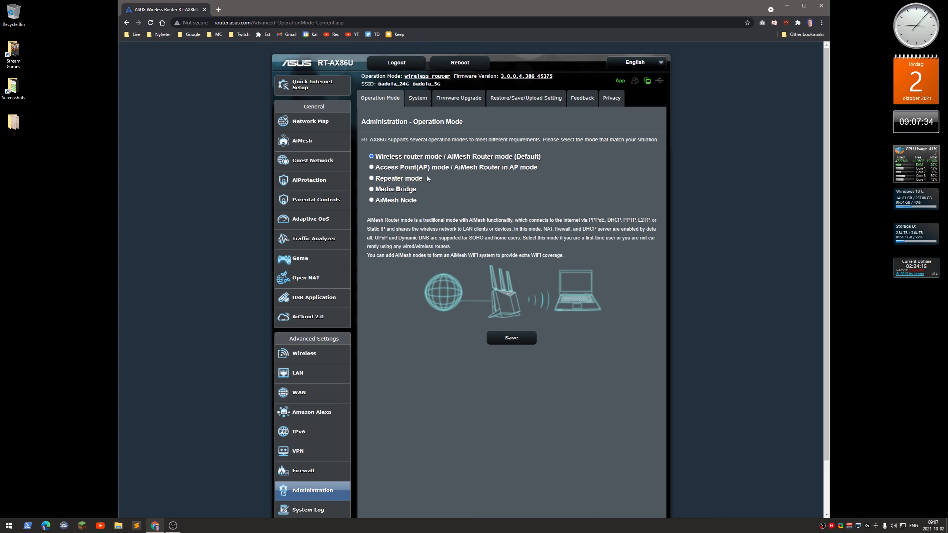
mouse_move(420, 197)
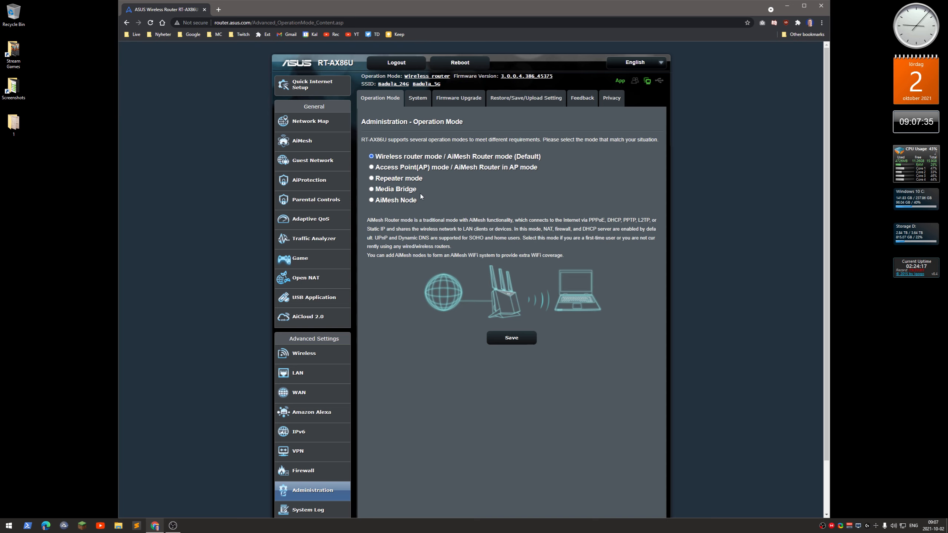
left_click(417, 98)
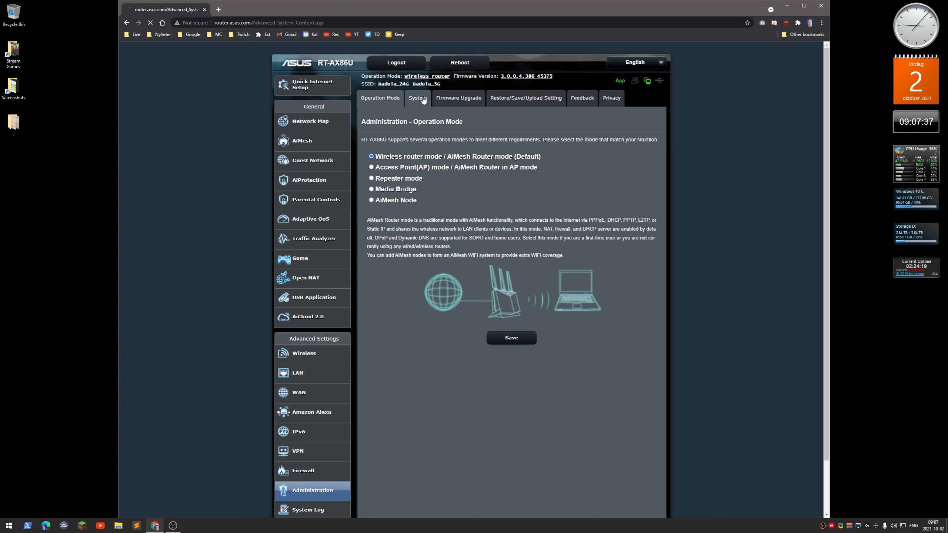
View the Administration System page with login, USB, time zone and service settings
left_click(417, 98)
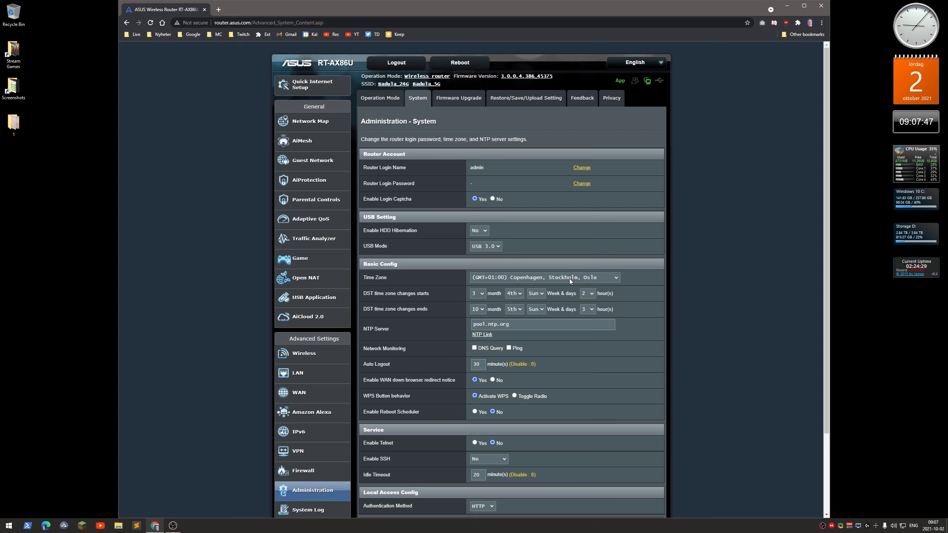
mouse_move(462, 114)
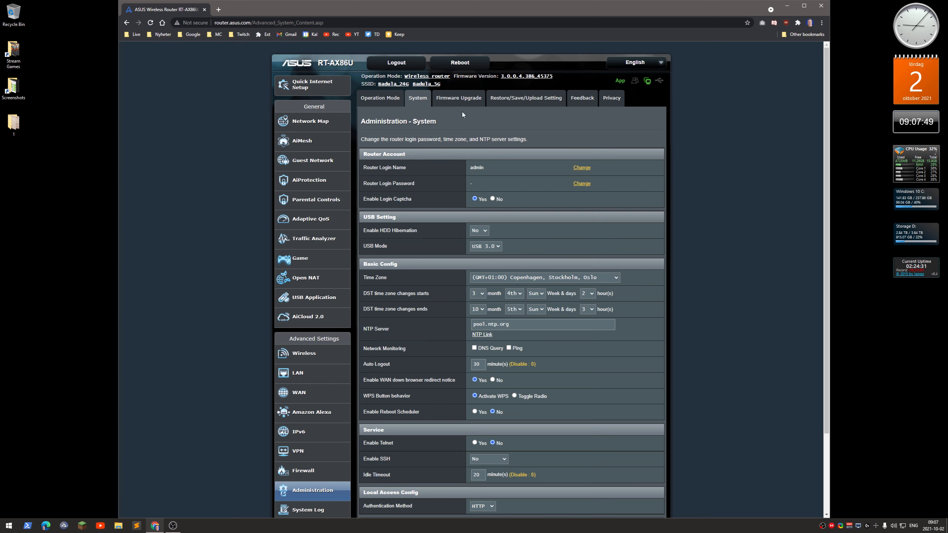
View the Firmware Upgrade page showing auto upgrade off and version 3.0.0.4.386_45375
left_click(458, 98)
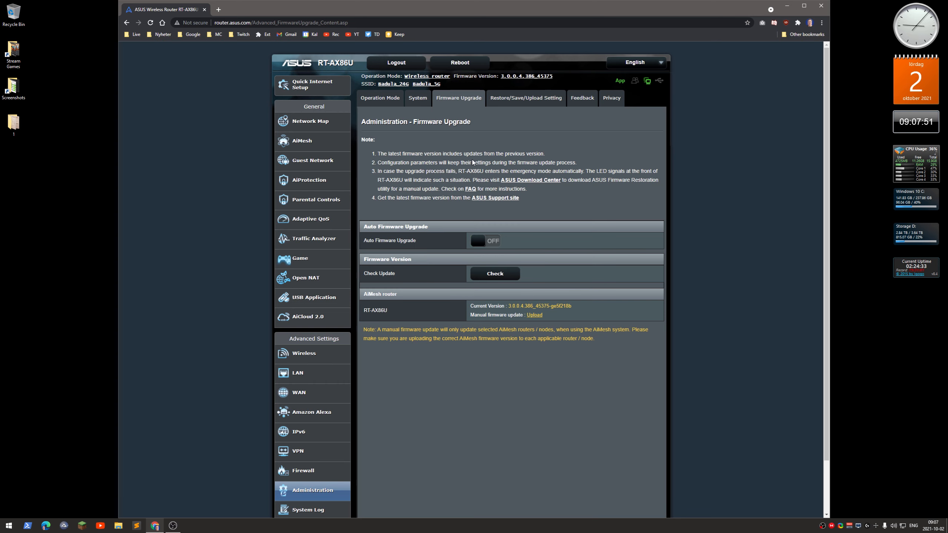
mouse_move(516, 244)
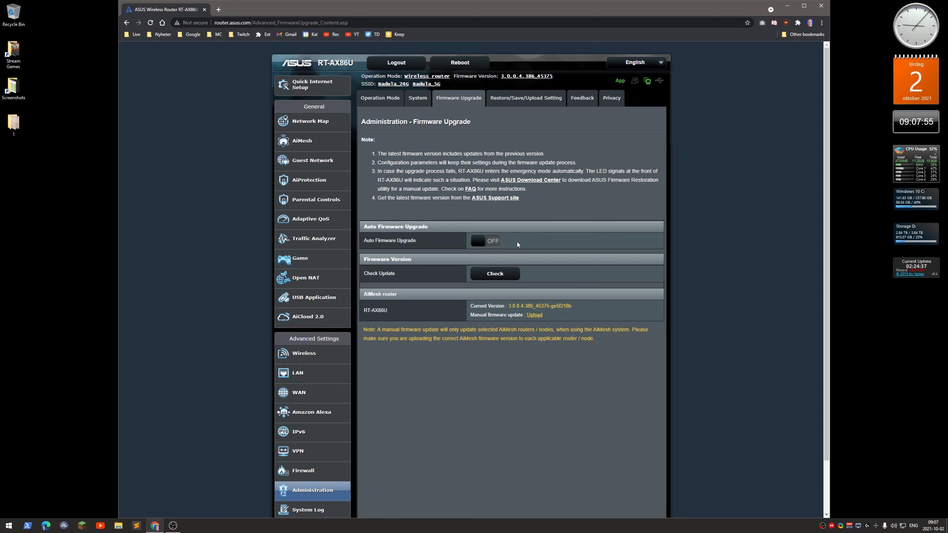
mouse_move(382, 248)
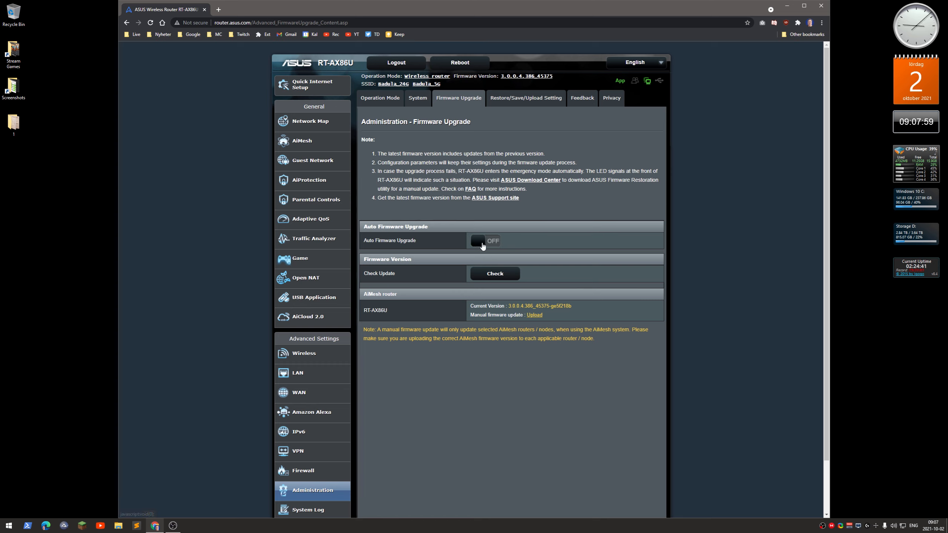
mouse_move(456, 263)
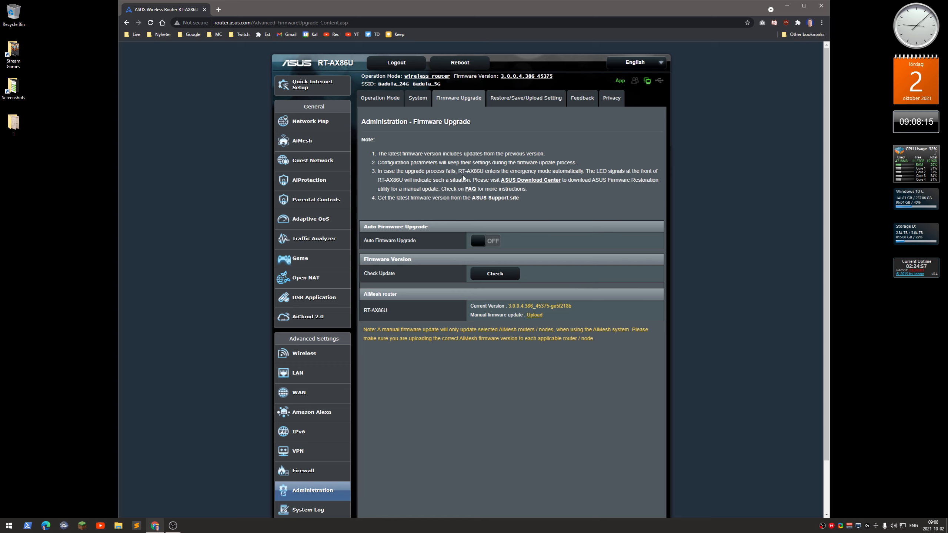
View the Restore/Save/Upload Setting page with factory default, save and restore options
left_click(525, 98)
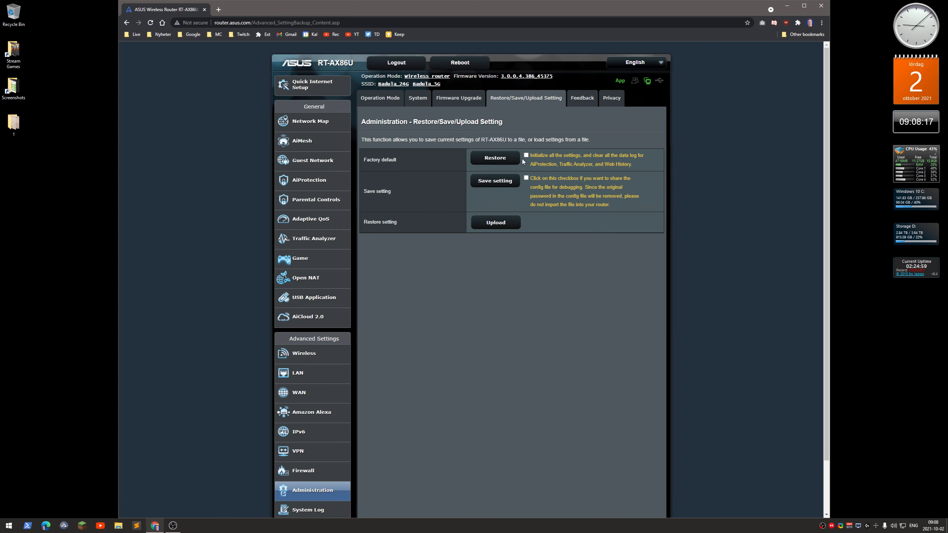
mouse_move(450, 214)
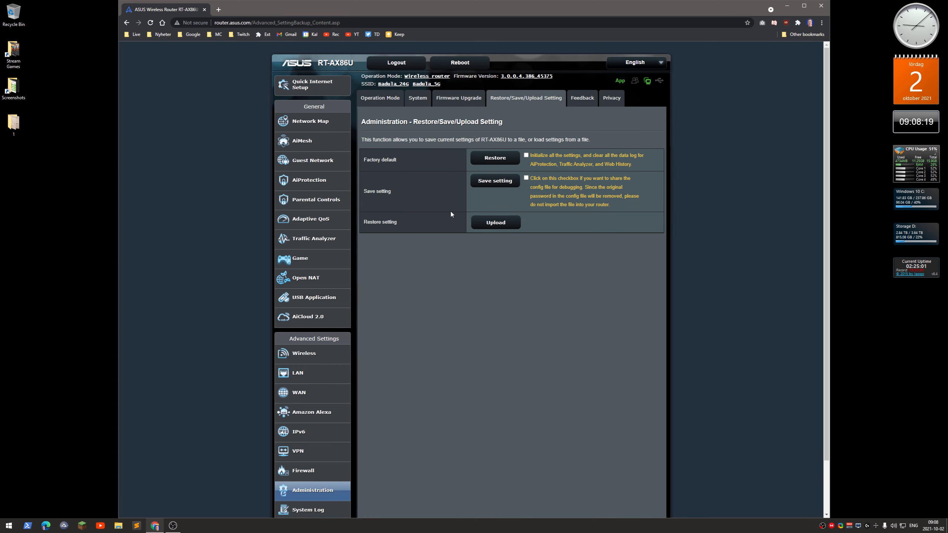
mouse_move(382, 261)
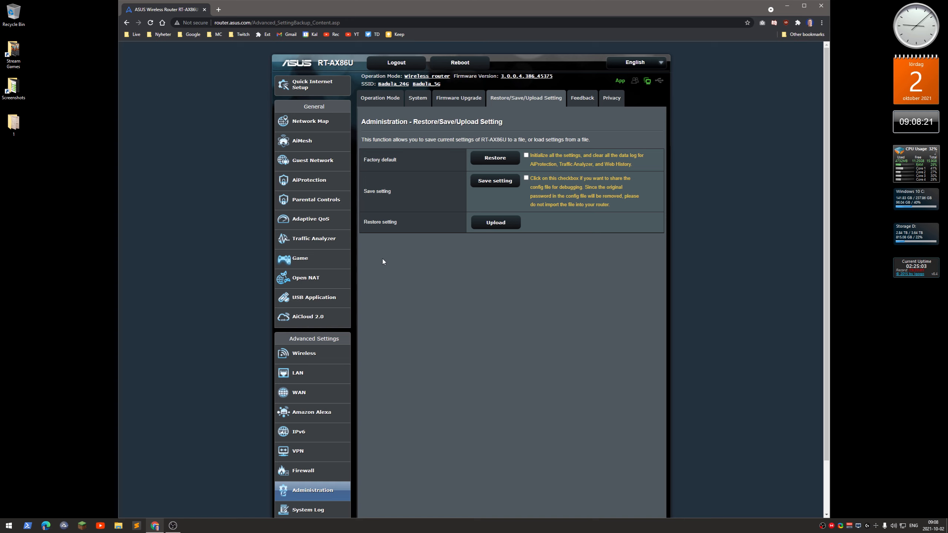
mouse_move(452, 309)
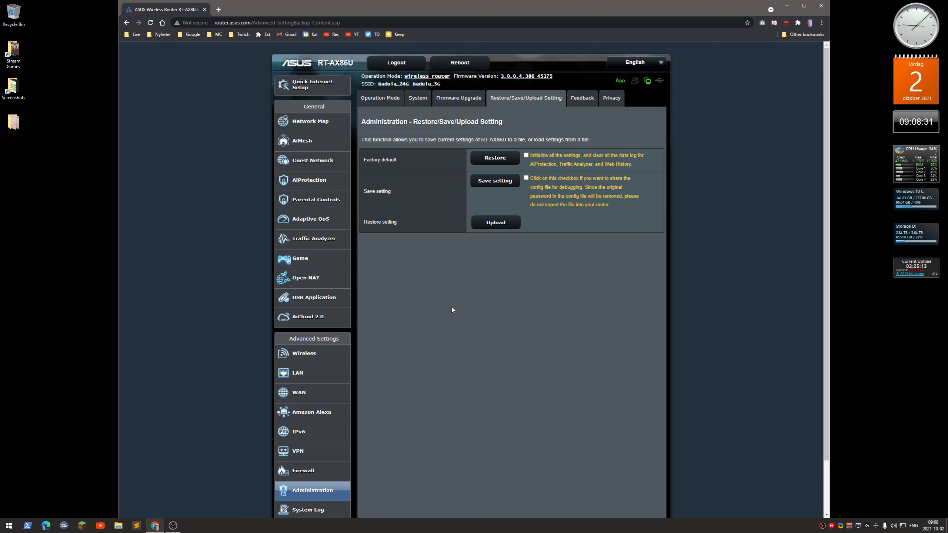
mouse_move(443, 184)
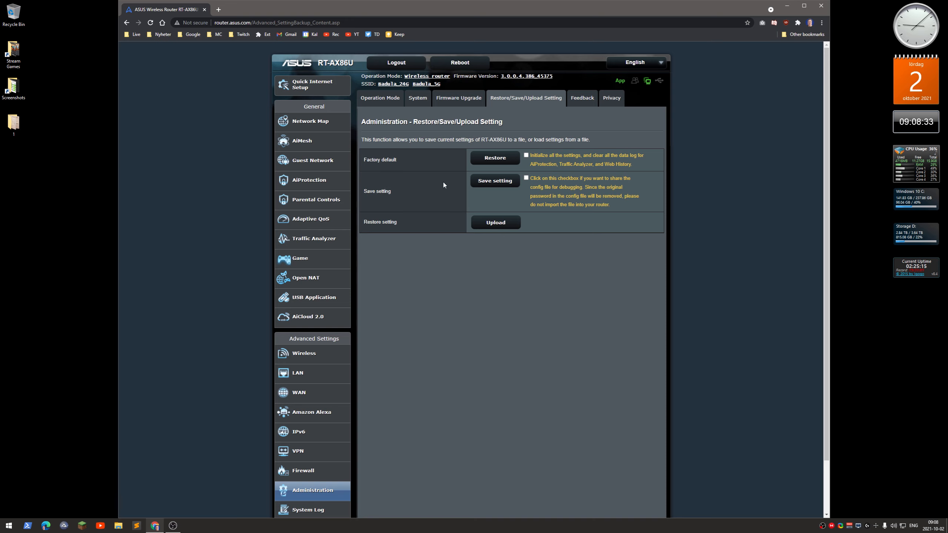
mouse_move(490, 203)
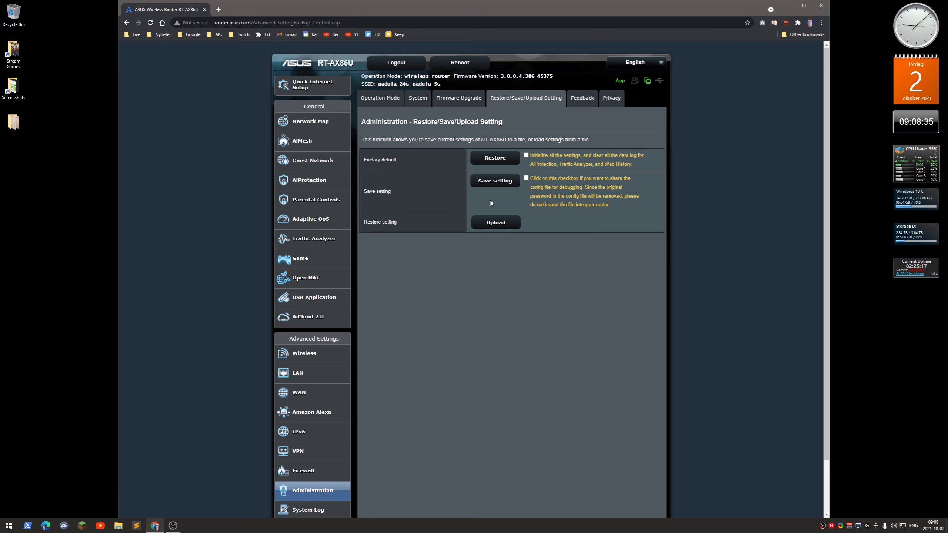
mouse_move(444, 241)
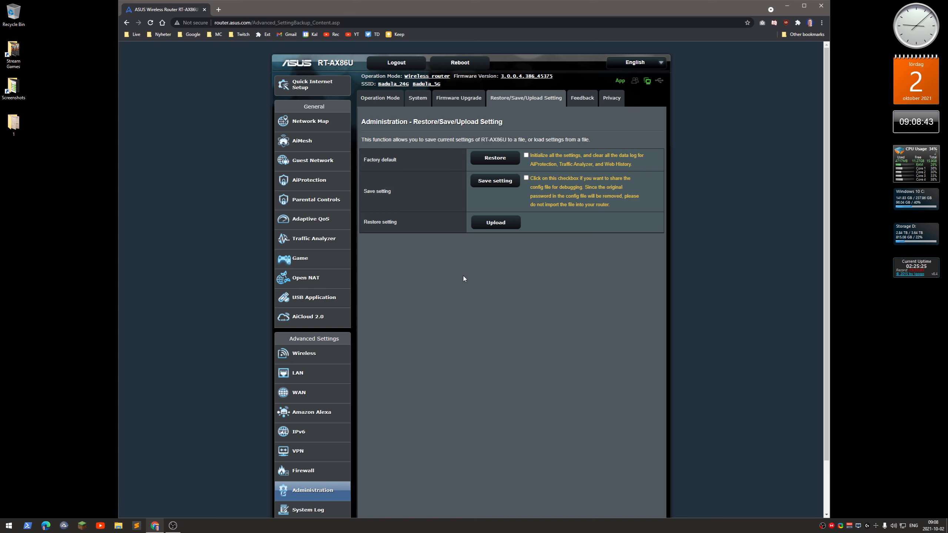
scroll("down", 3)
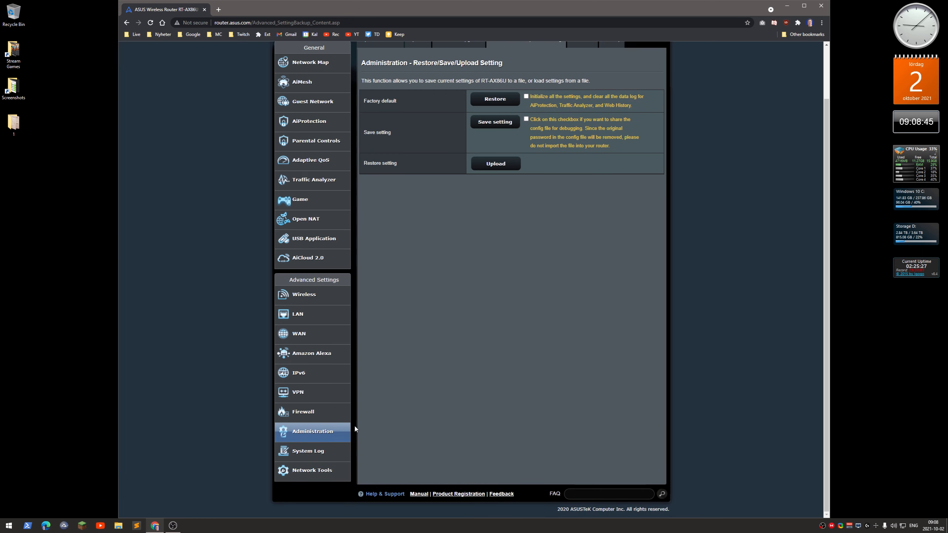
View the System Log DHCP leases listing two connected devices and their lease times
left_click(308, 450)
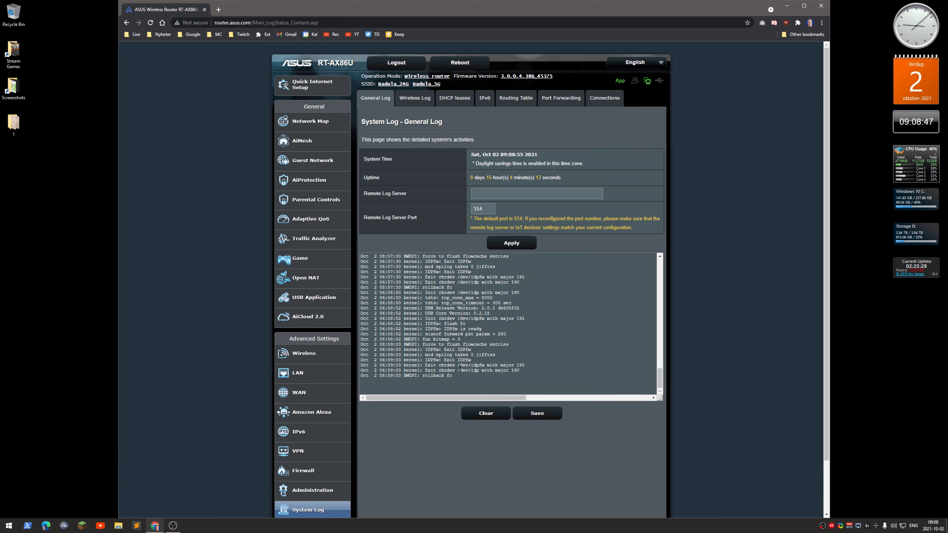
mouse_move(454, 97)
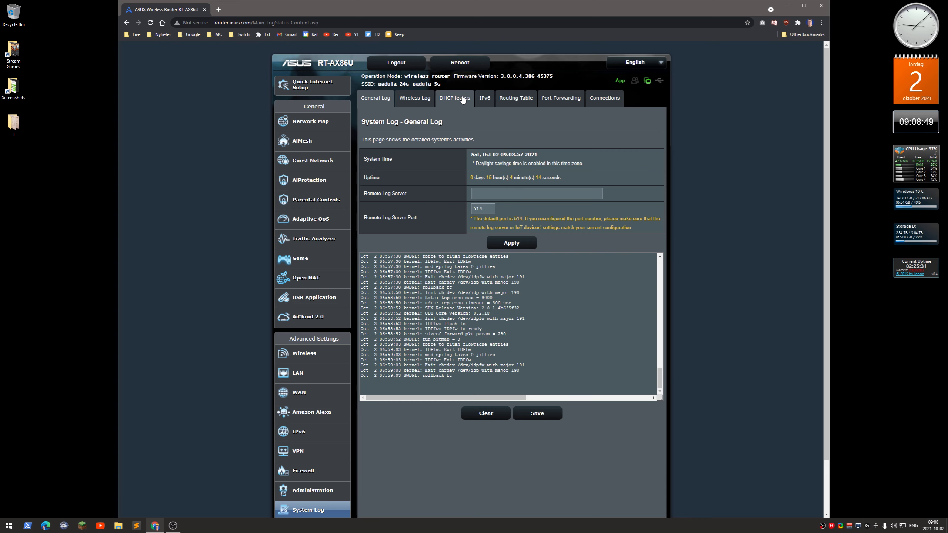
left_click(454, 97)
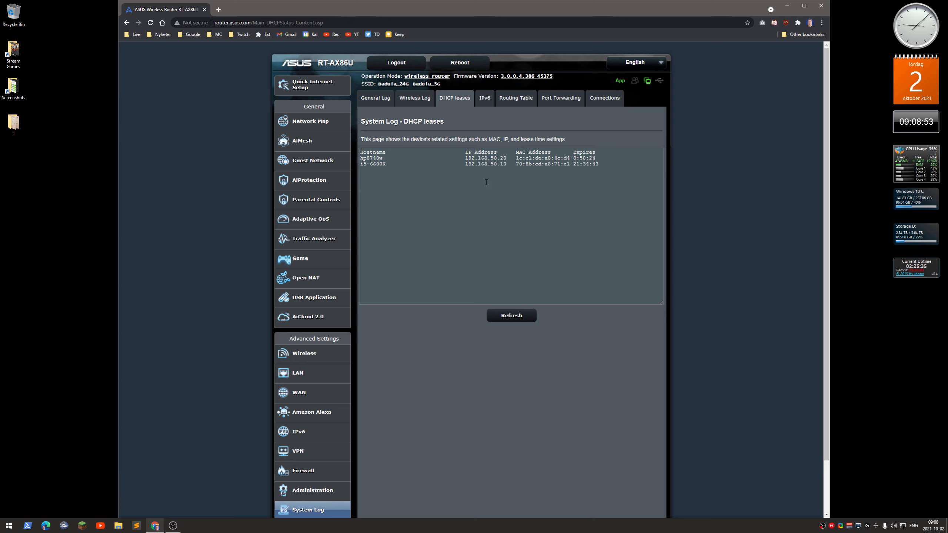
mouse_move(434, 202)
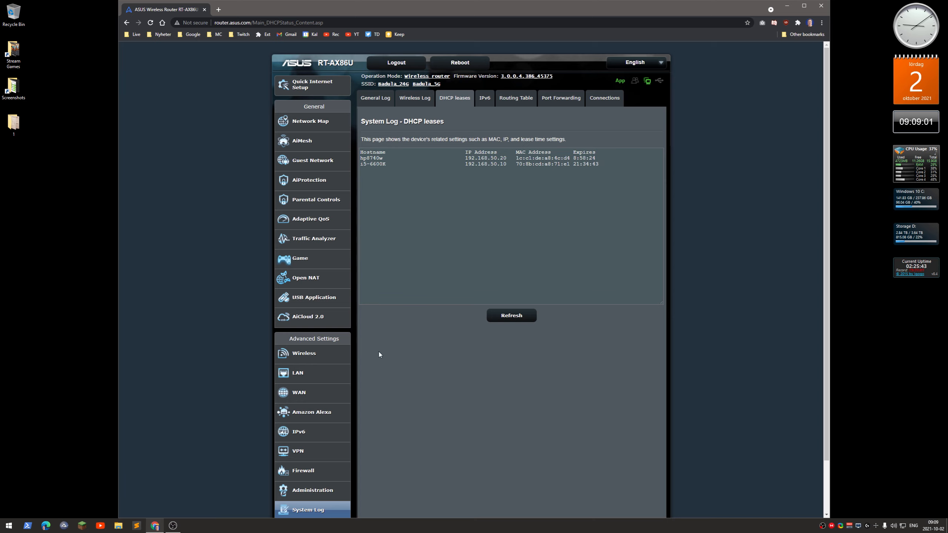
scroll("down", 3)
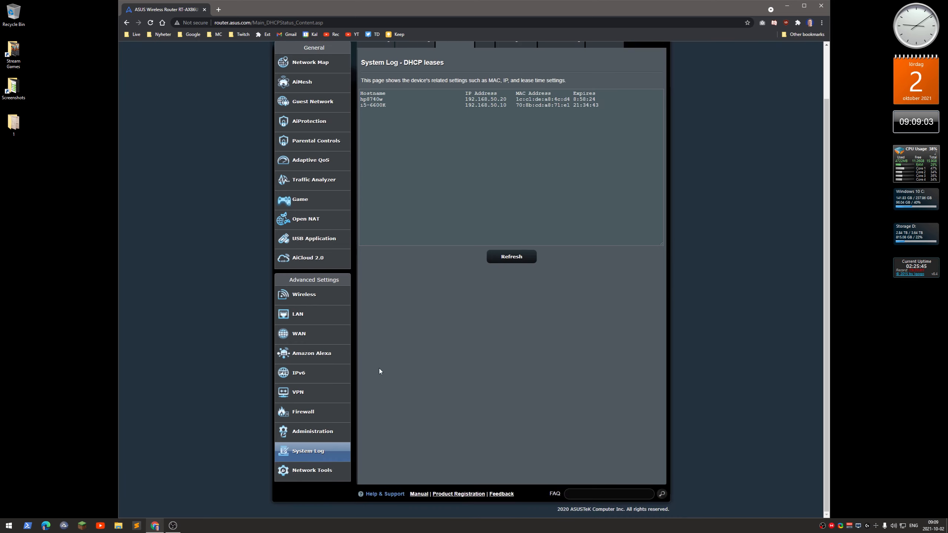
View the Network Tools Wake on LAN page with its empty offline client list
left_click(312, 470)
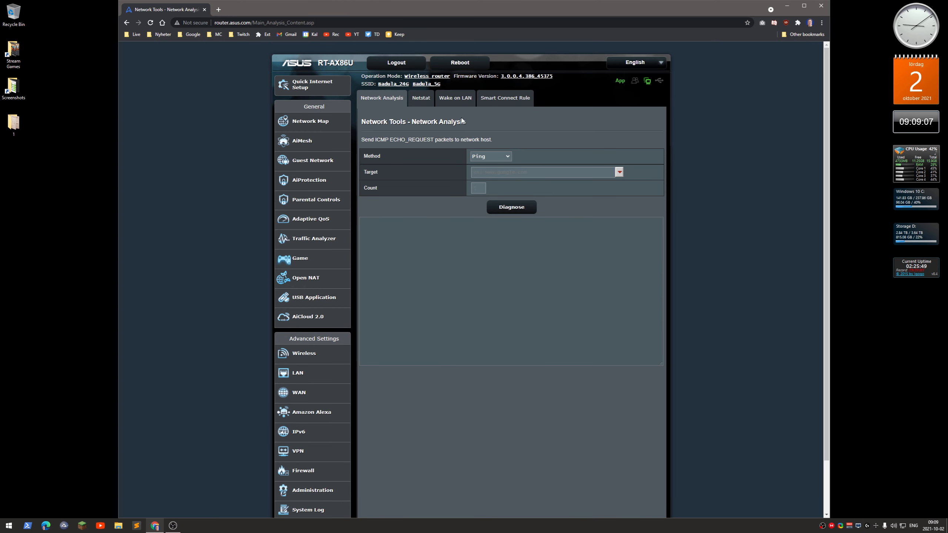
left_click(454, 98)
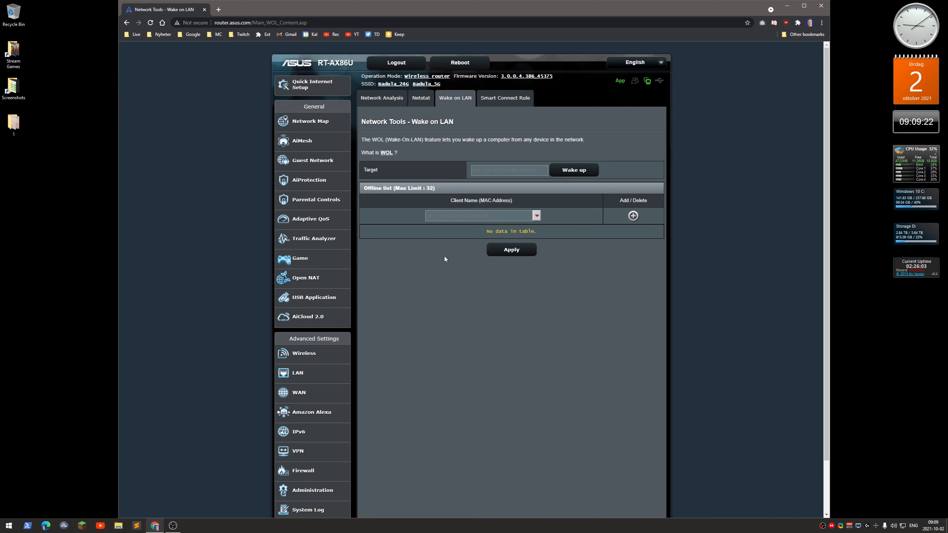
mouse_move(223, 255)
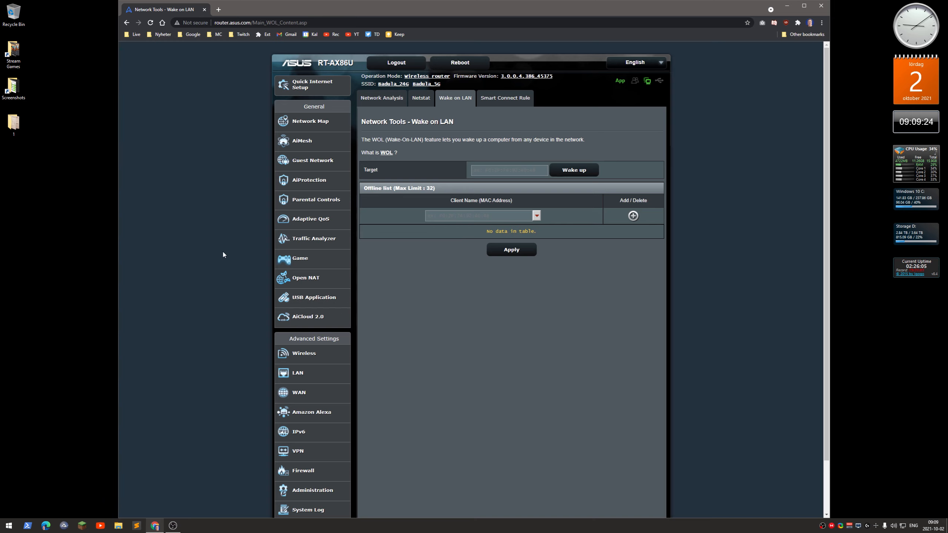
scroll("down", 3)
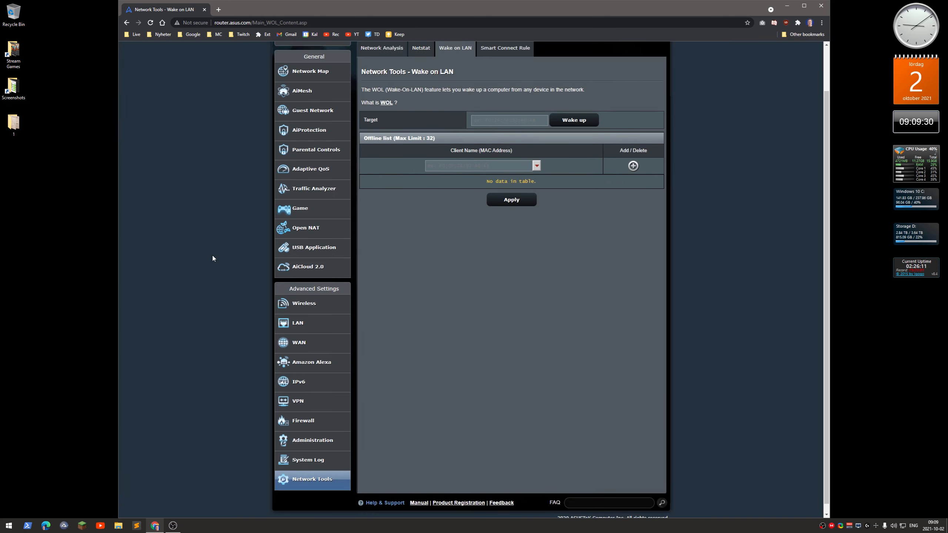
scroll("up", 3)
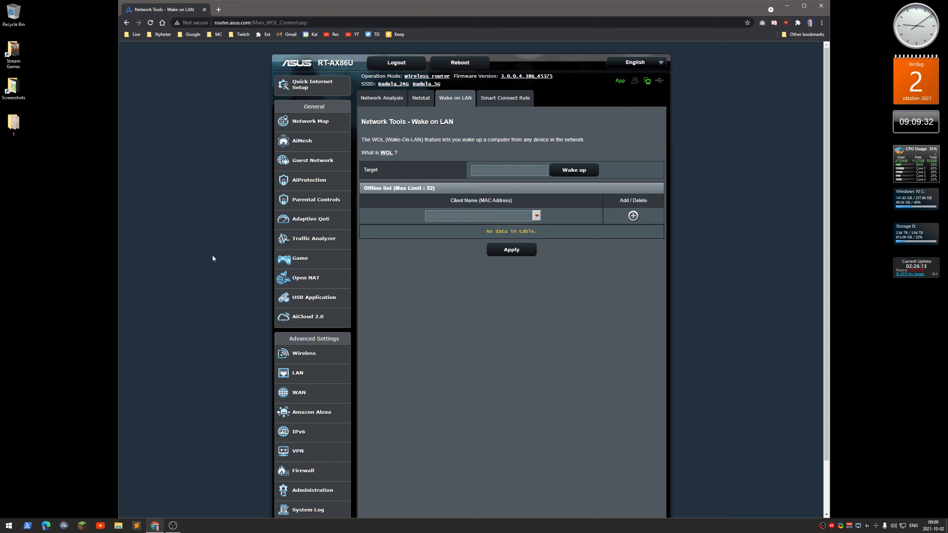